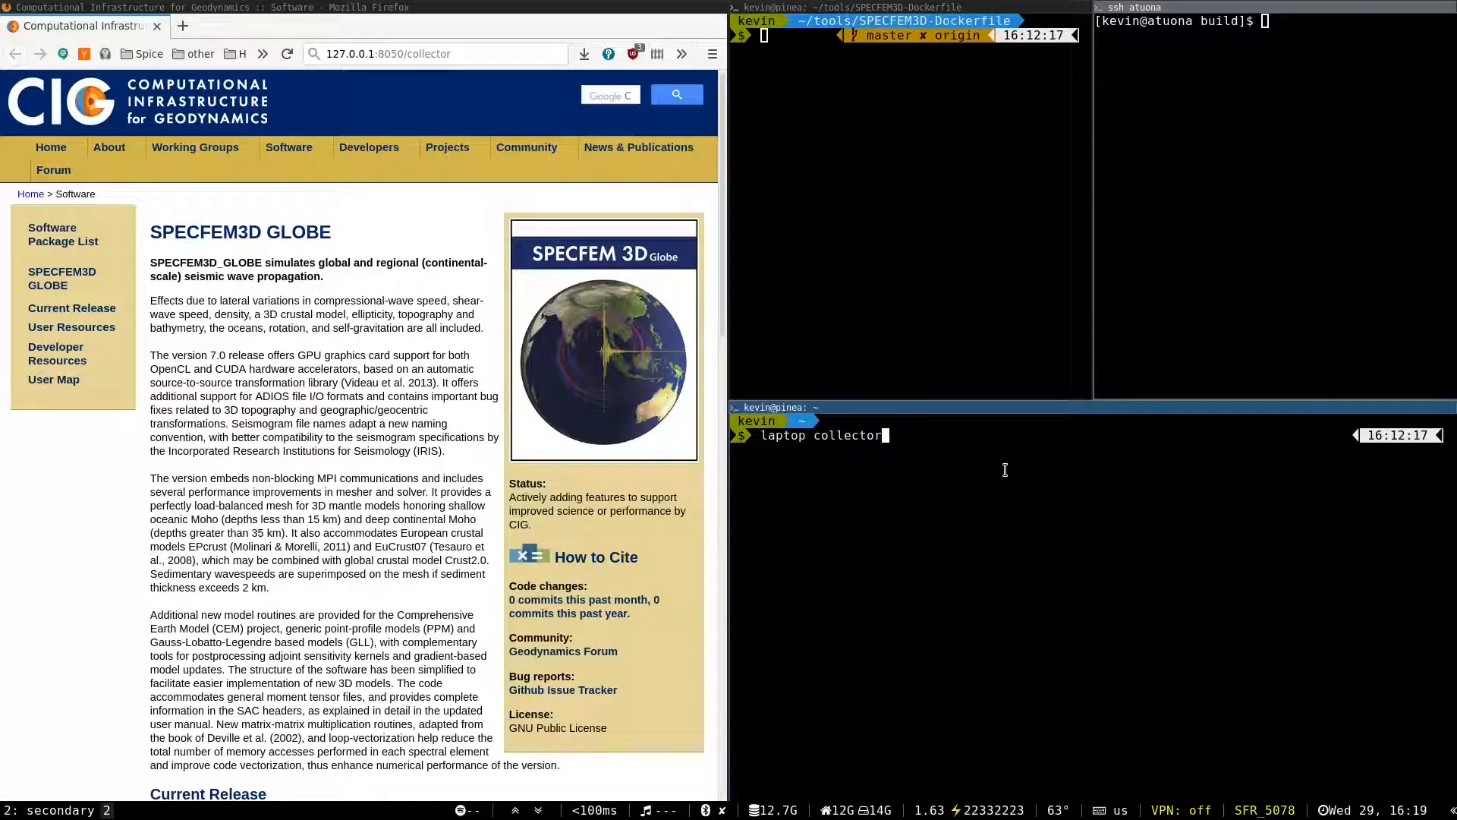
mouse_move(1055, 509)
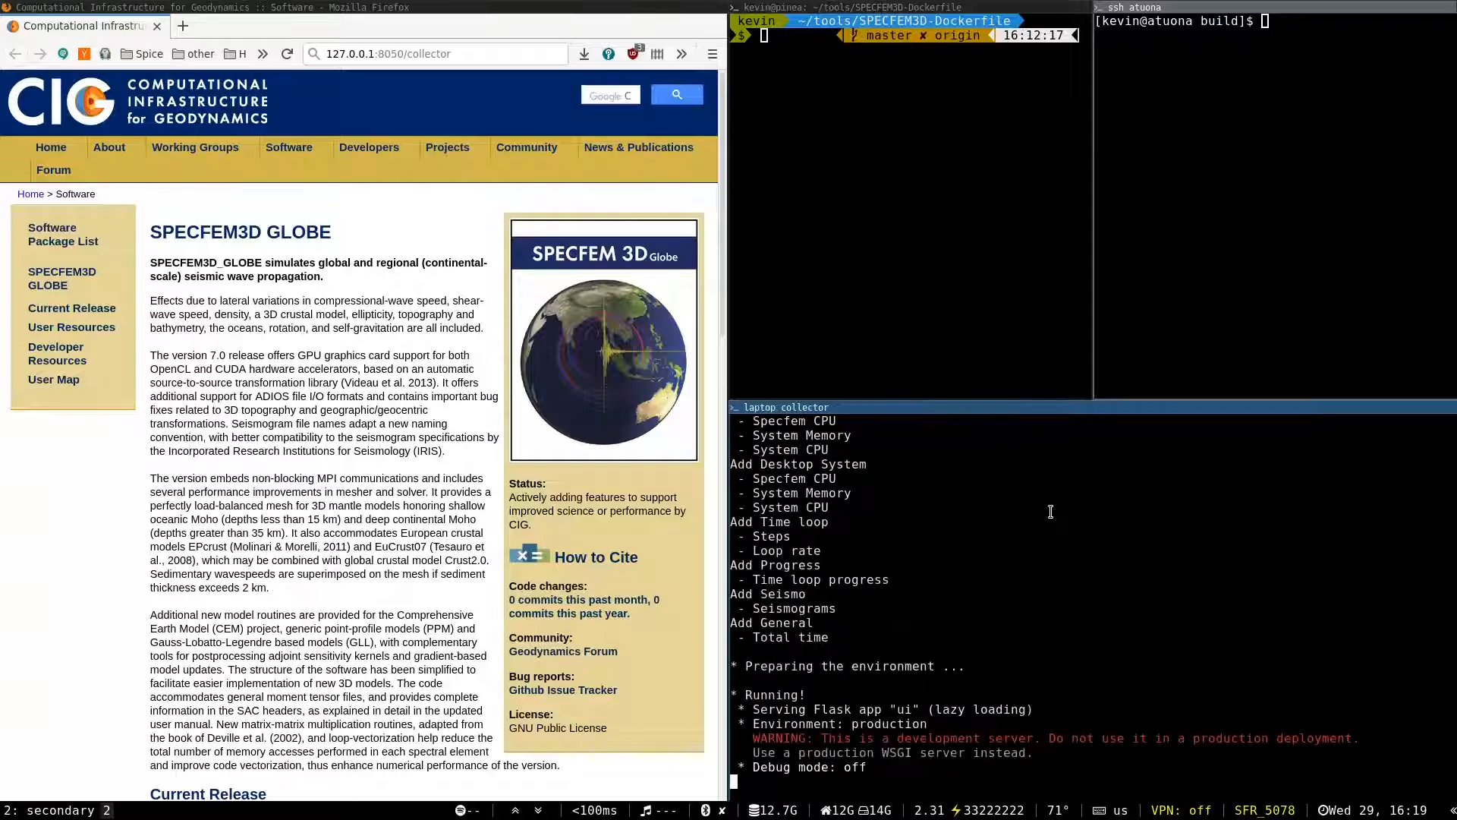
Step: Reload 127.0.0.1:8050/collector in Firefox to load the Streaming Stats Control Center
click(434, 54)
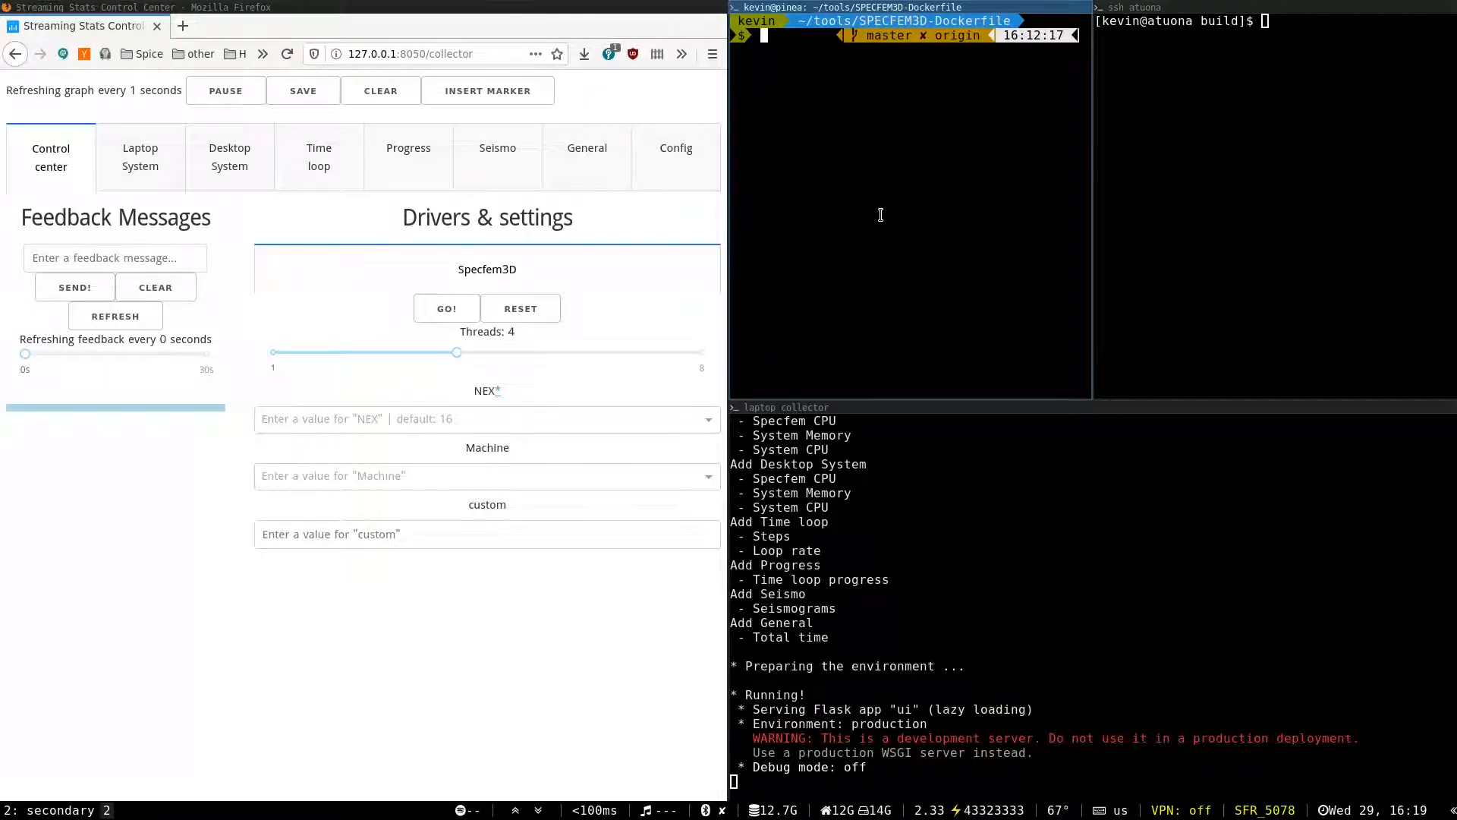
Step: Run ./pod-run.sh, then ./local_agent.py local_agent, in both the laptop and desktop pods
text(./pod-run.sh)
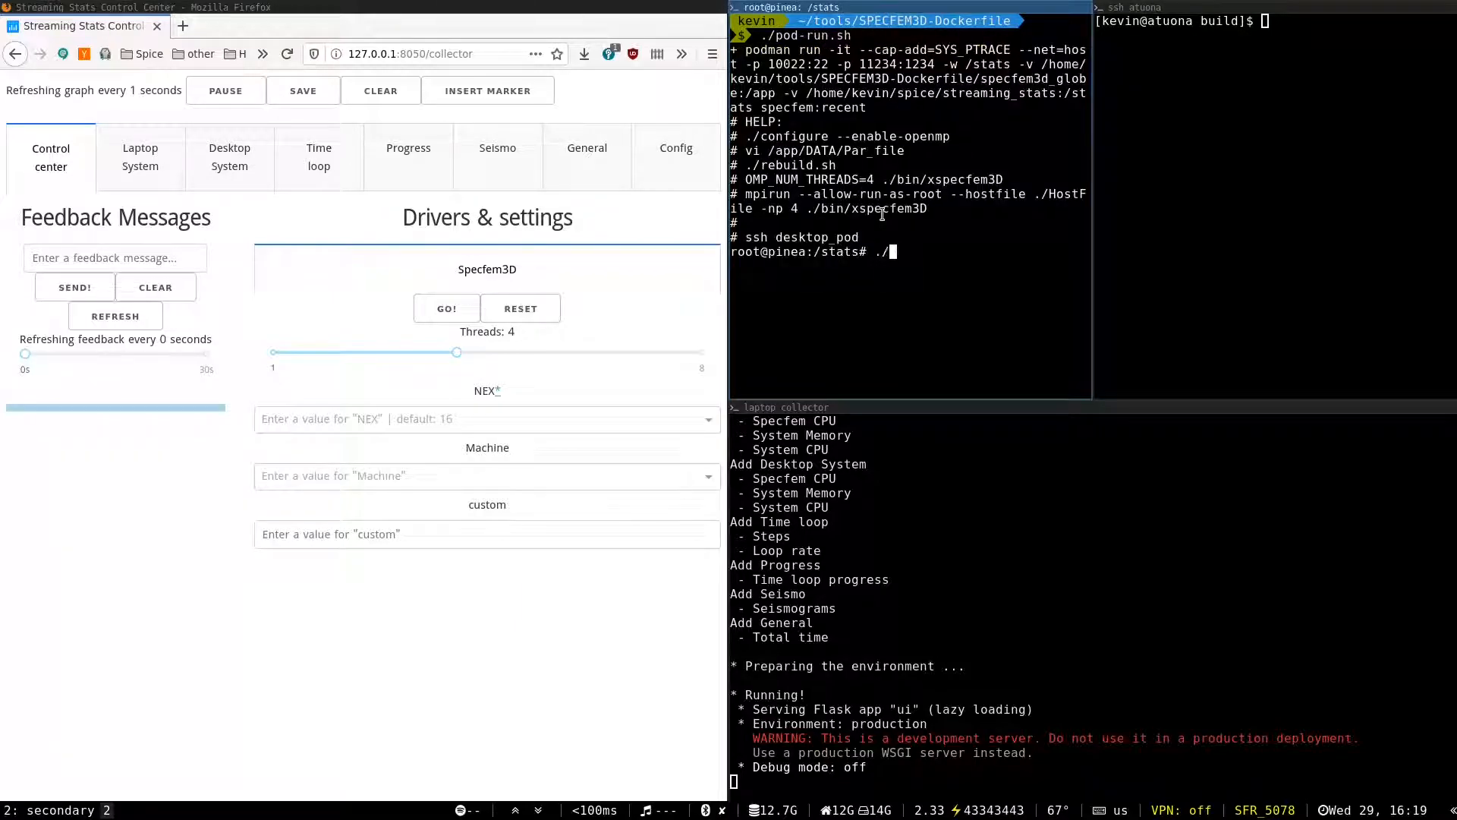
text(local_agent.py)
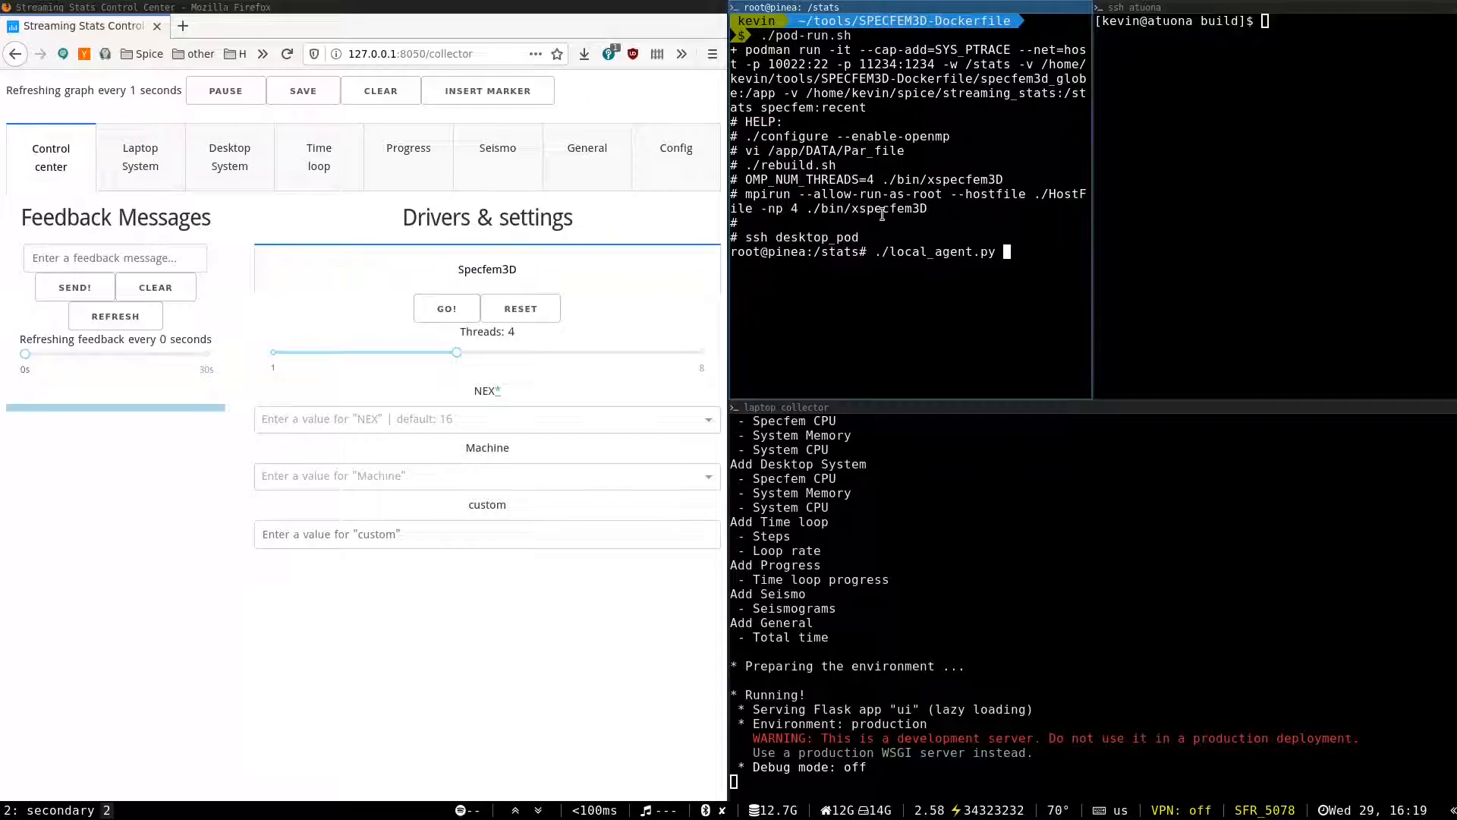
text(local_agent)
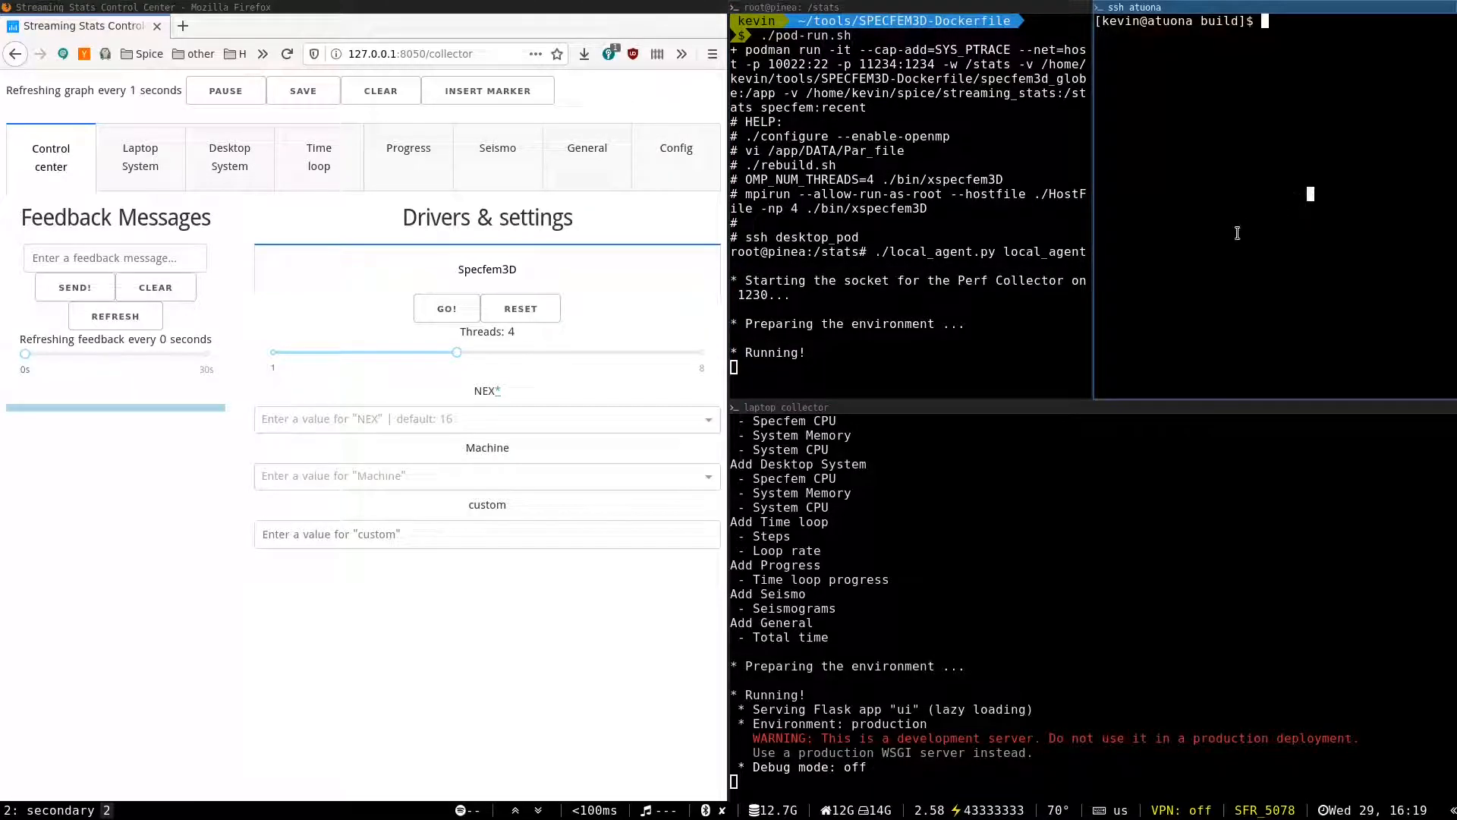
text(./pod-run.sh)
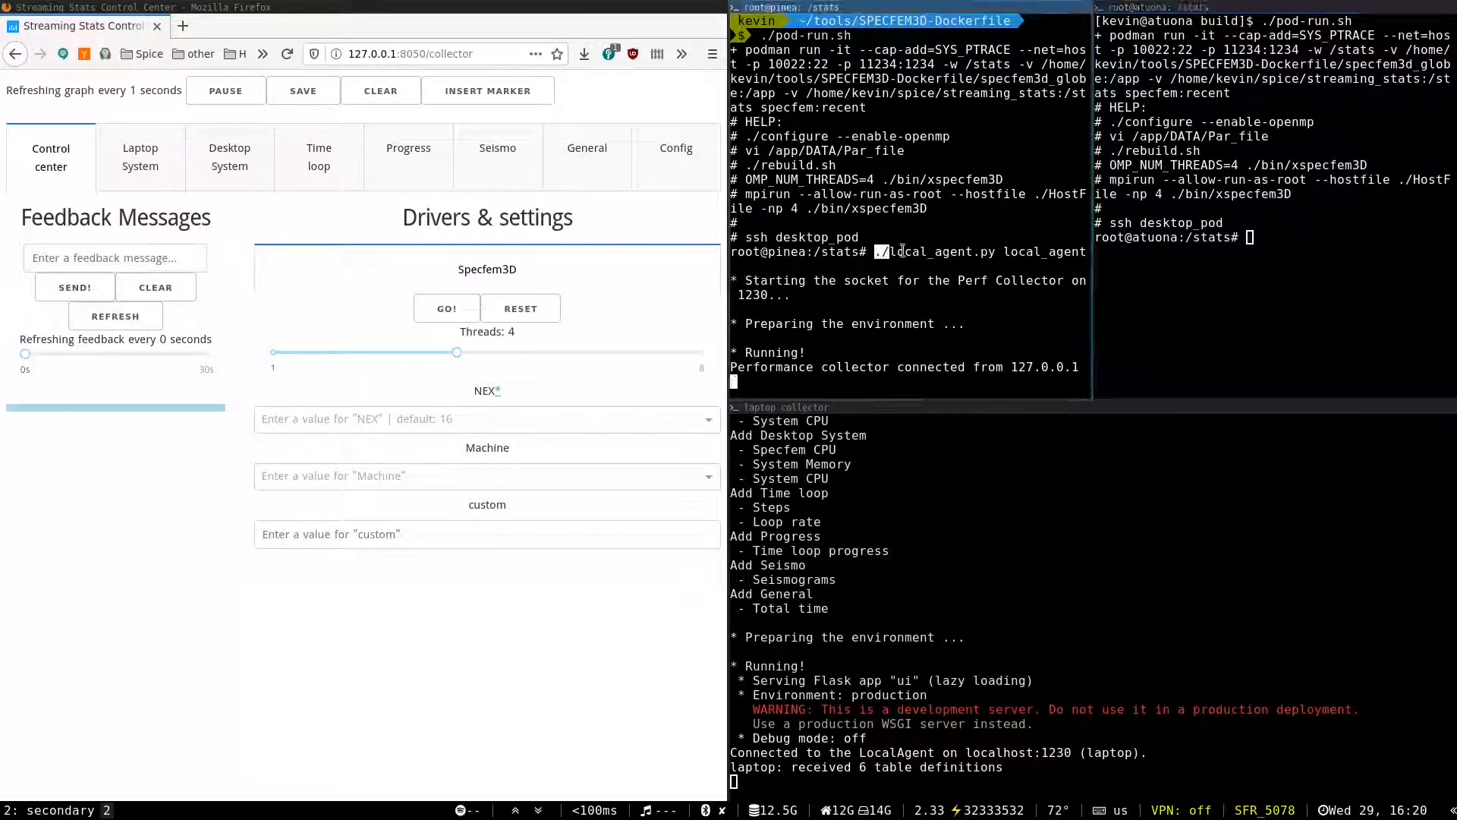
text(./local_agent.py local_agent)
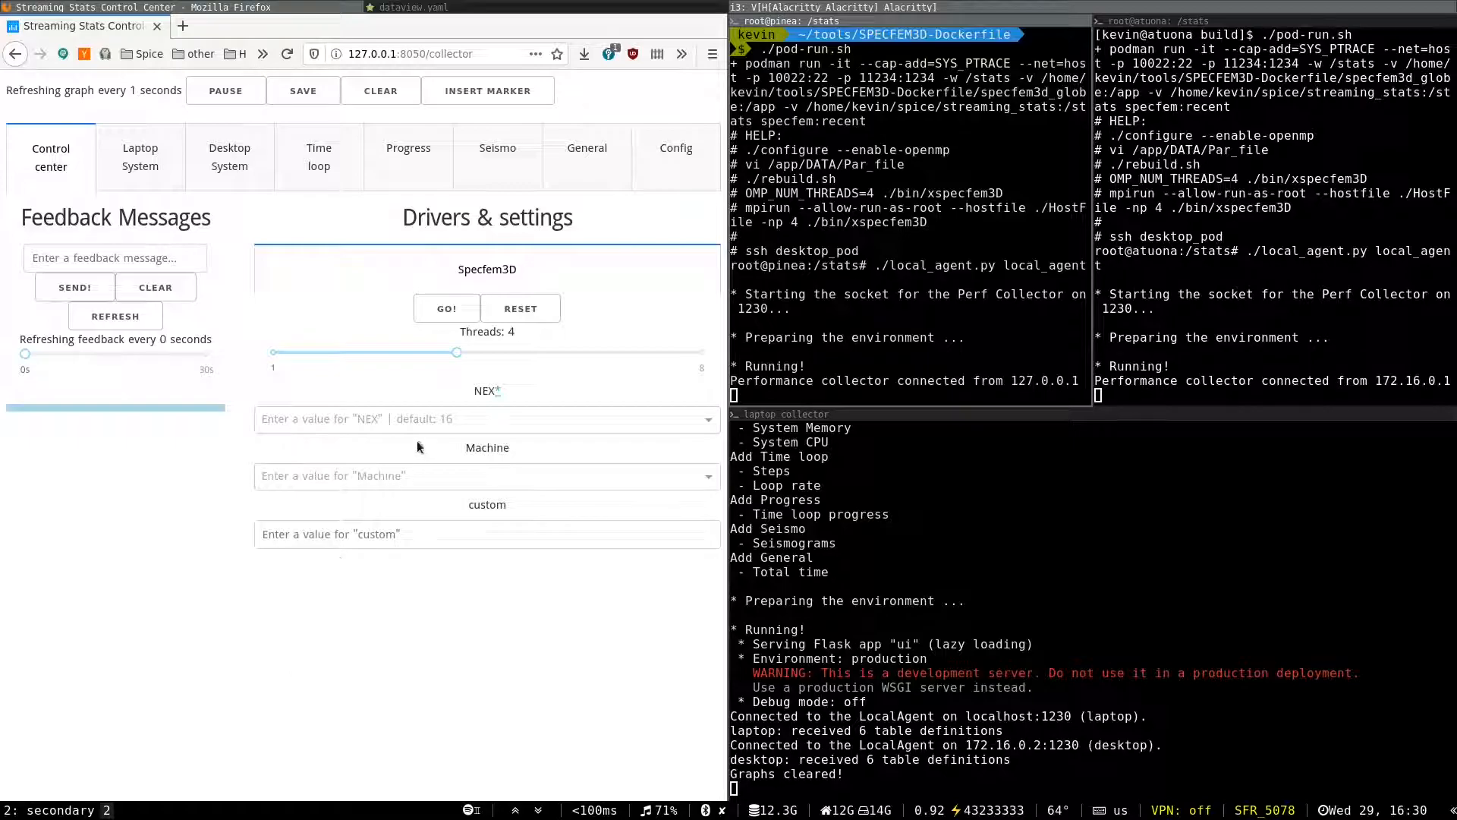
Step: Choose NEX 16 and machine laptop, clear the graphs, and apply the settings
click(486, 418)
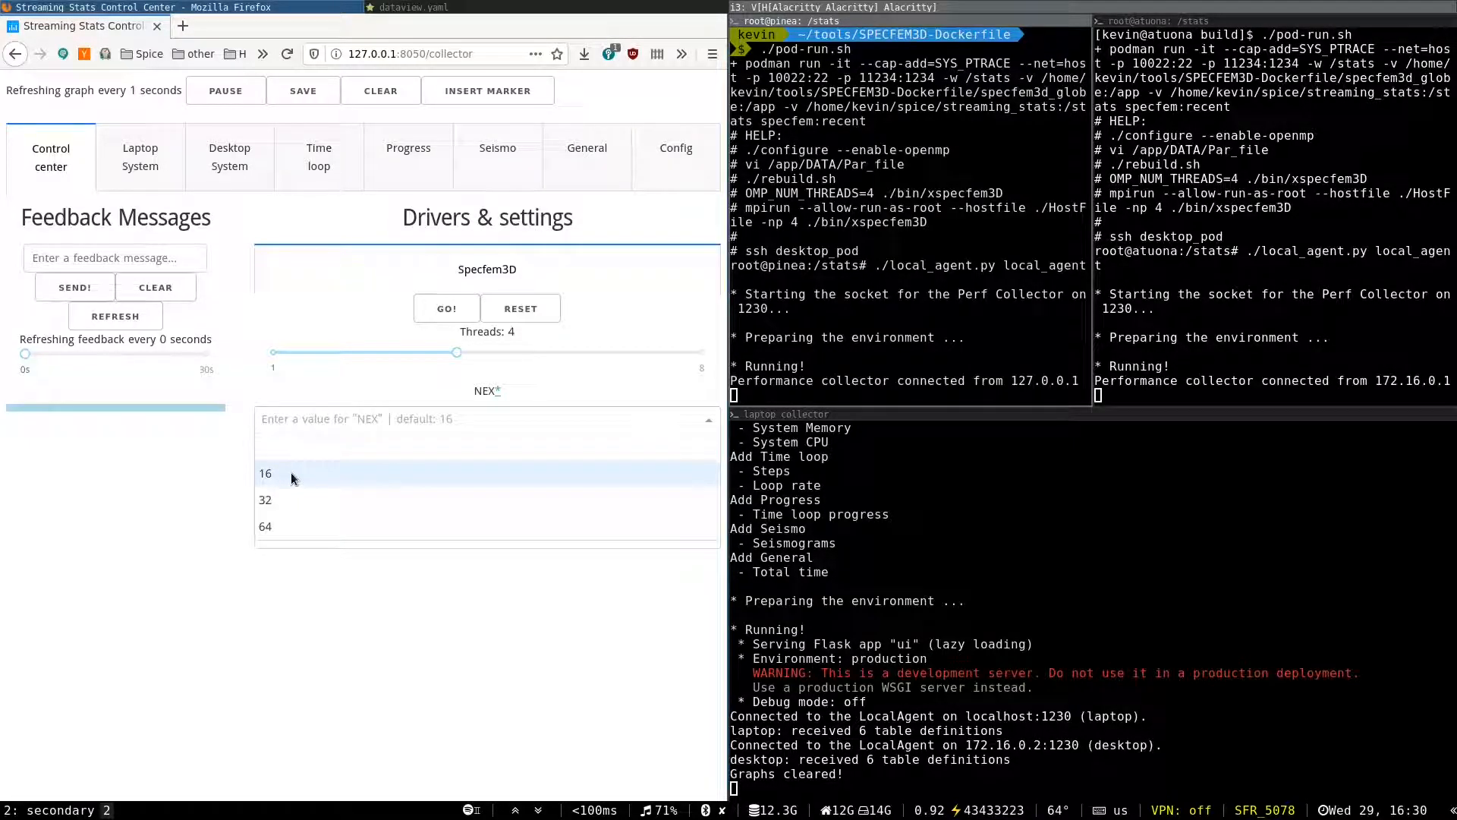
click(265, 473)
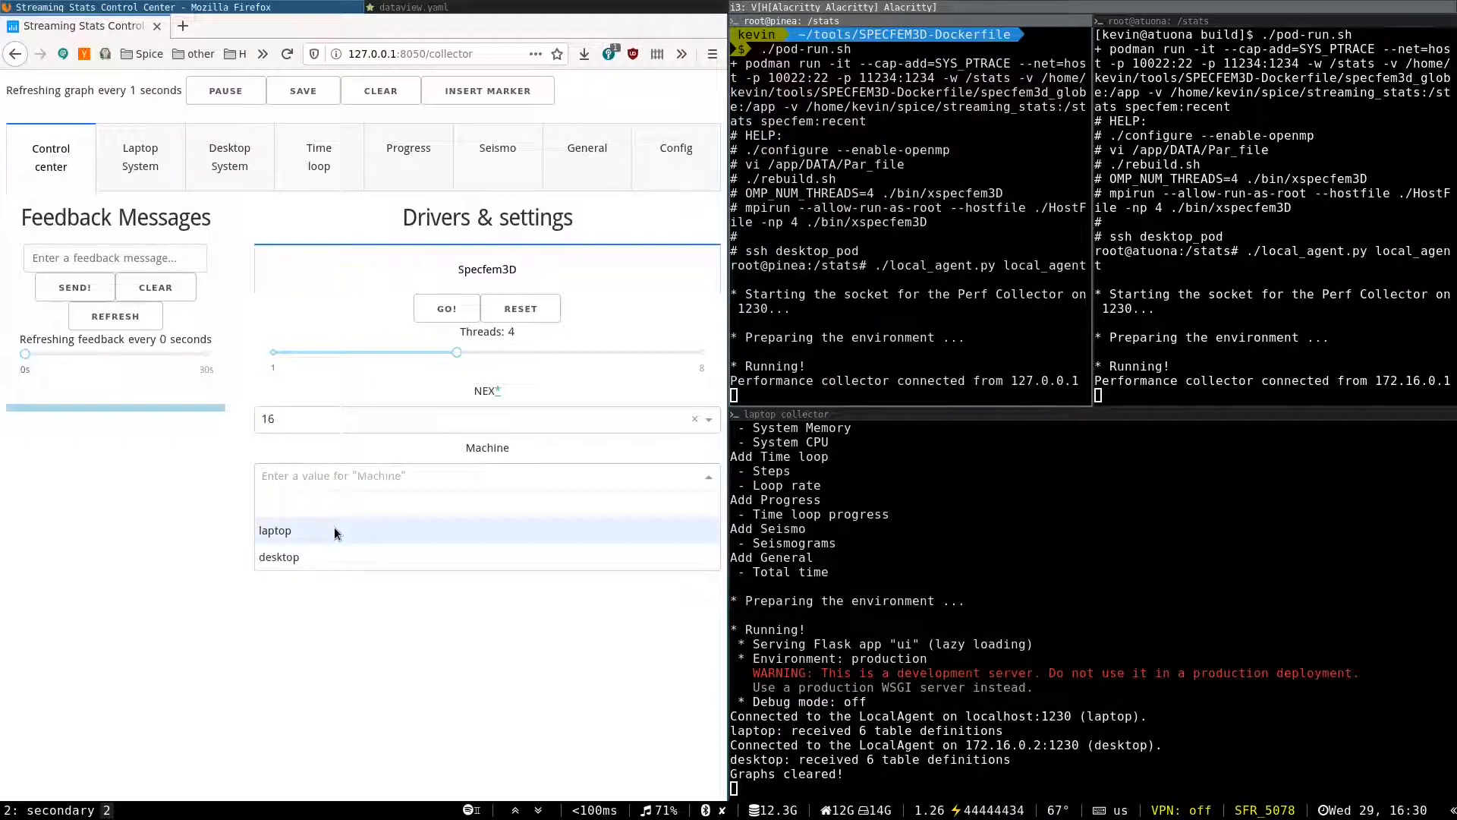
click(275, 530)
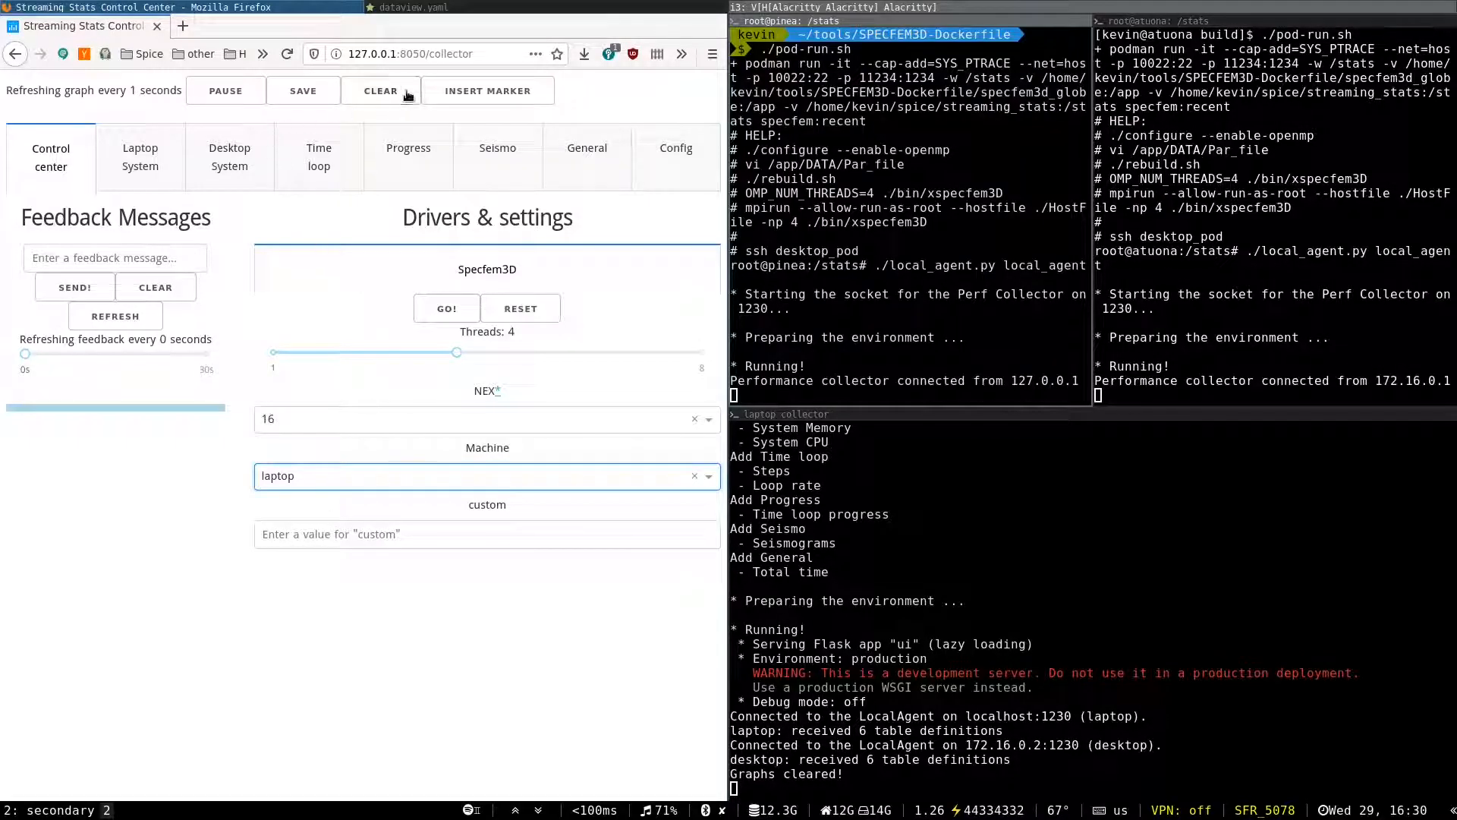
click(380, 90)
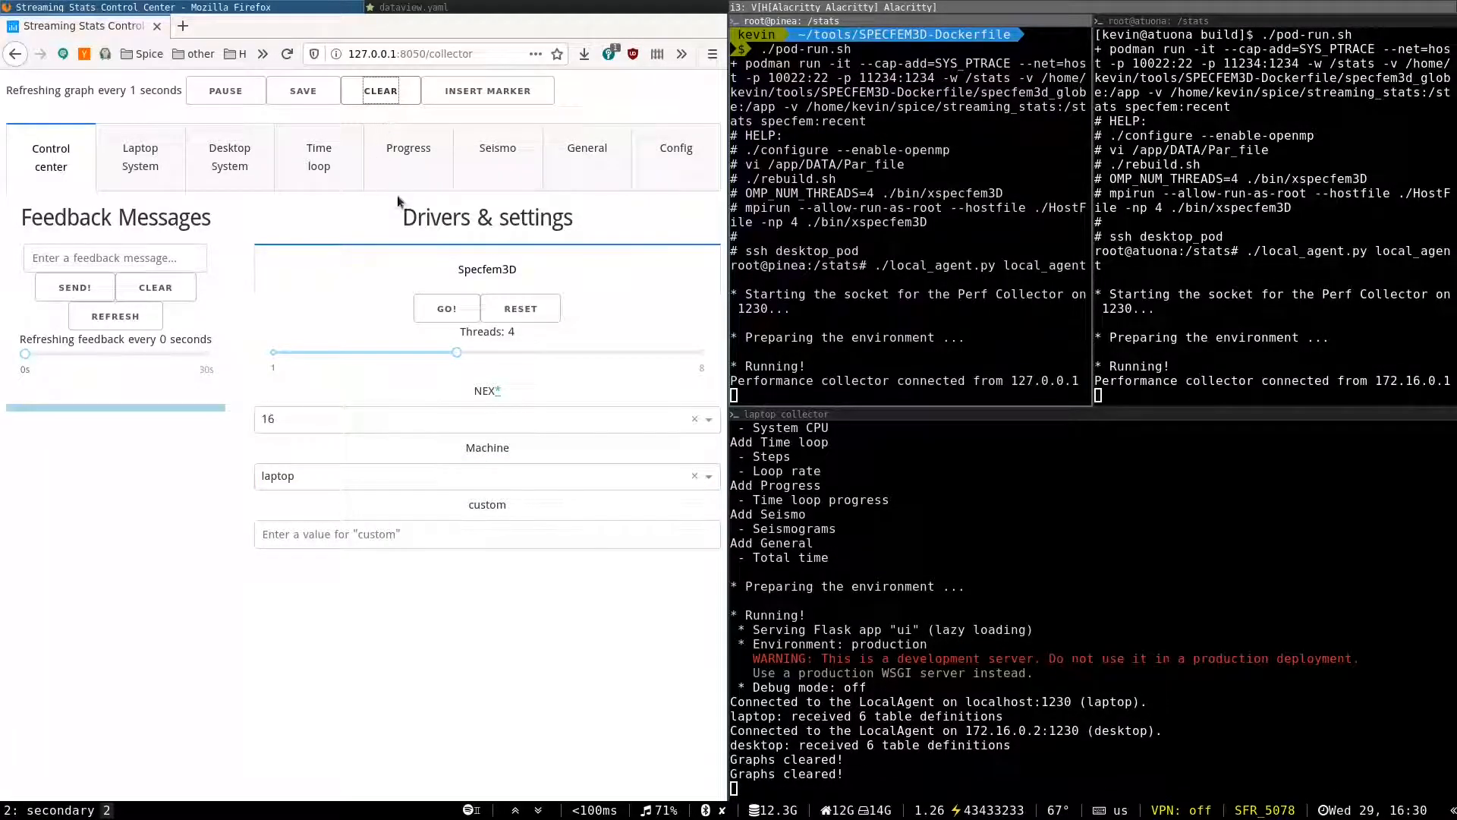
click(446, 307)
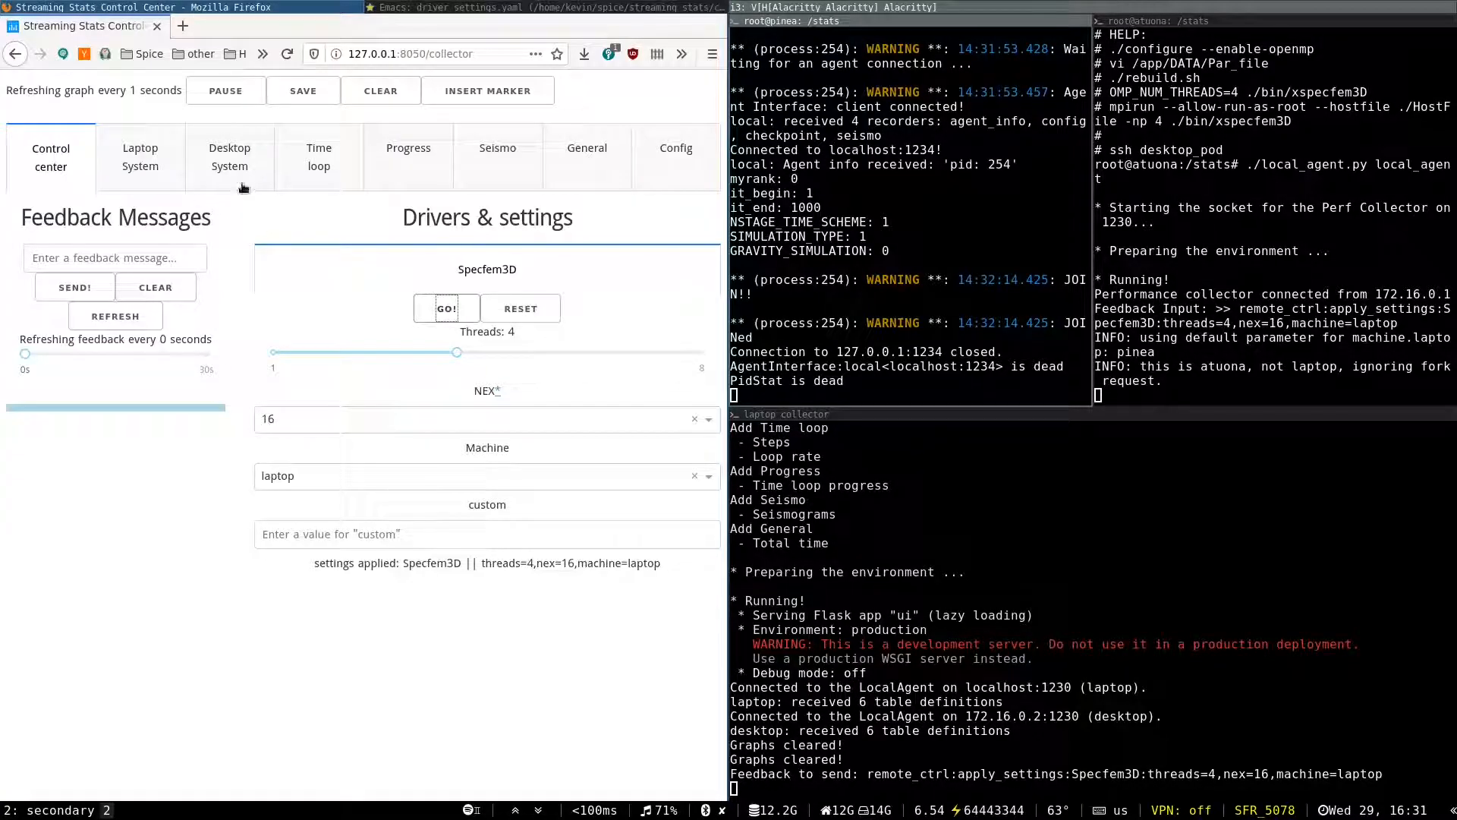
Step: Browse the Laptop System, Time loop and Seismo charts, ending on the three seismogram traces
click(139, 157)
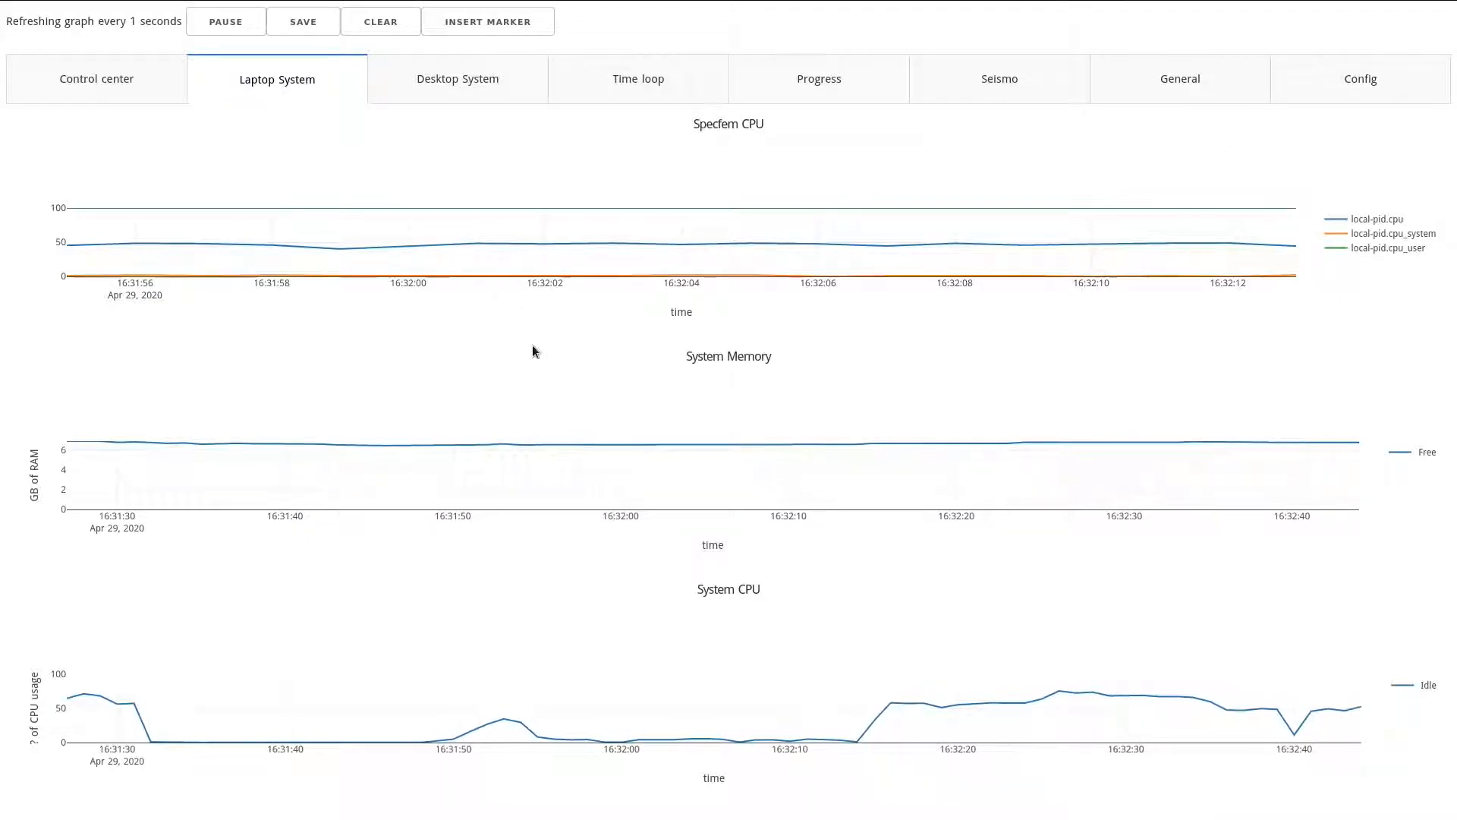
mouse_move(534, 597)
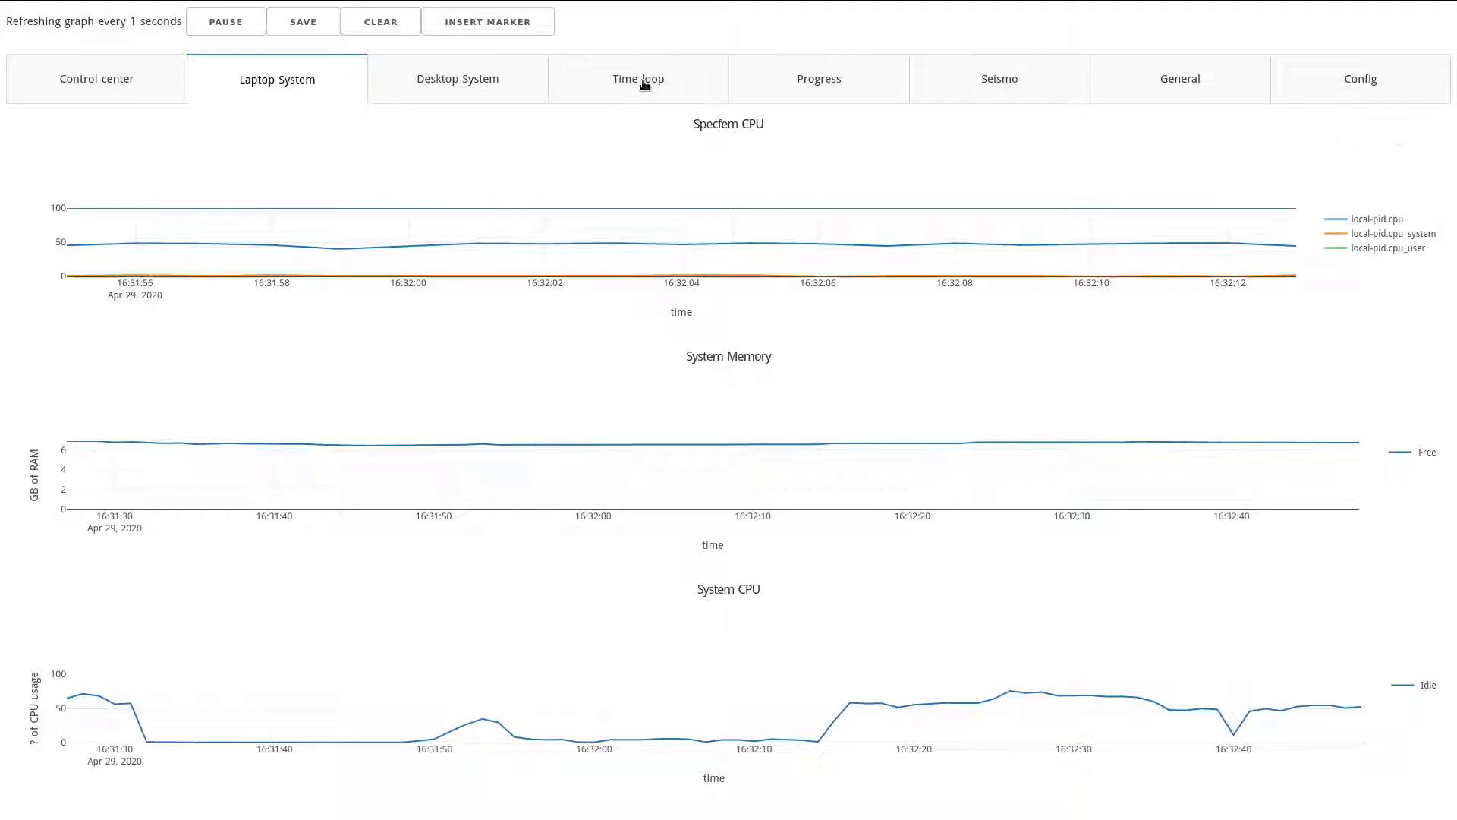
click(638, 78)
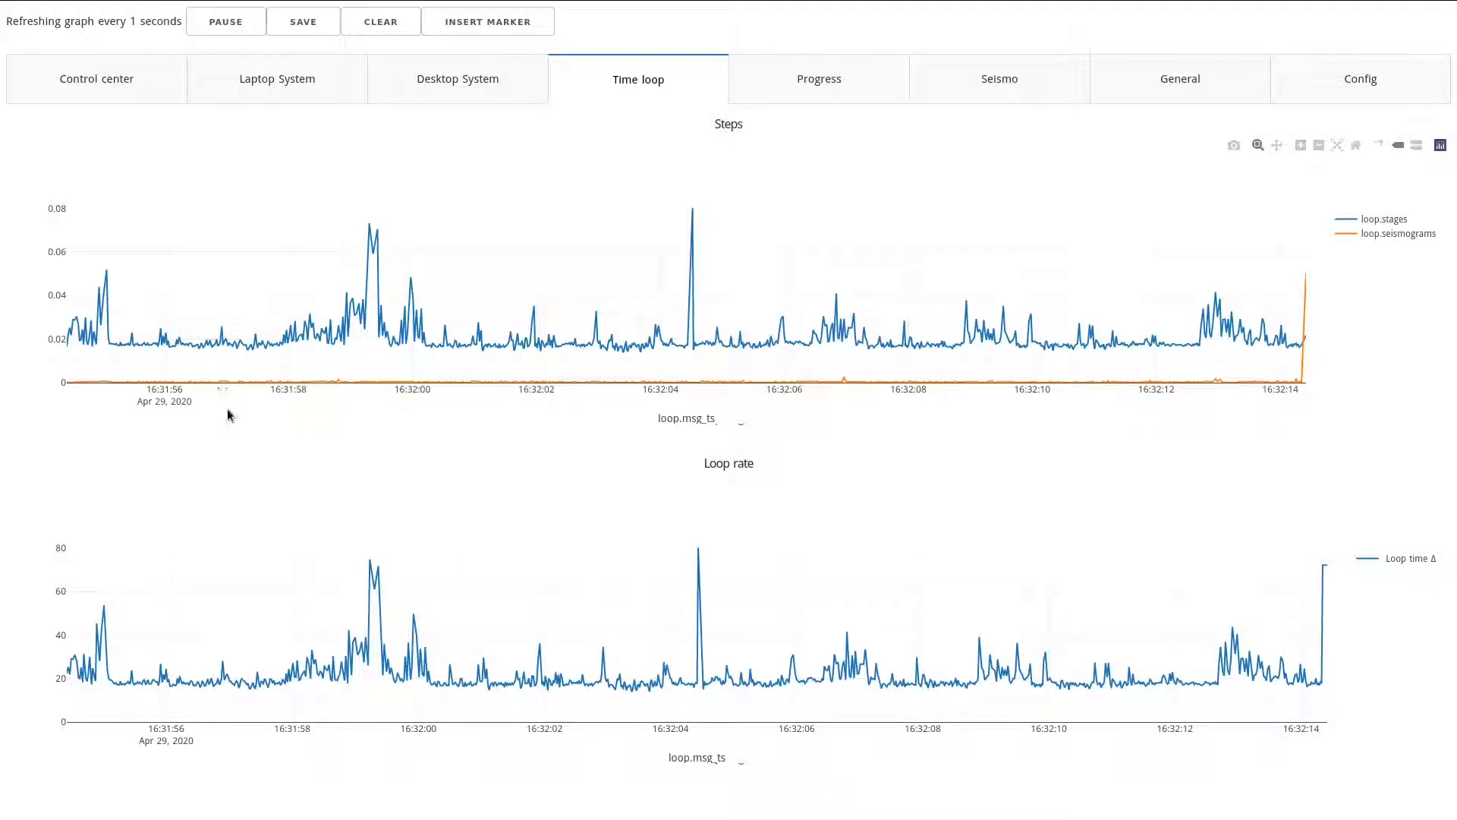
mouse_move(451, 342)
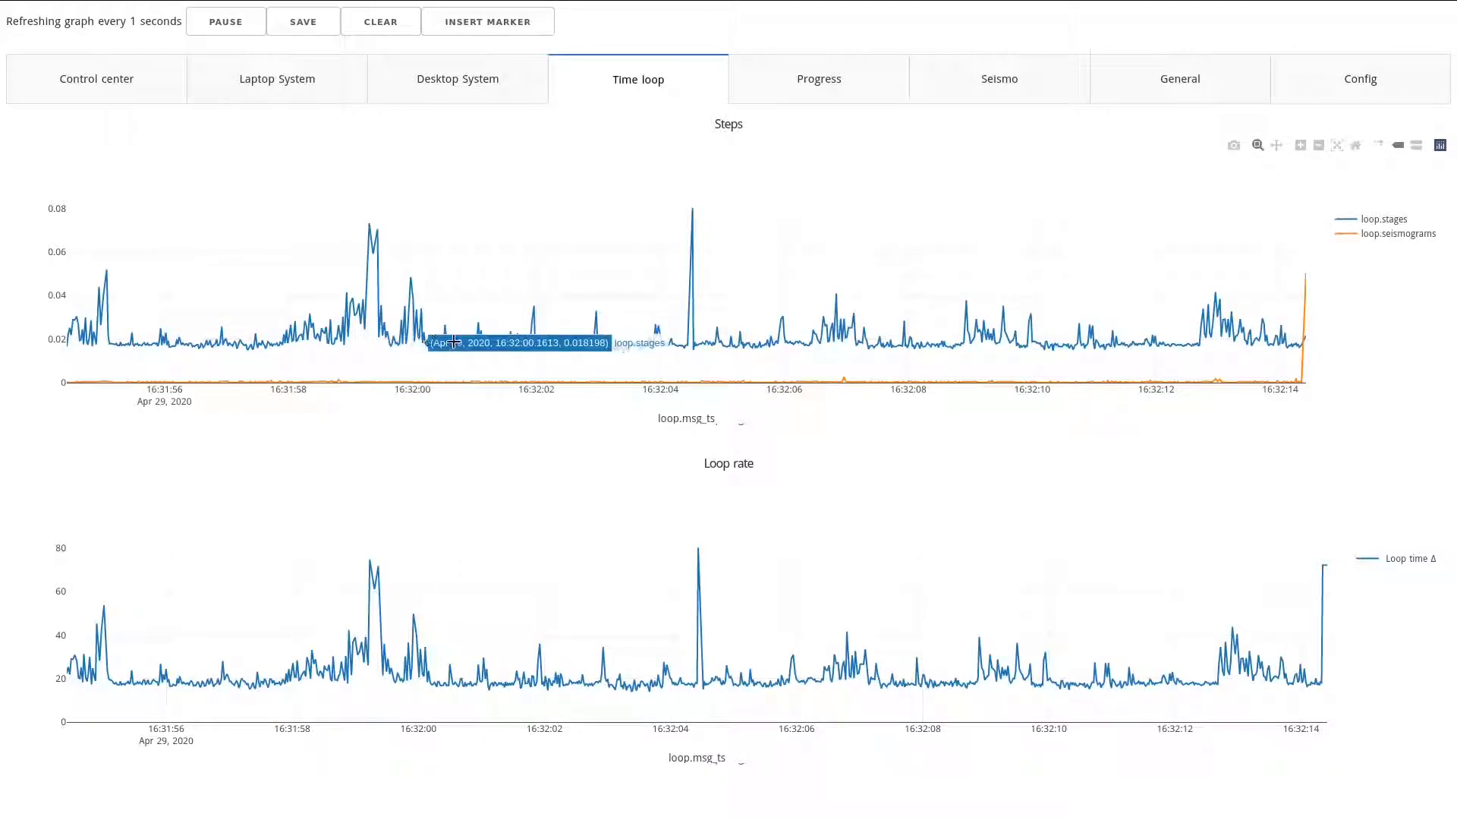
mouse_move(986, 113)
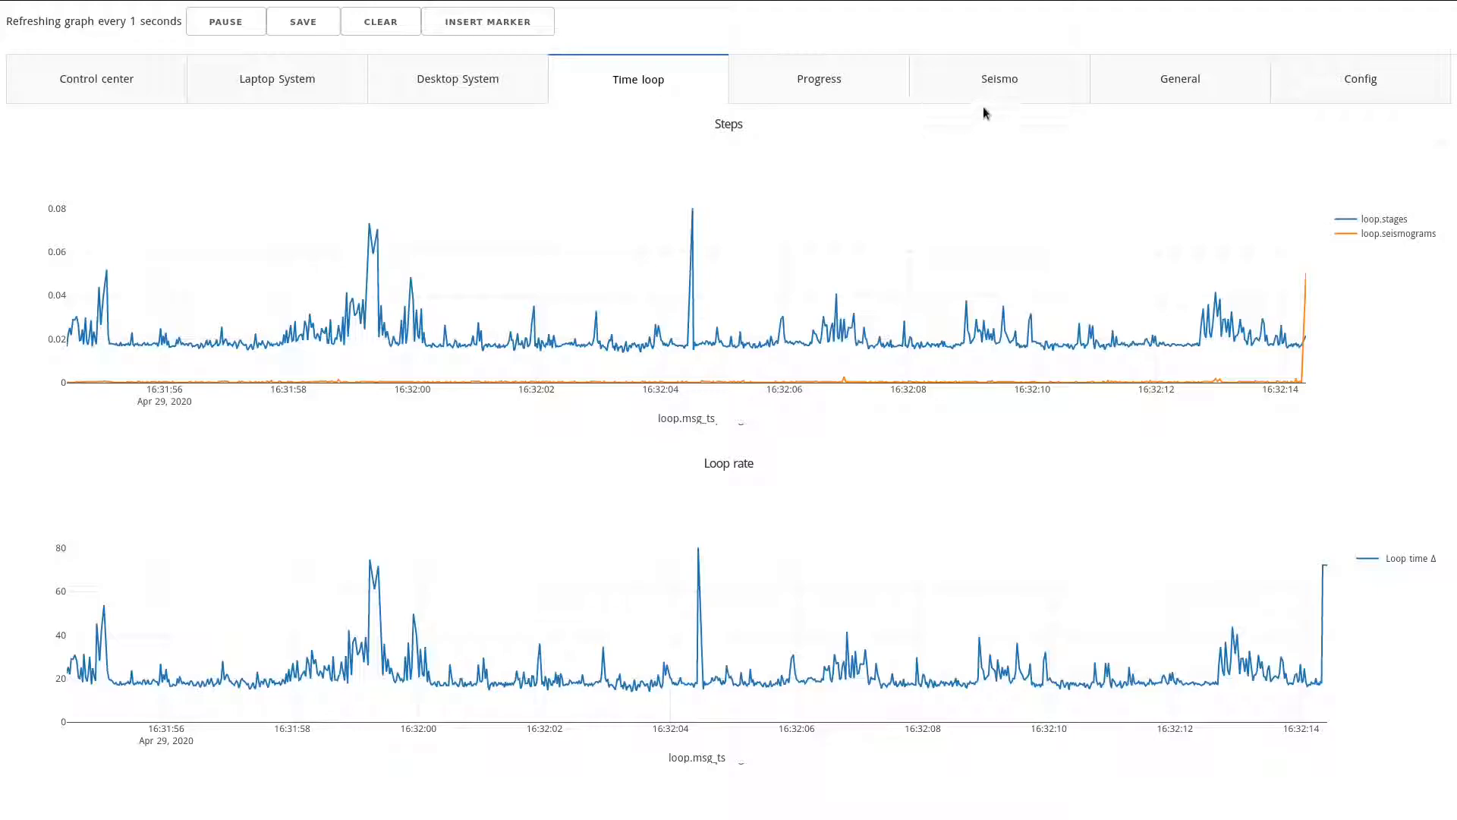
click(998, 78)
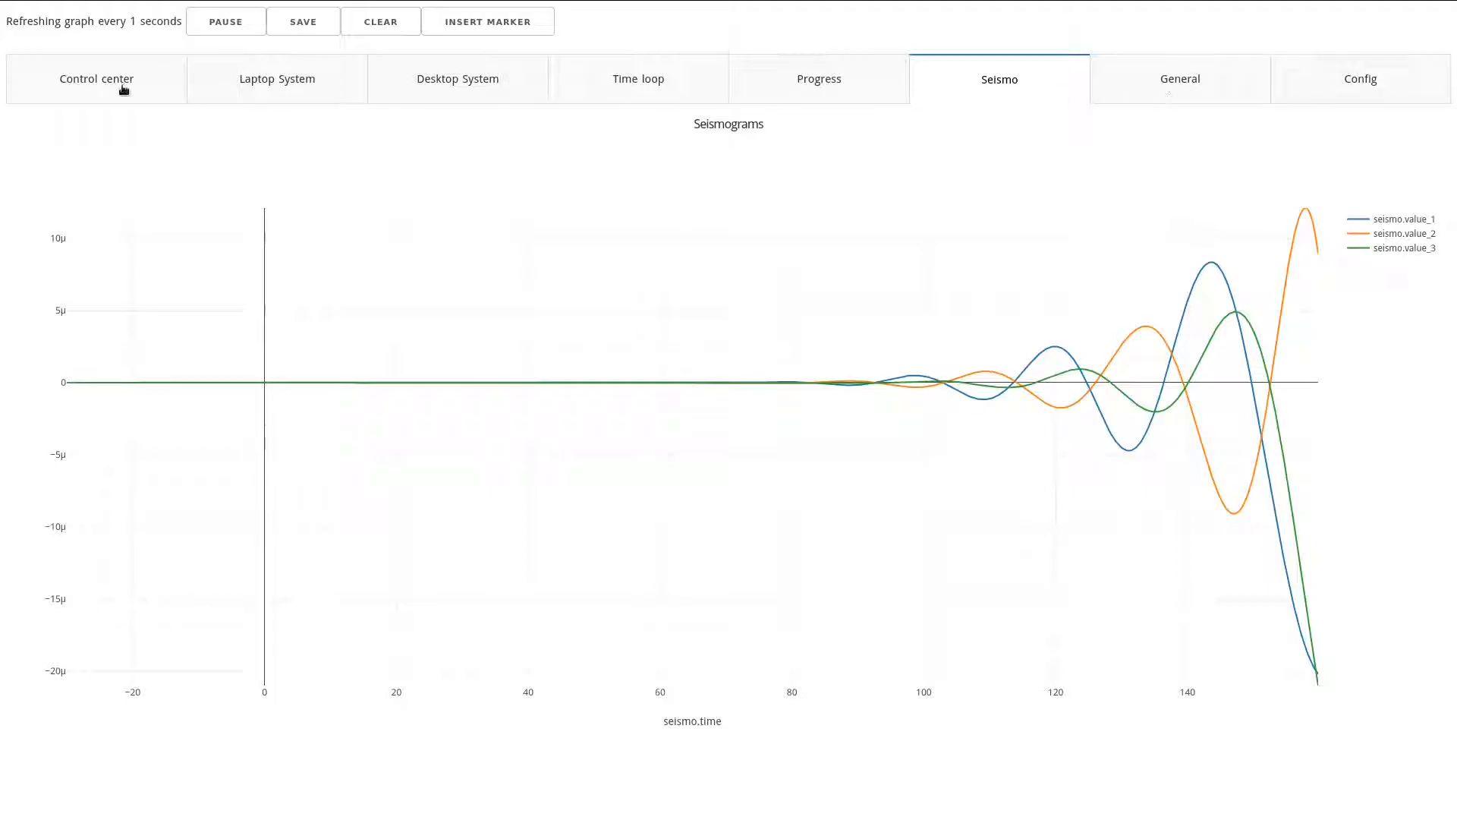
Step: Return to the control center and select the Specfem parameter lines in the feedback log
click(95, 78)
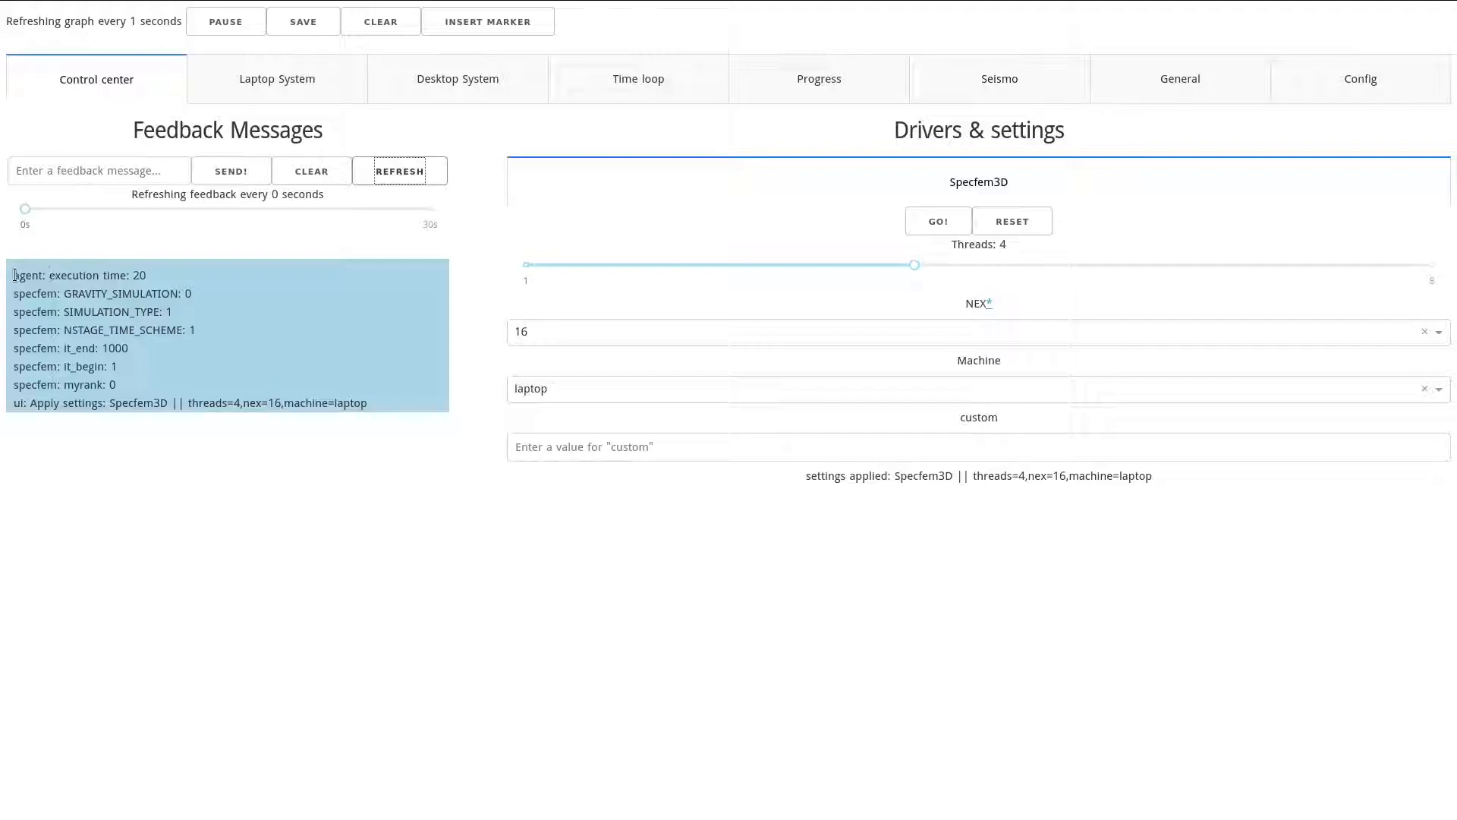
double_click(79, 274)
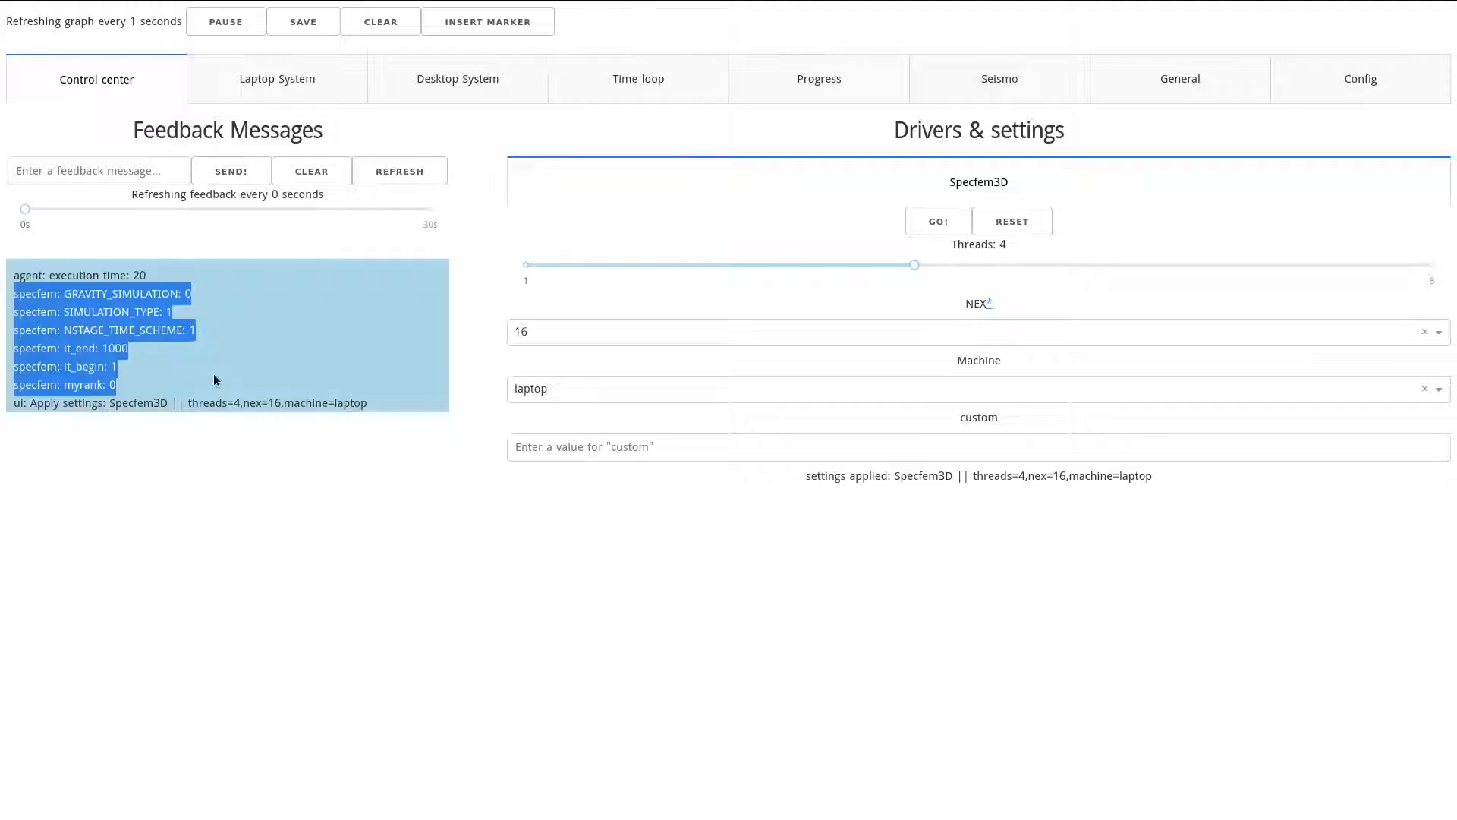
mouse_move(274, 339)
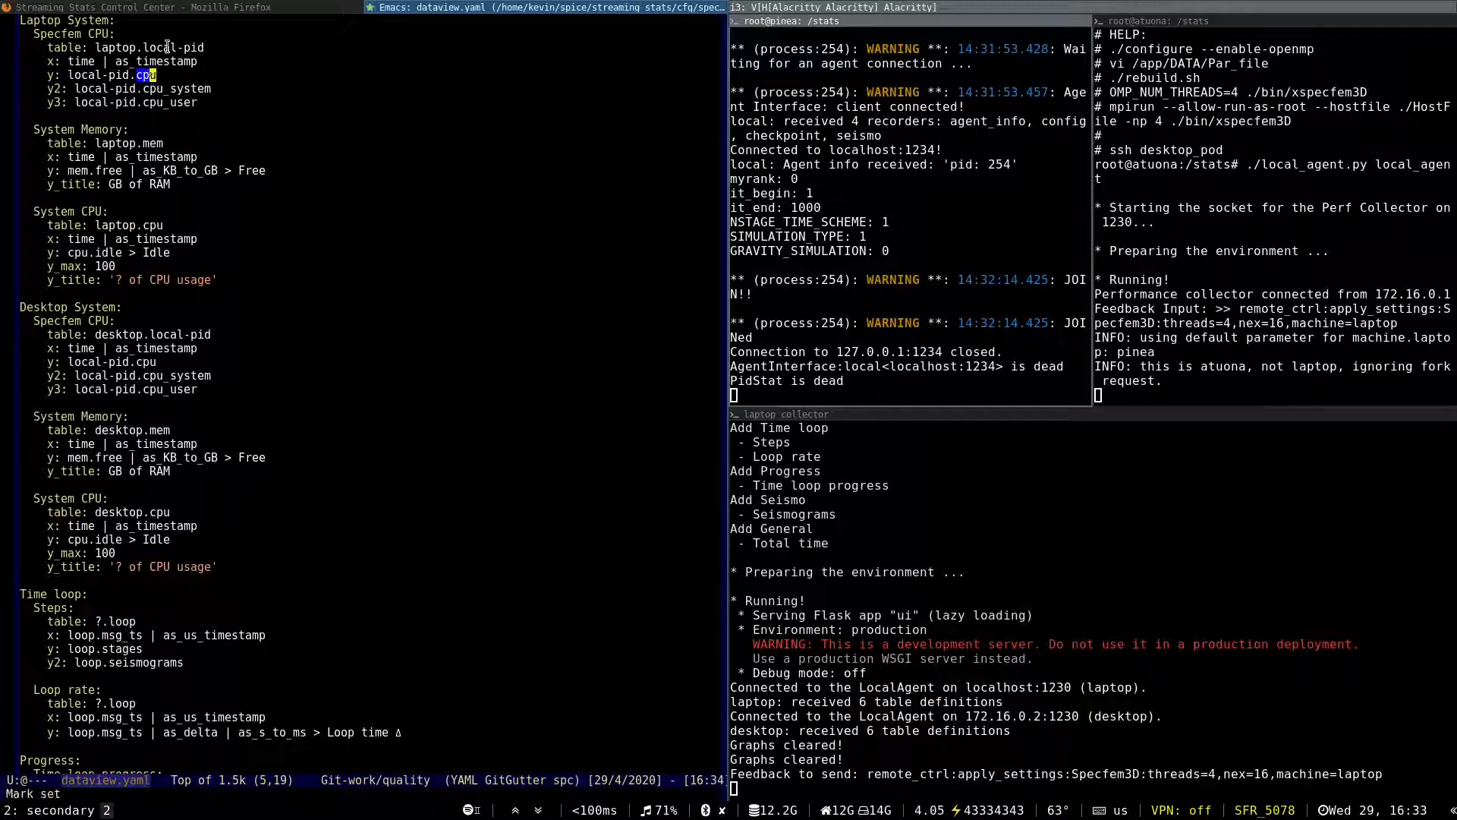
mouse_move(150, 198)
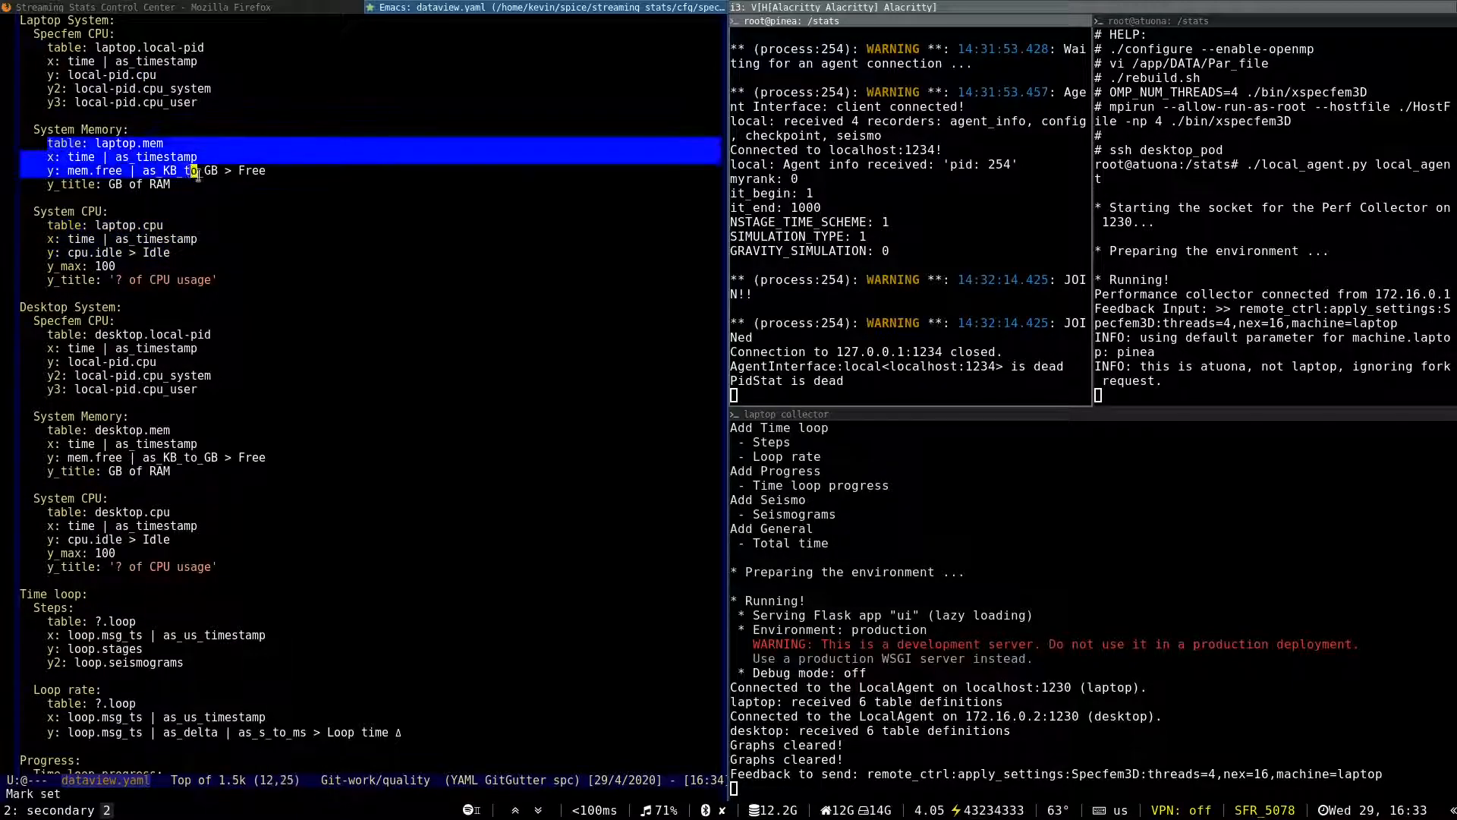
Step: Scroll through the dataview.yaml graph definitions in Emacs
scroll(down, 3)
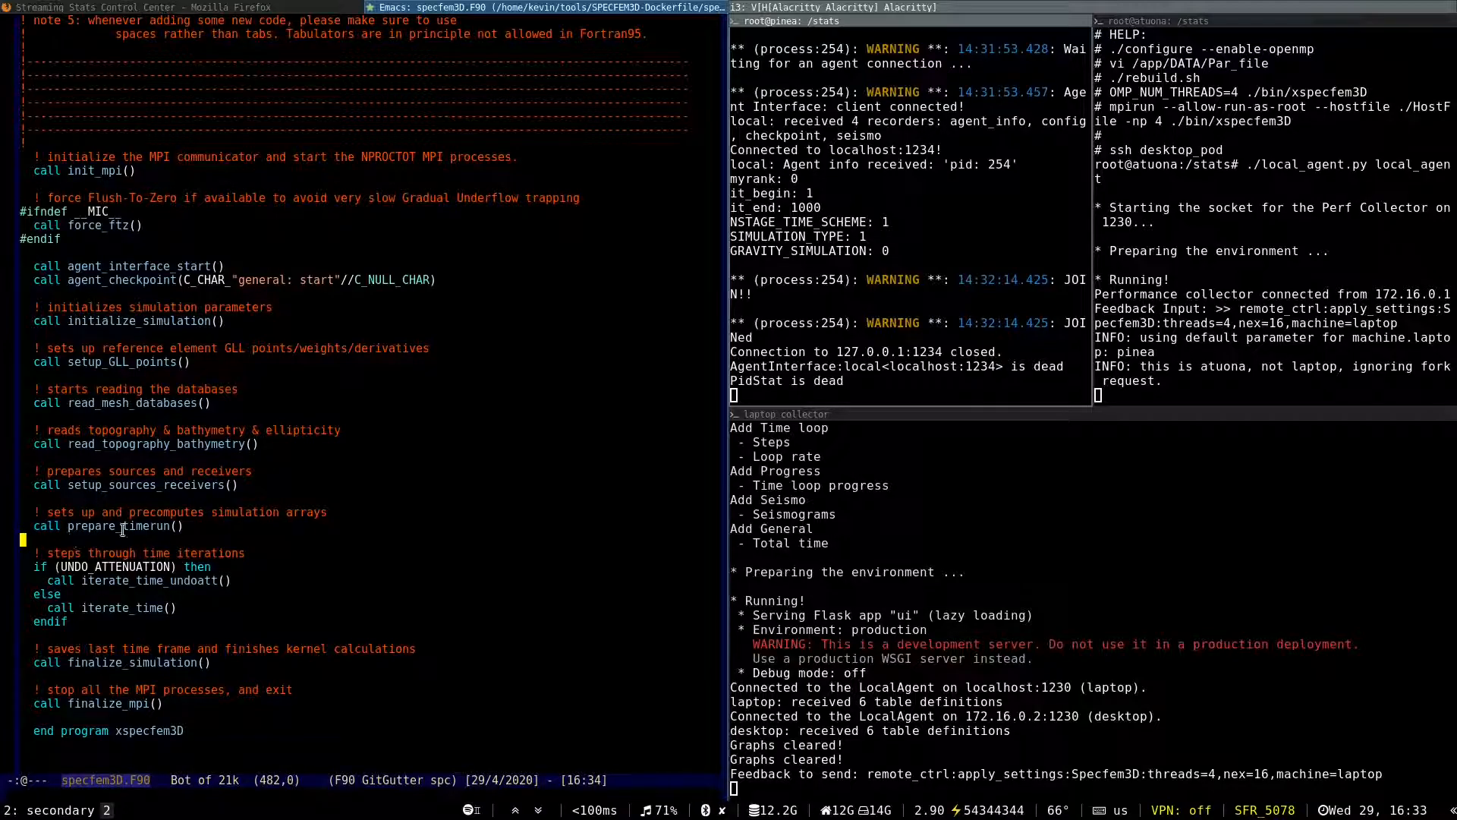
mouse_move(162, 302)
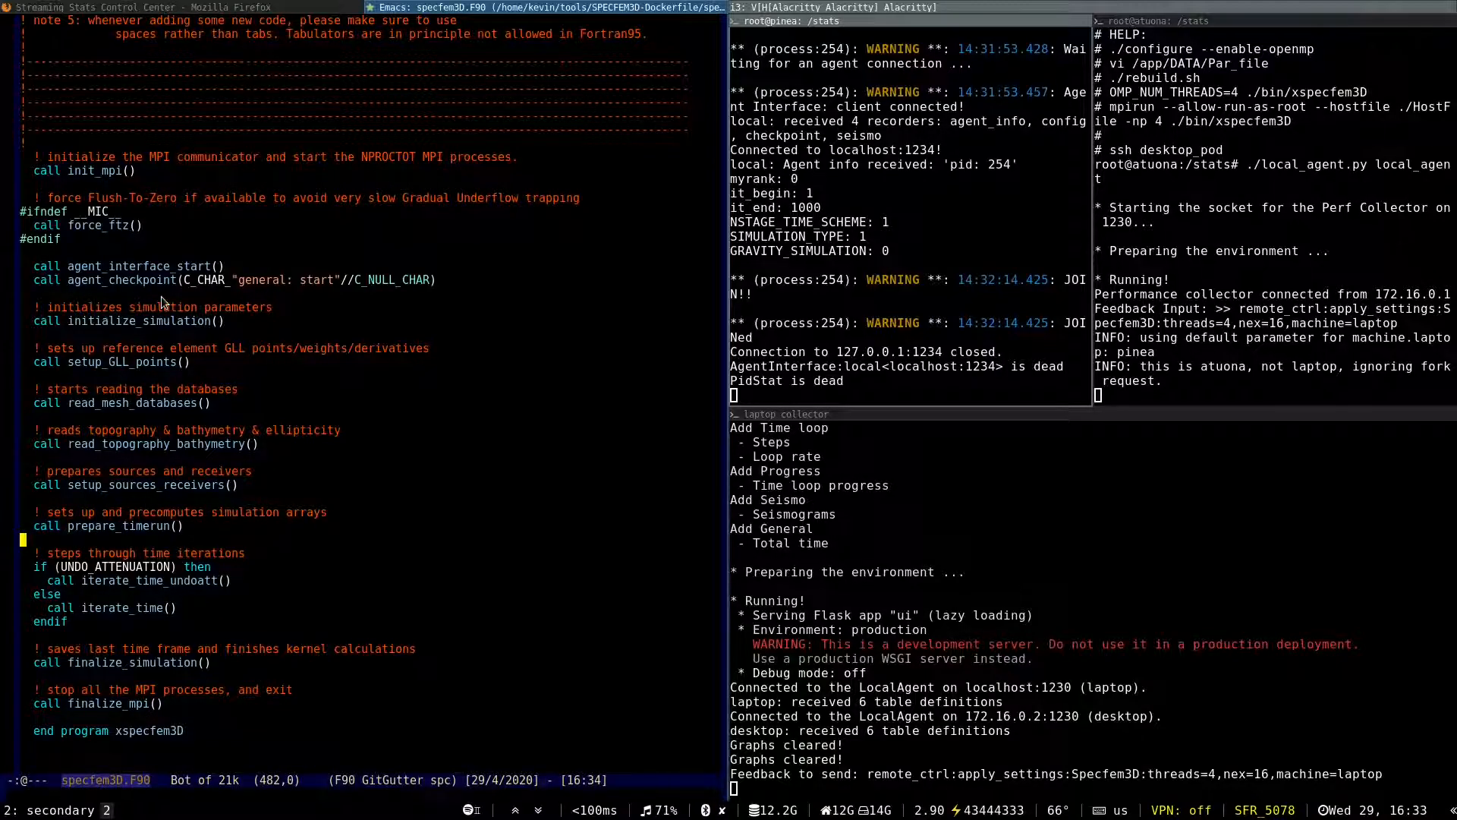
mouse_move(130, 295)
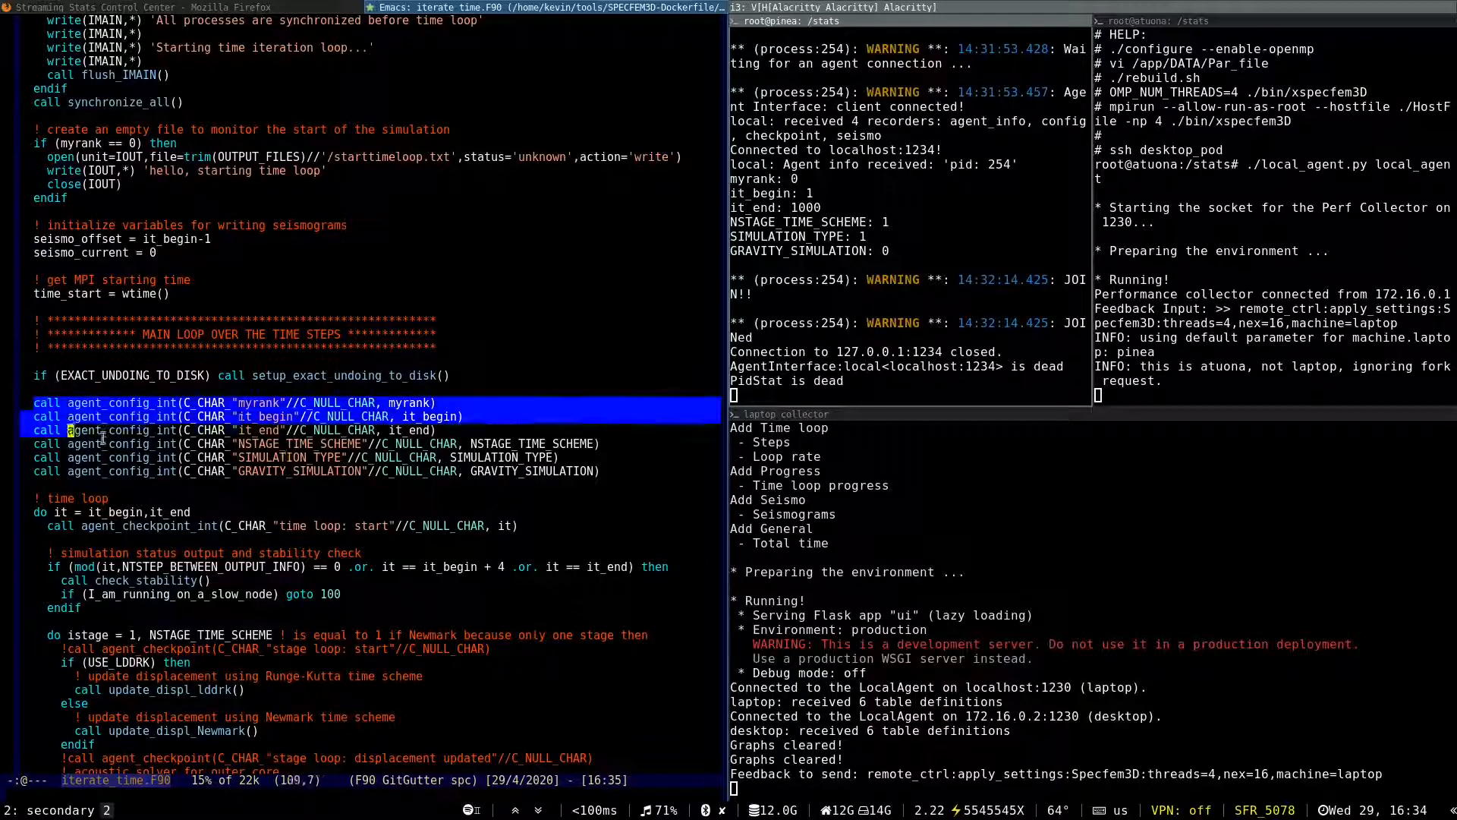
Step: Scroll through the agent calls in iterate_time.F90 in Emacs
click(644, 473)
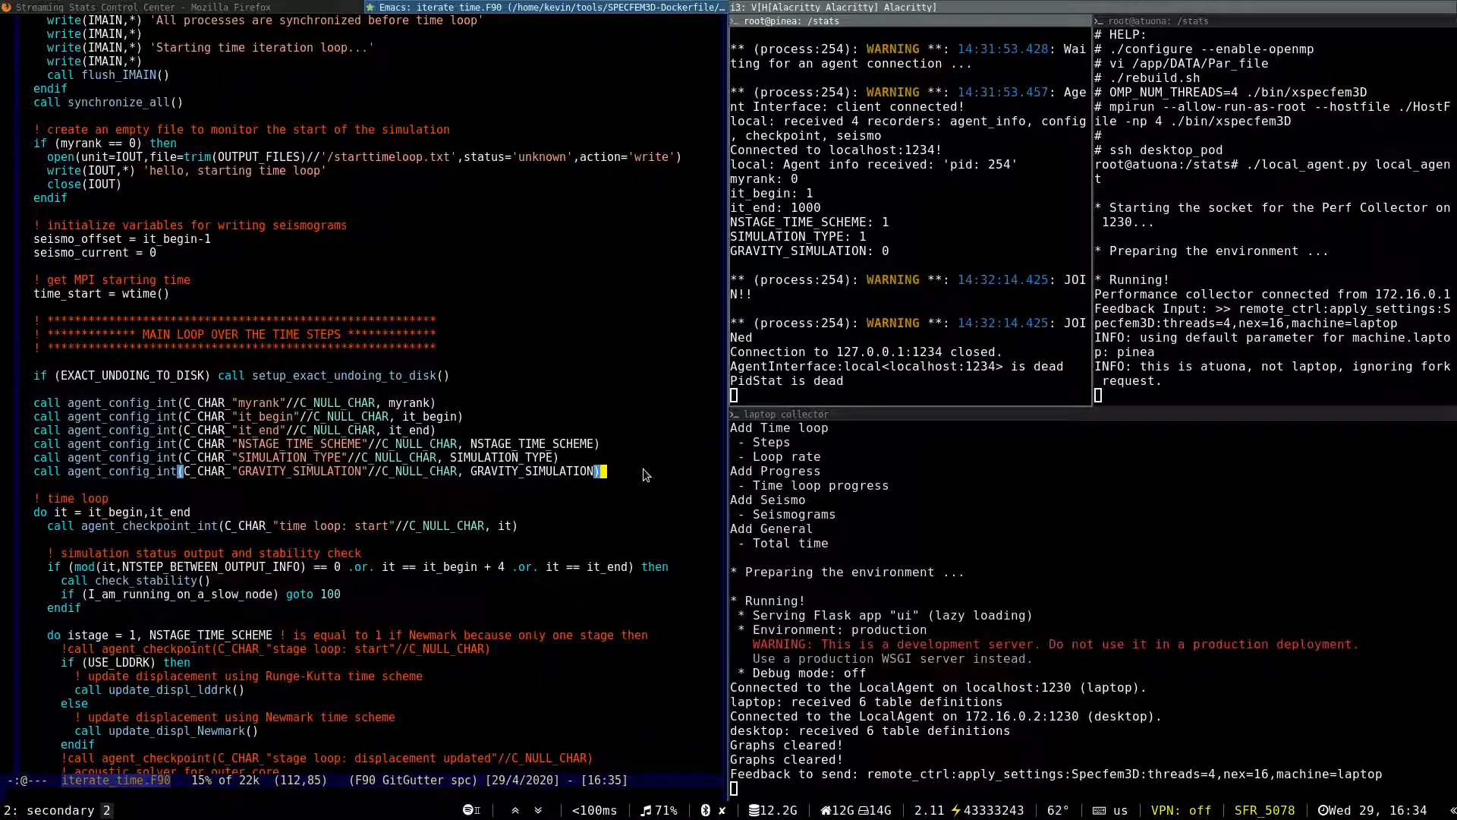
scroll(down, 3)
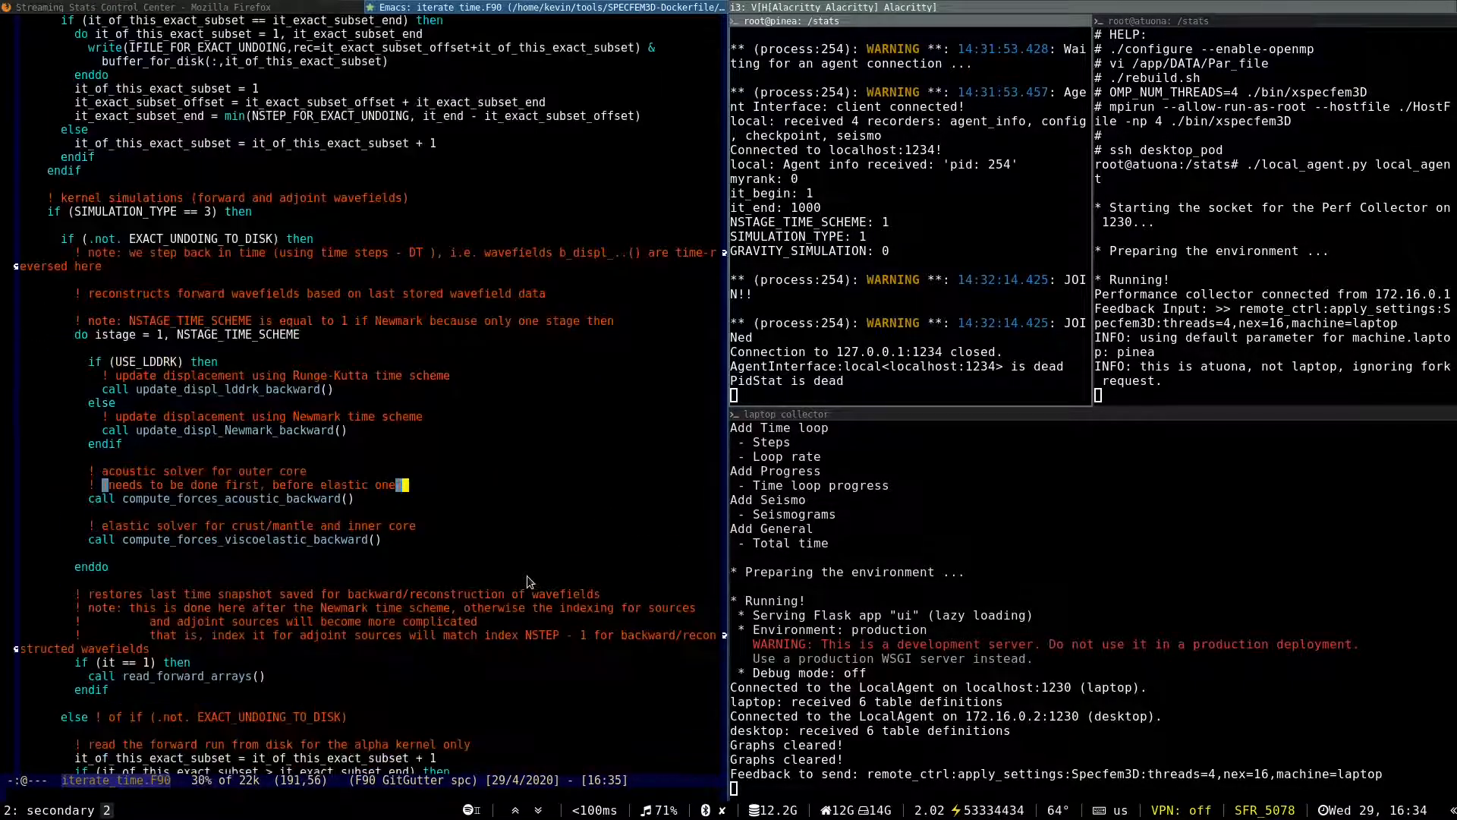
scroll(down, 3)
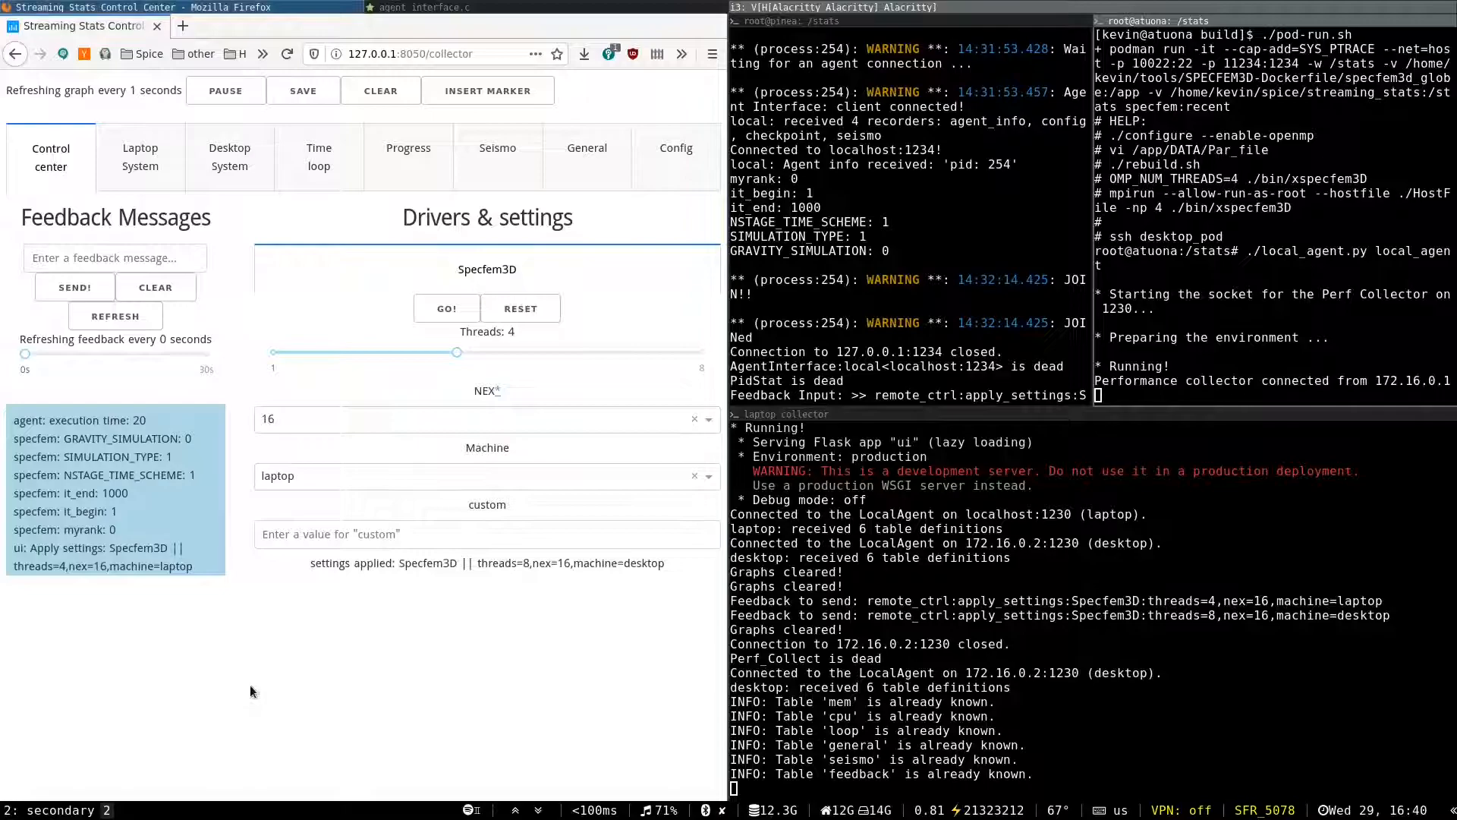
Step: Set NEX 64 and 6 threads on the laptop, apply, and start the Specfem3D run
click(483, 419)
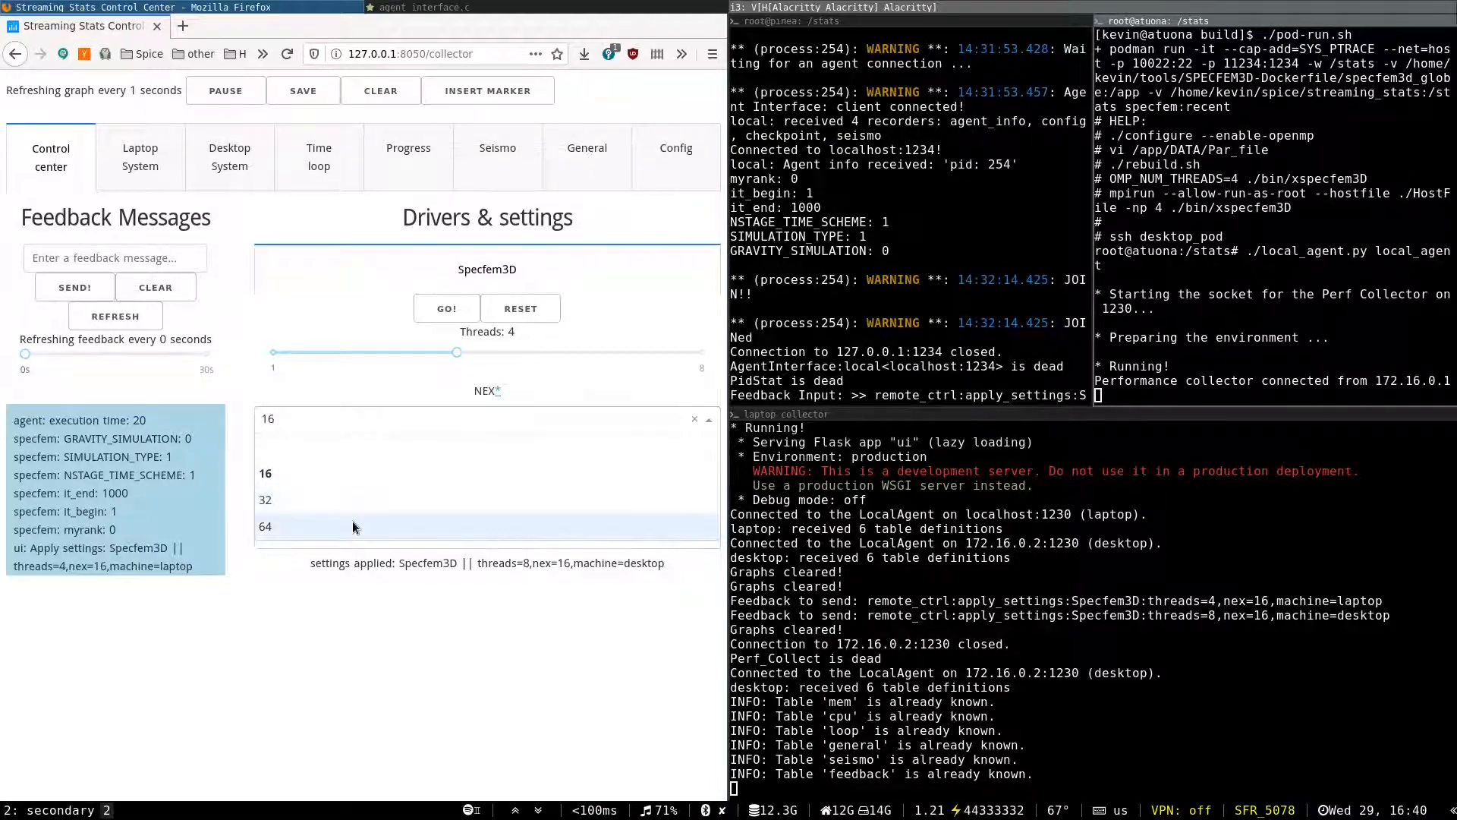
click(265, 526)
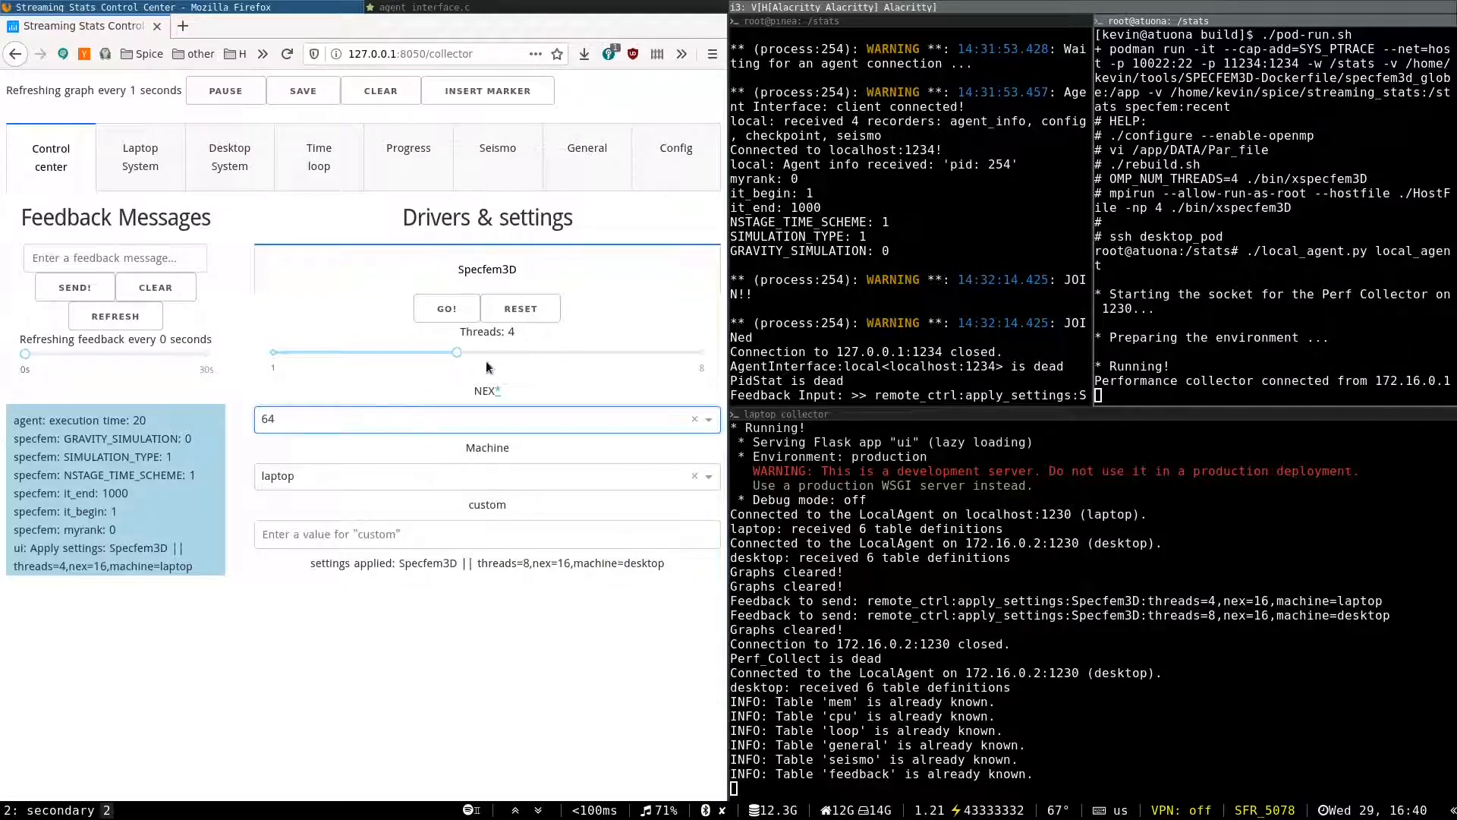
drag(455, 353, 579, 353)
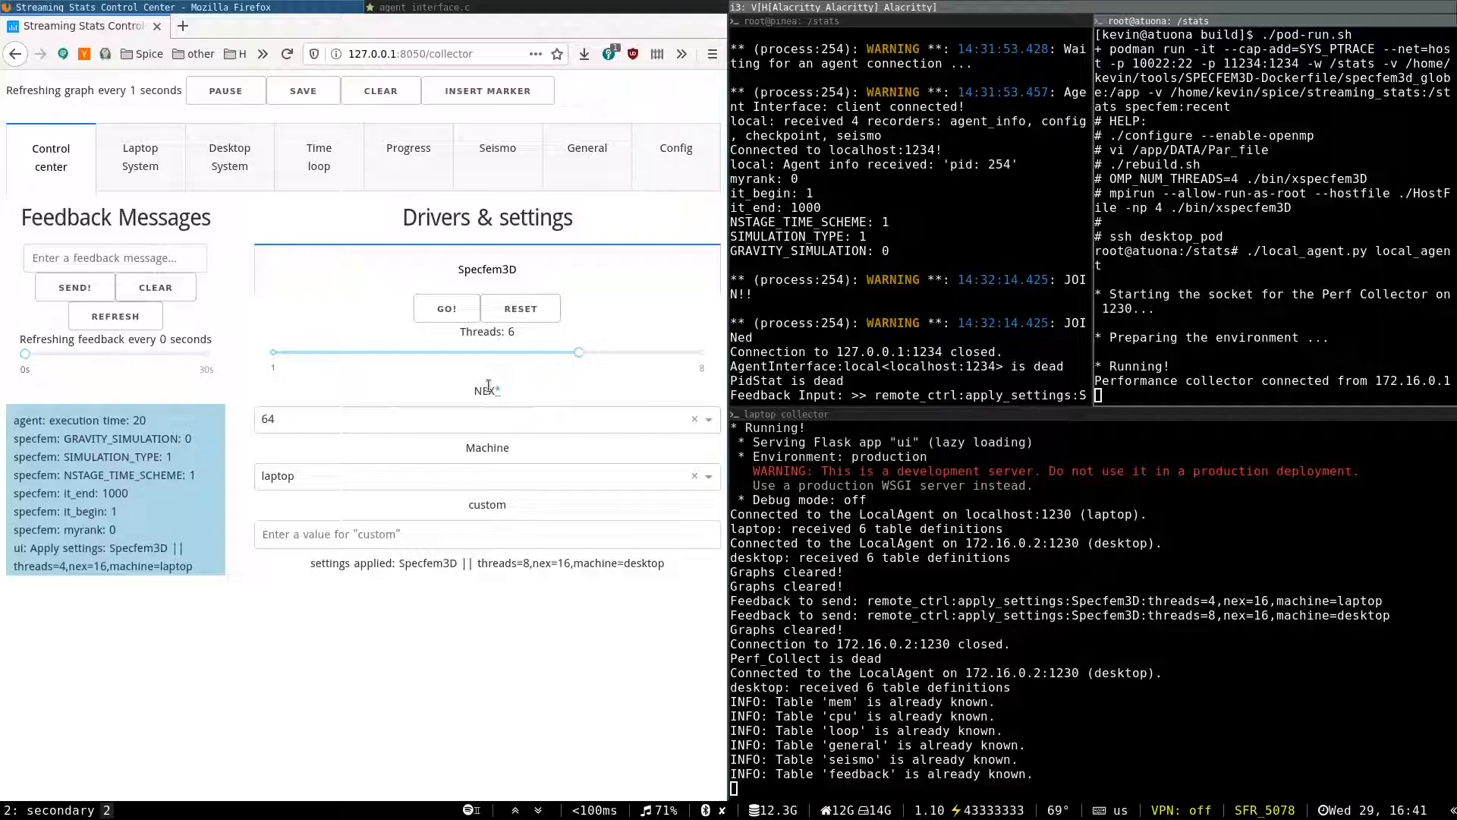
click(446, 307)
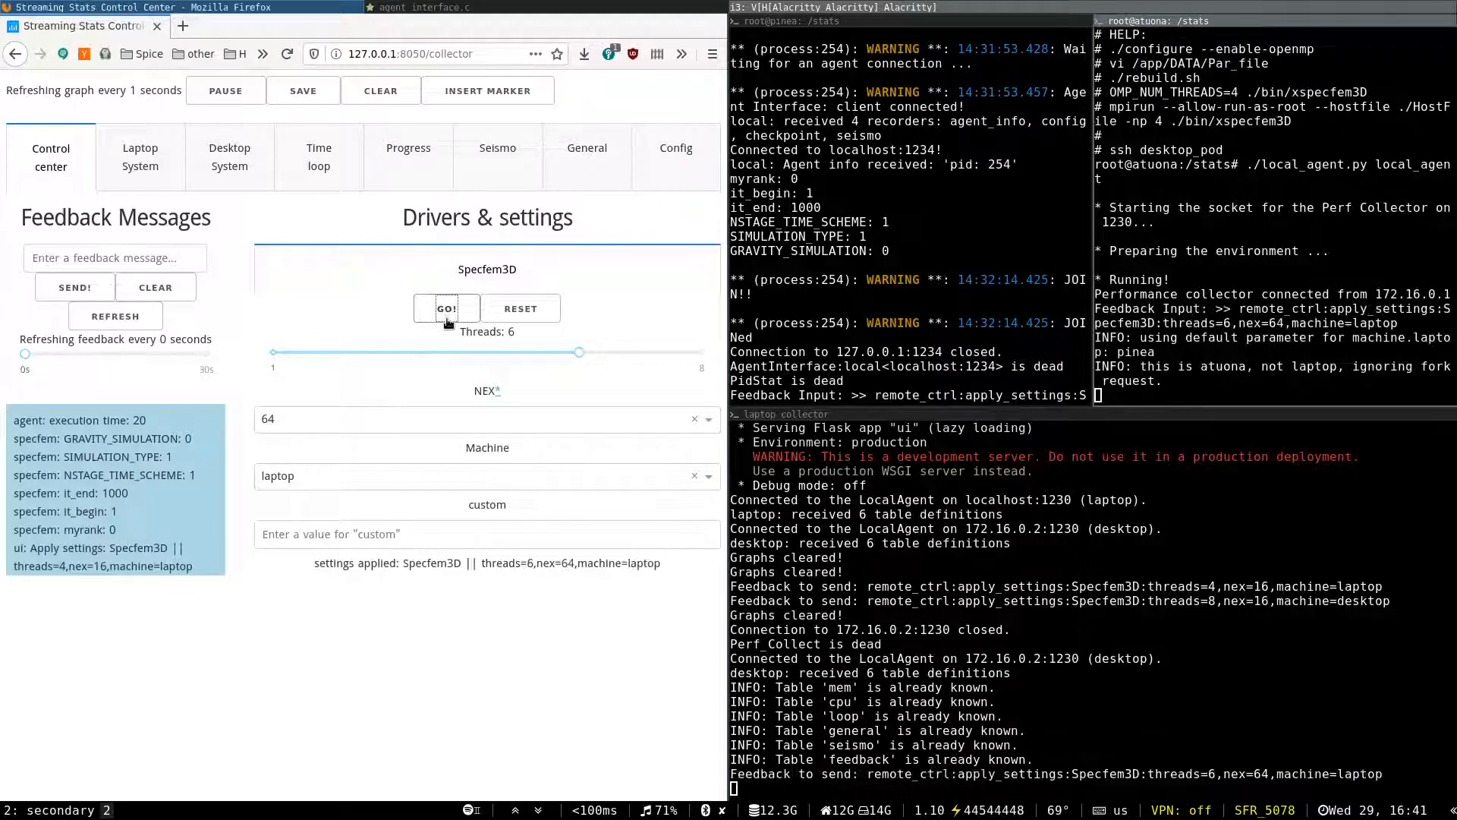
click(446, 307)
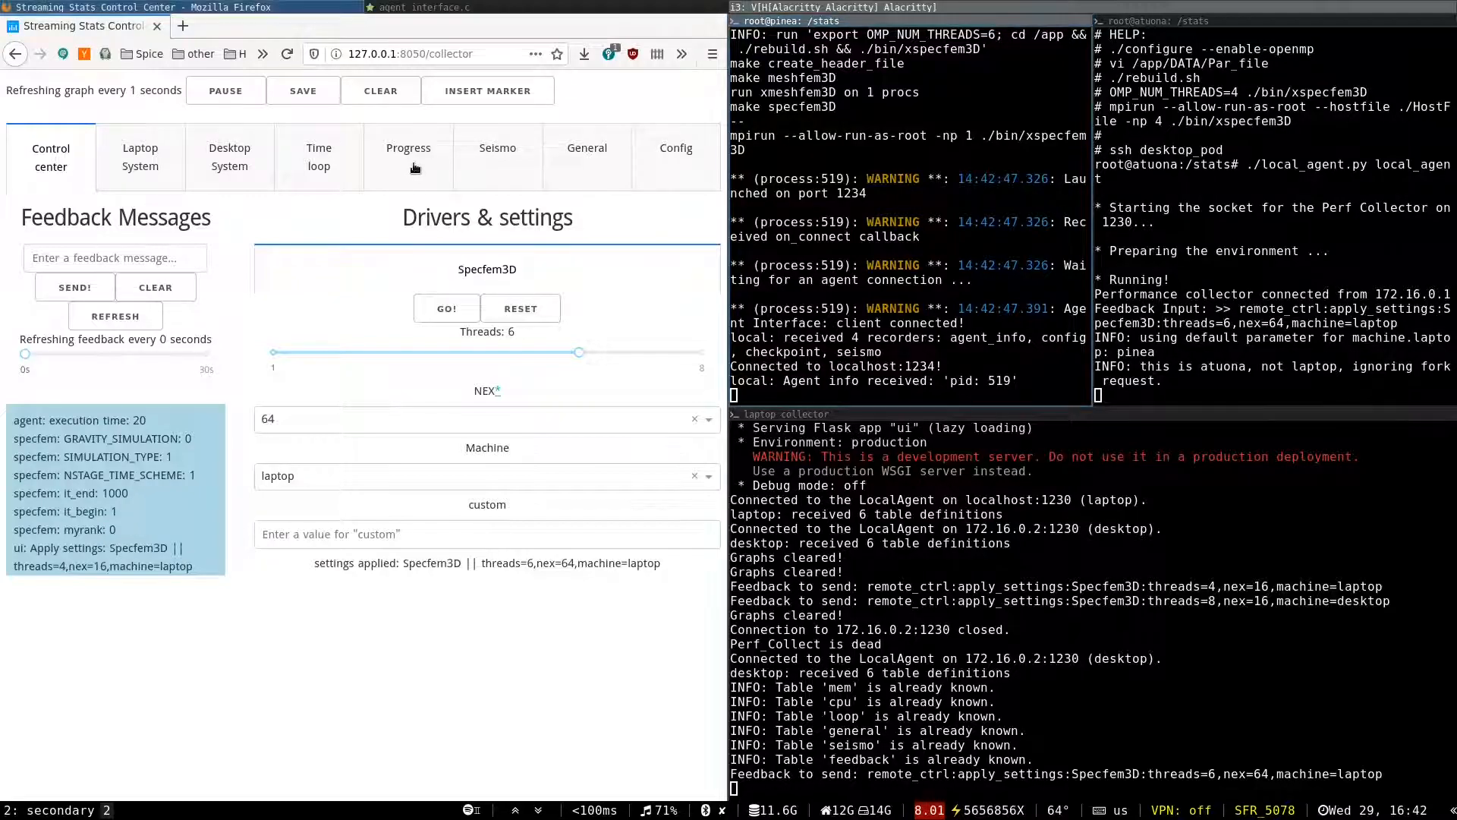
Step: View the progress curve climbing past 2%, then the Steps and Loop rate charts
click(409, 157)
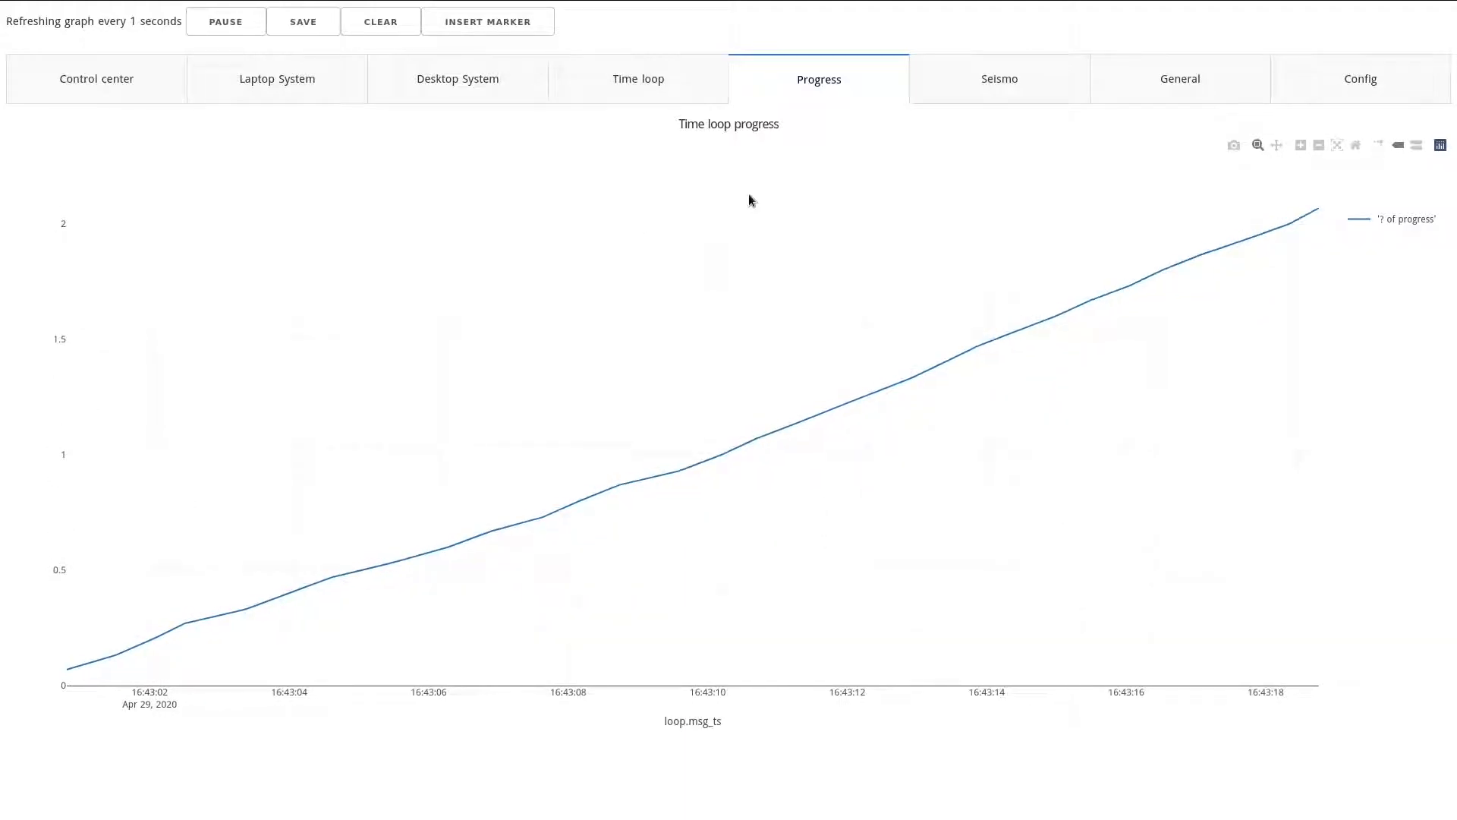
click(638, 78)
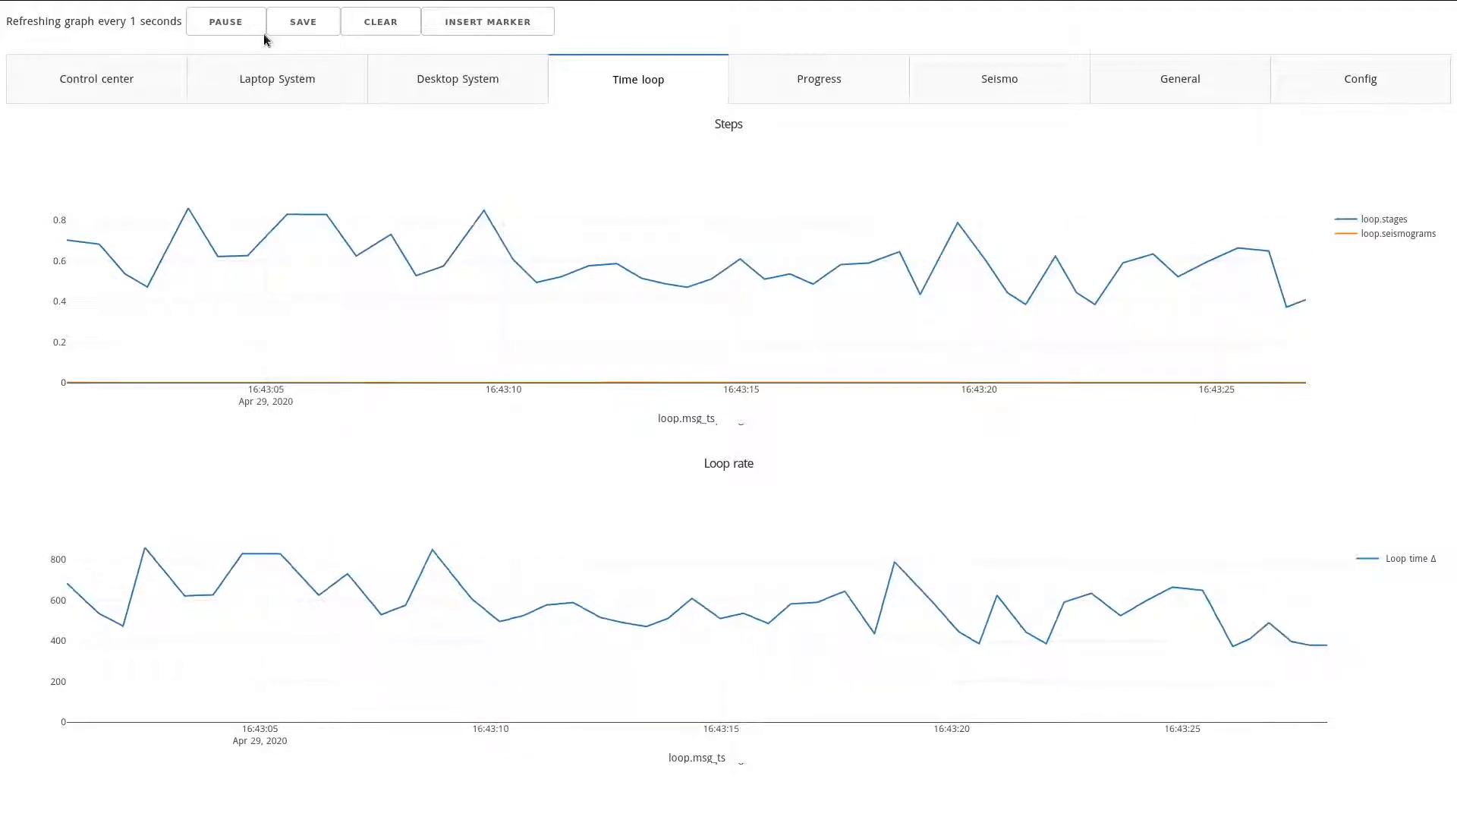
Step: Pause live updates, hide loop.stages, and autoscale Steps to the seismograms curve
click(224, 21)
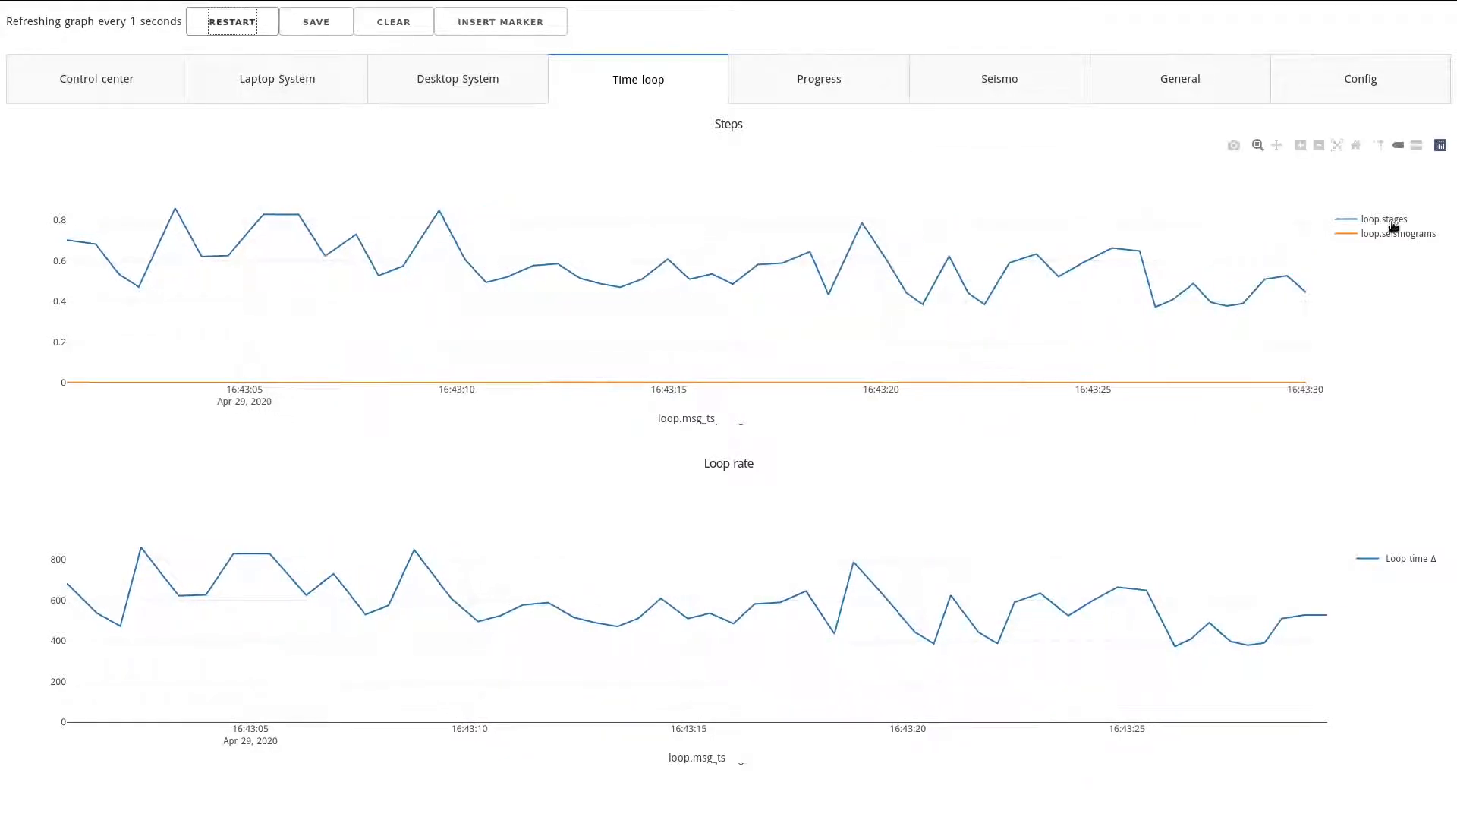
click(1390, 218)
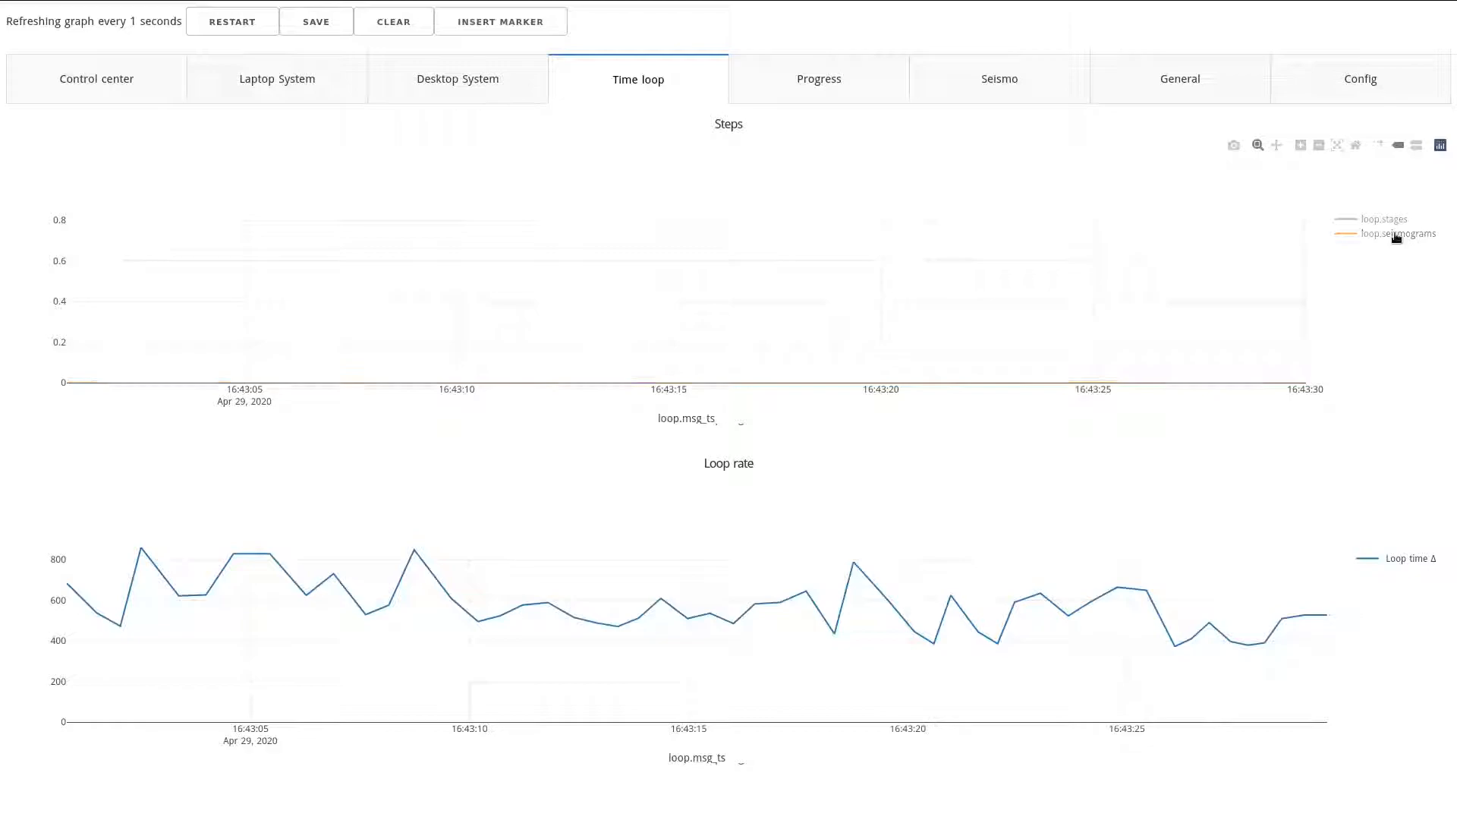
mouse_move(1337, 145)
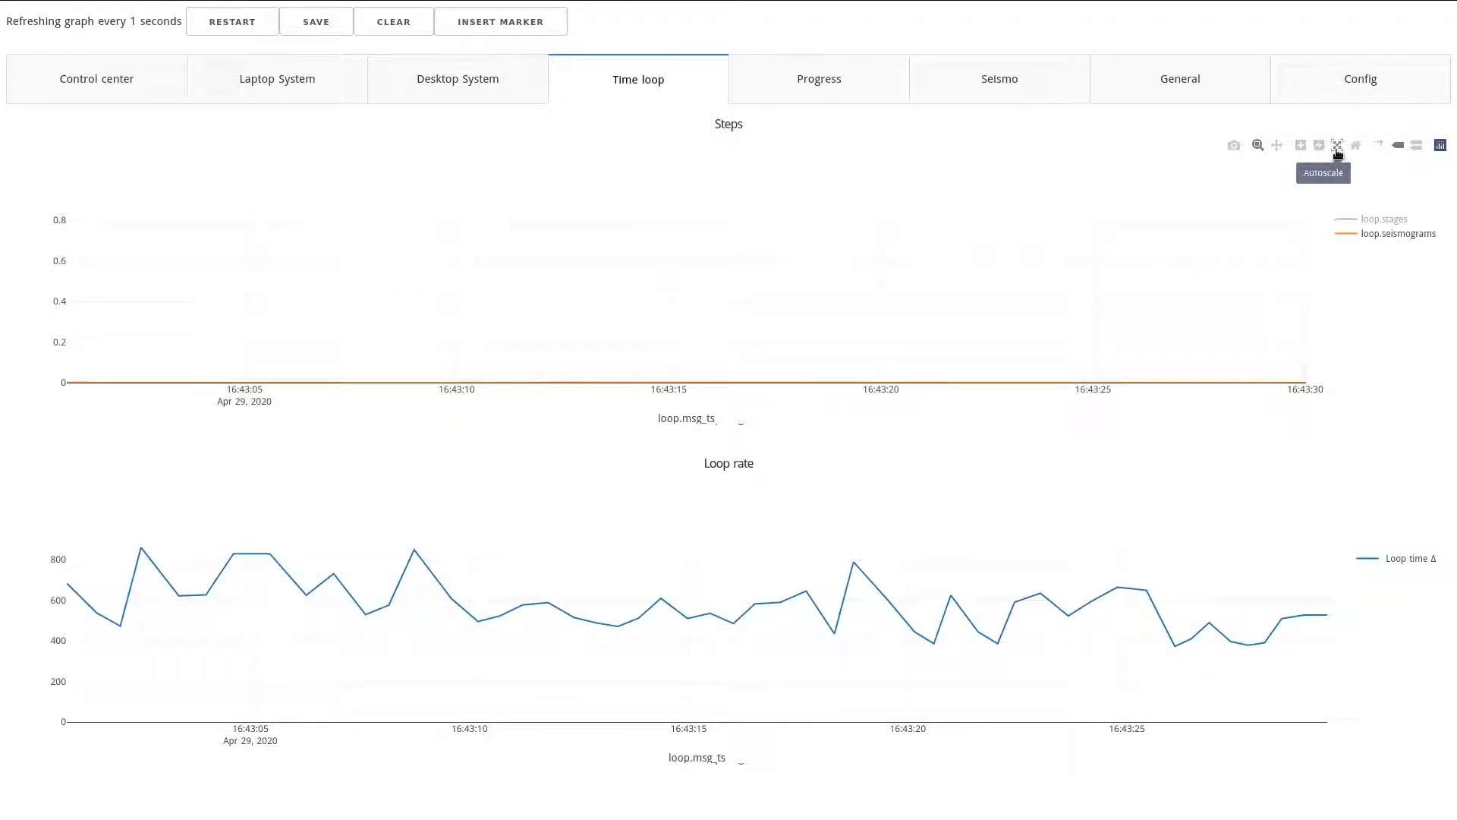
click(1337, 145)
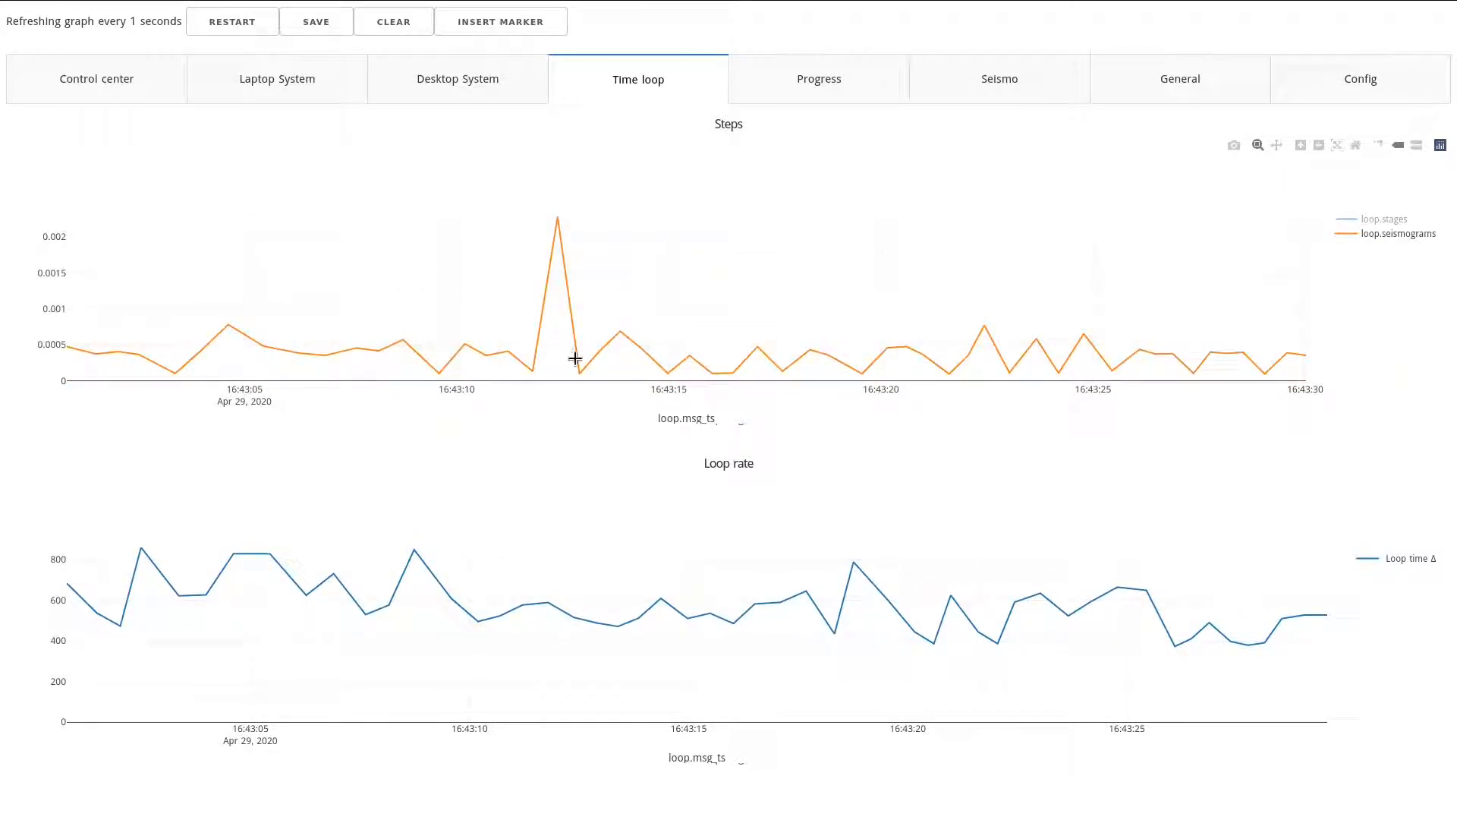
mouse_move(1308, 258)
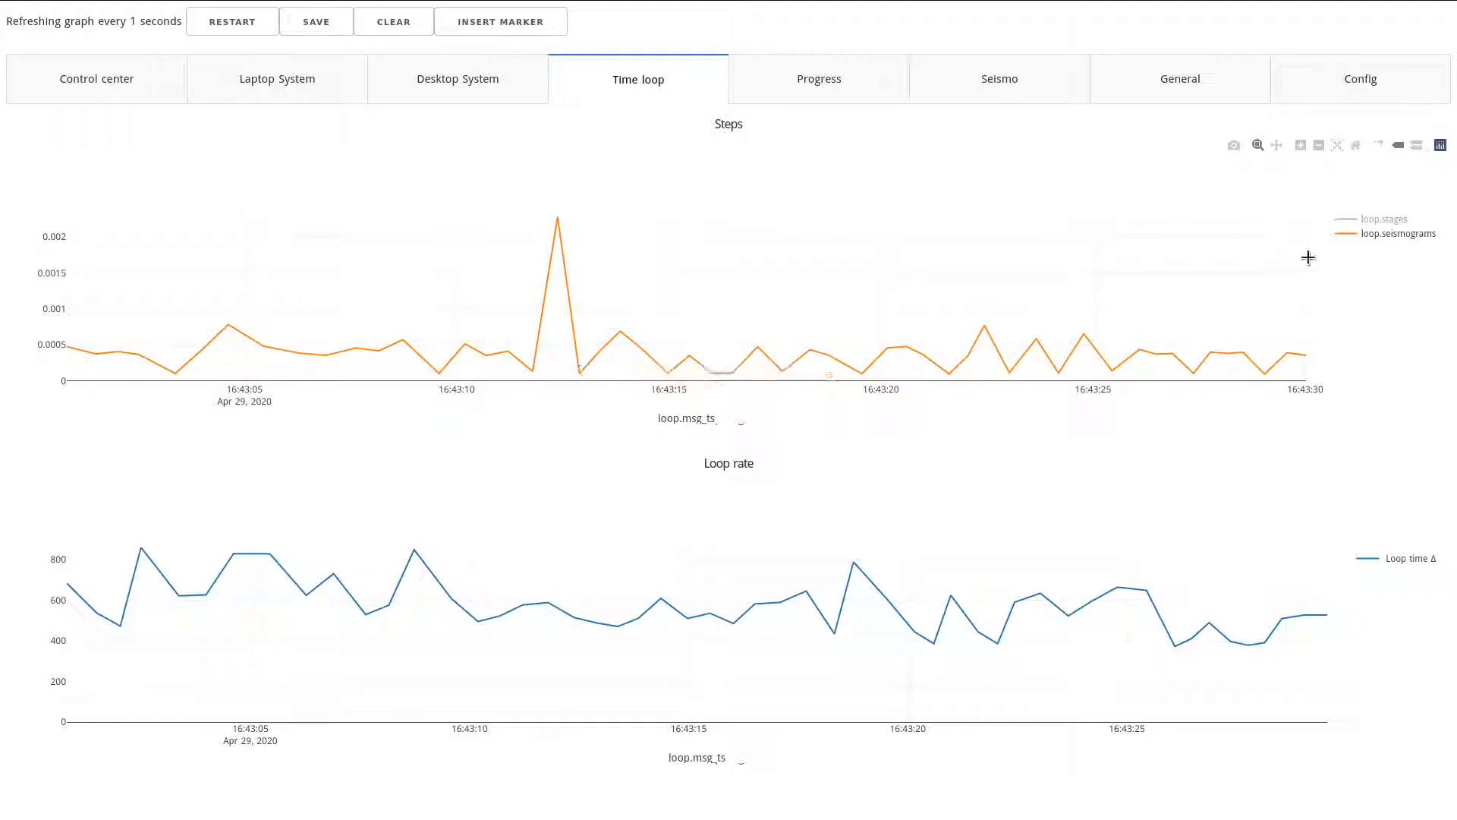
Step: Show loop.stages again, reset the axes, and fit the Steps chart to both series
click(1397, 233)
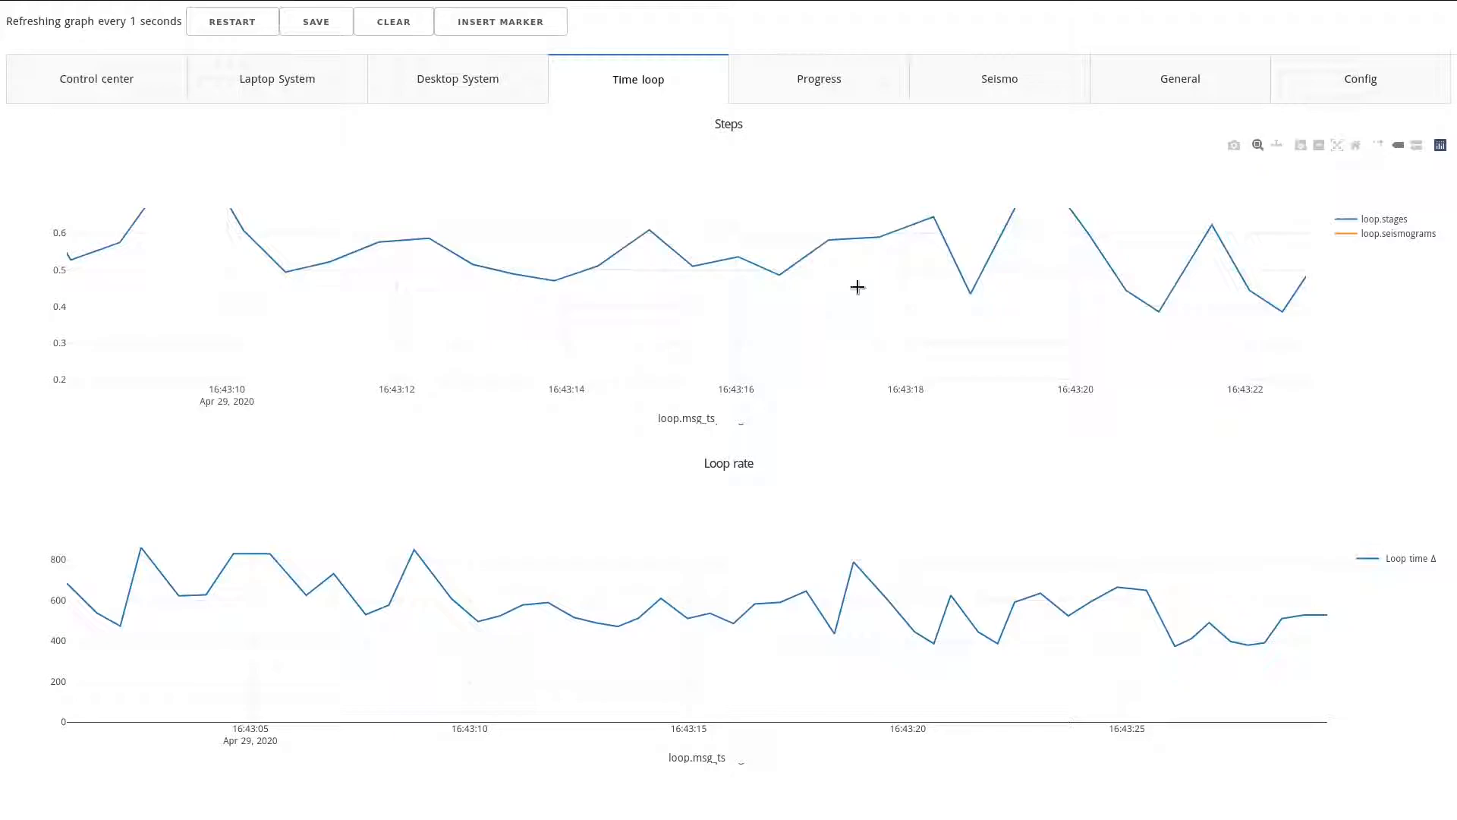
mouse_move(1356, 144)
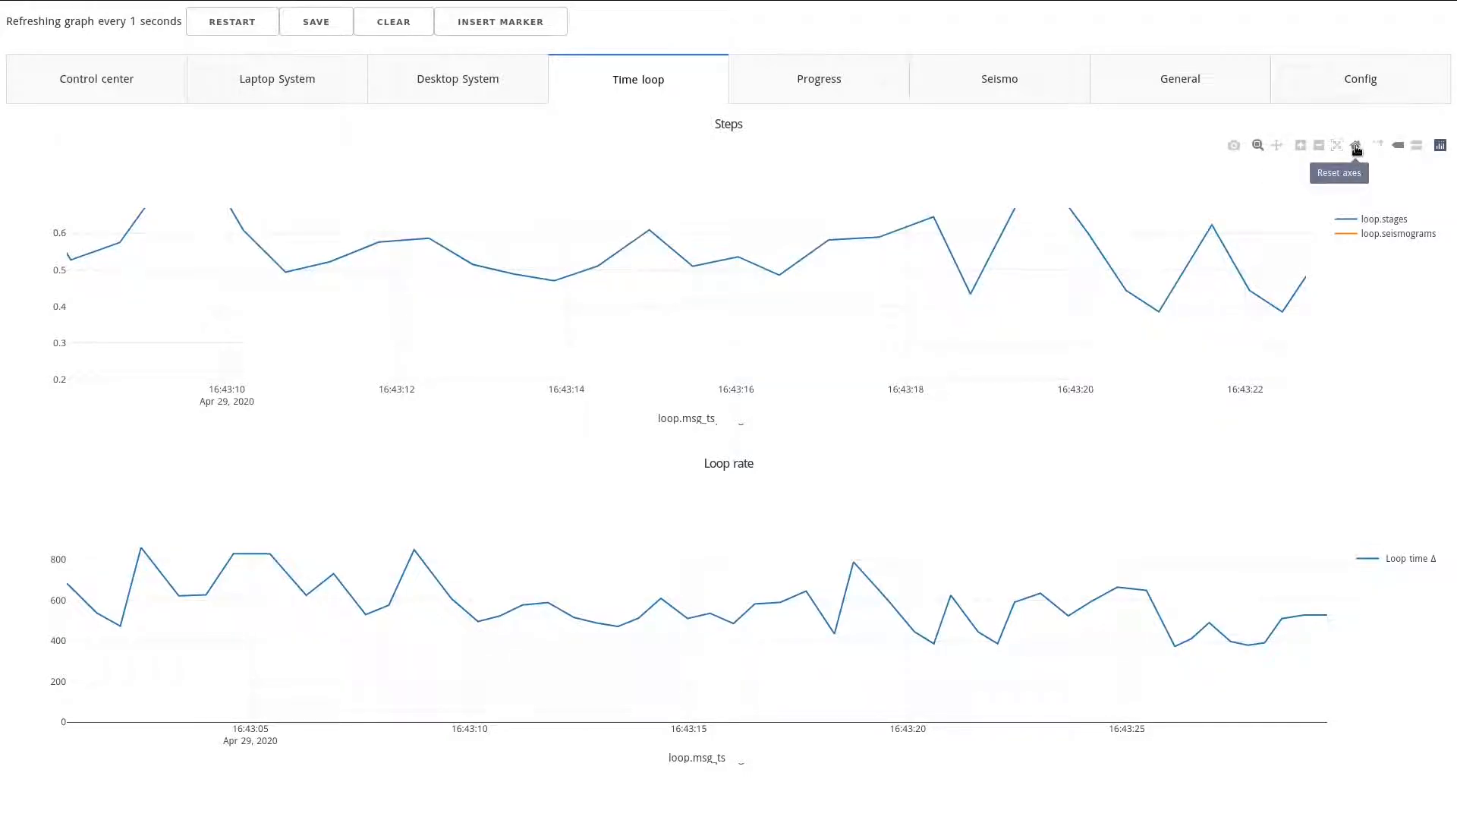
click(1336, 145)
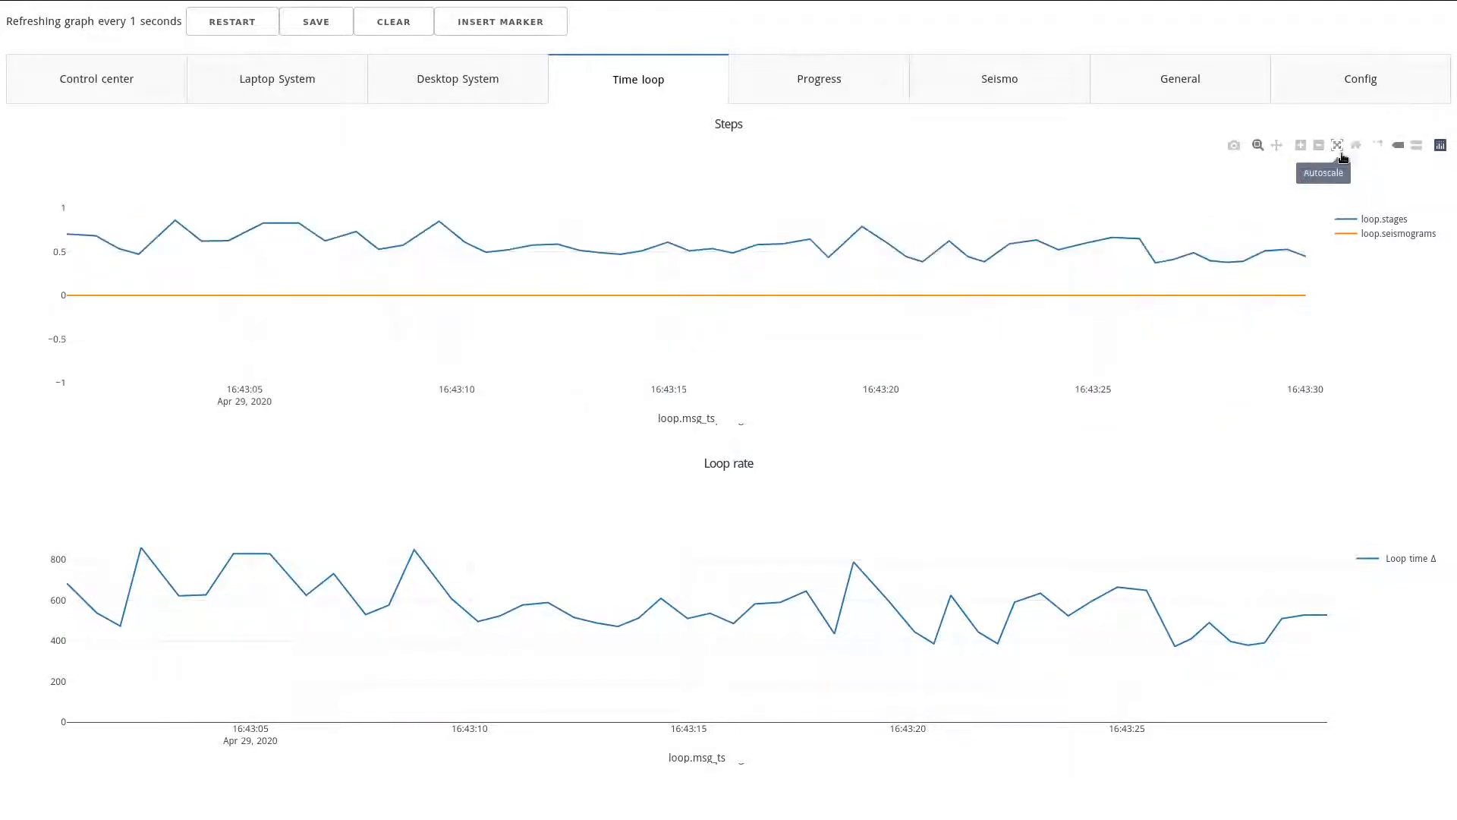
click(1337, 145)
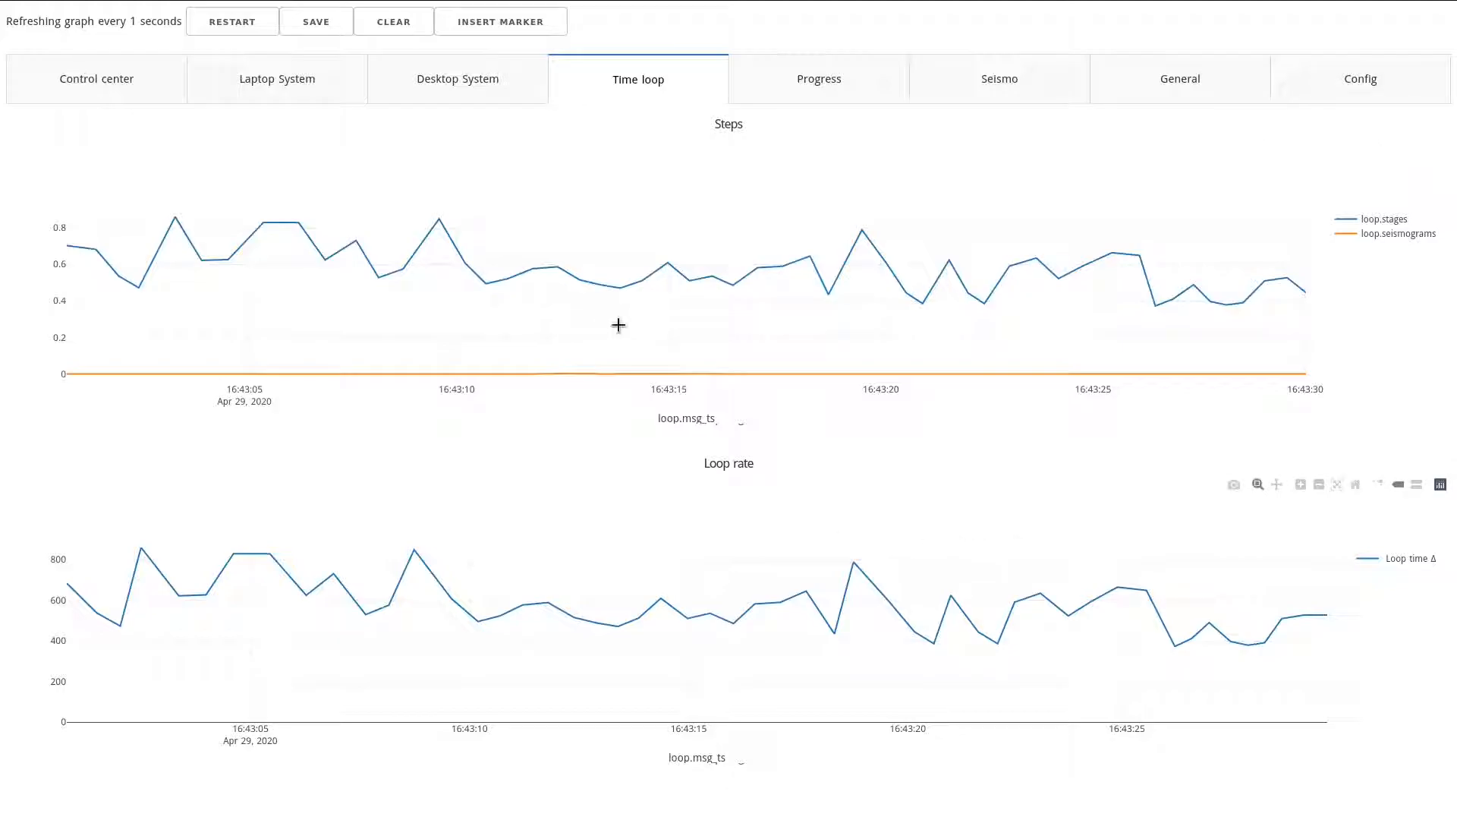
click(96, 79)
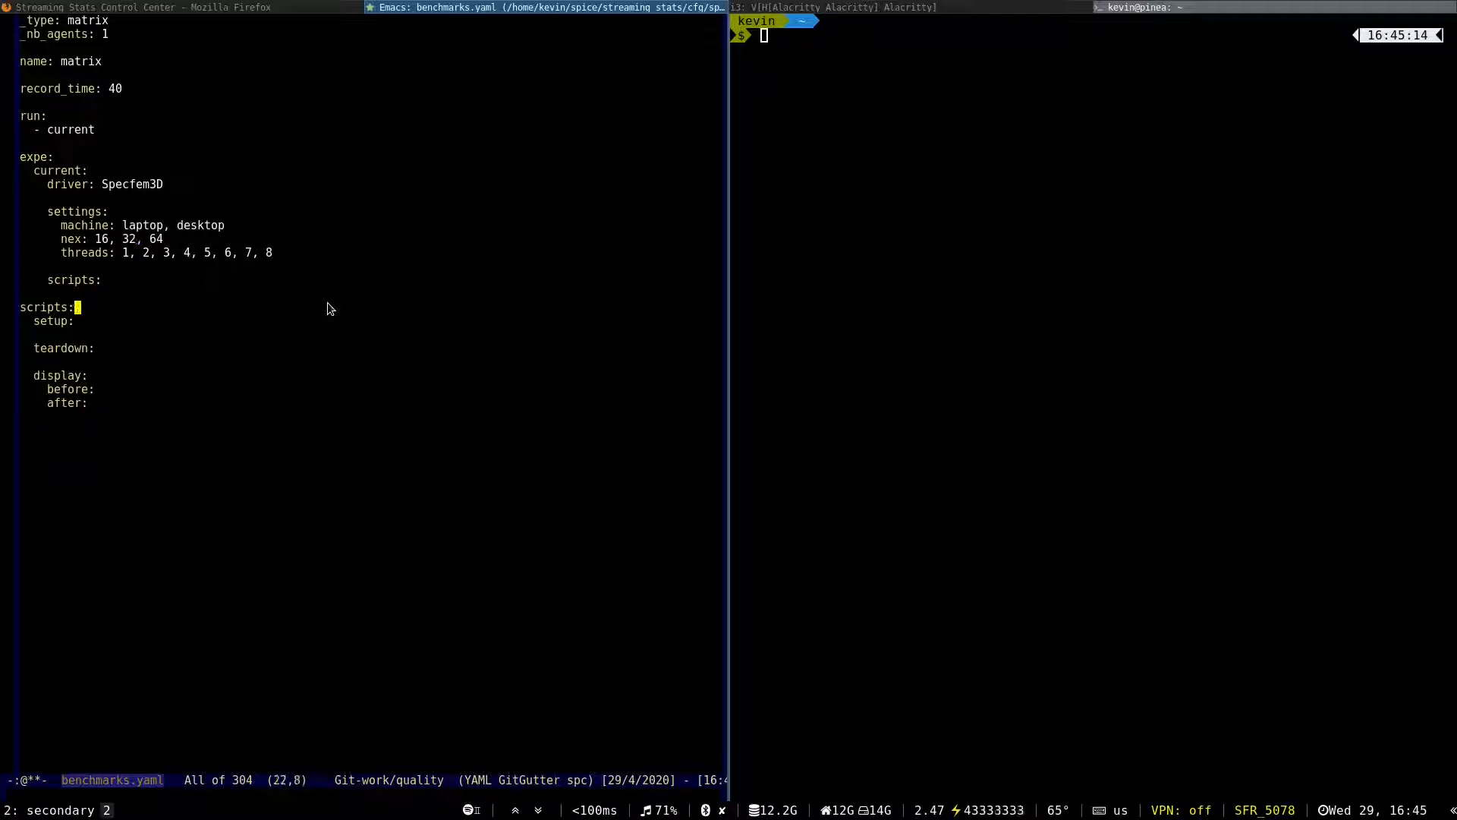
Step: Run the laptop headless benchmark matrix, recording 16 new experiments and skipping 32
text(laptop)
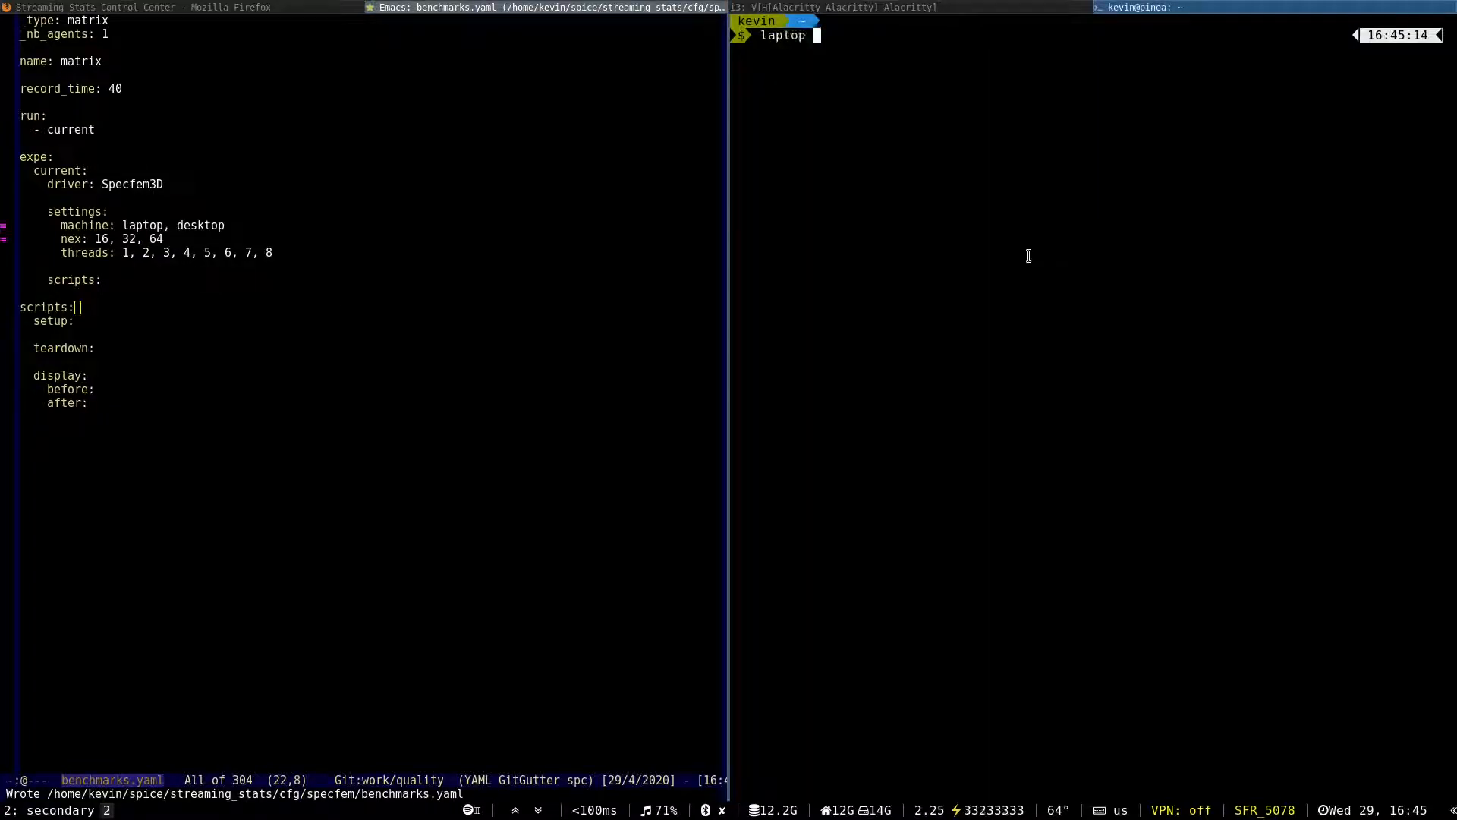
text(headless)
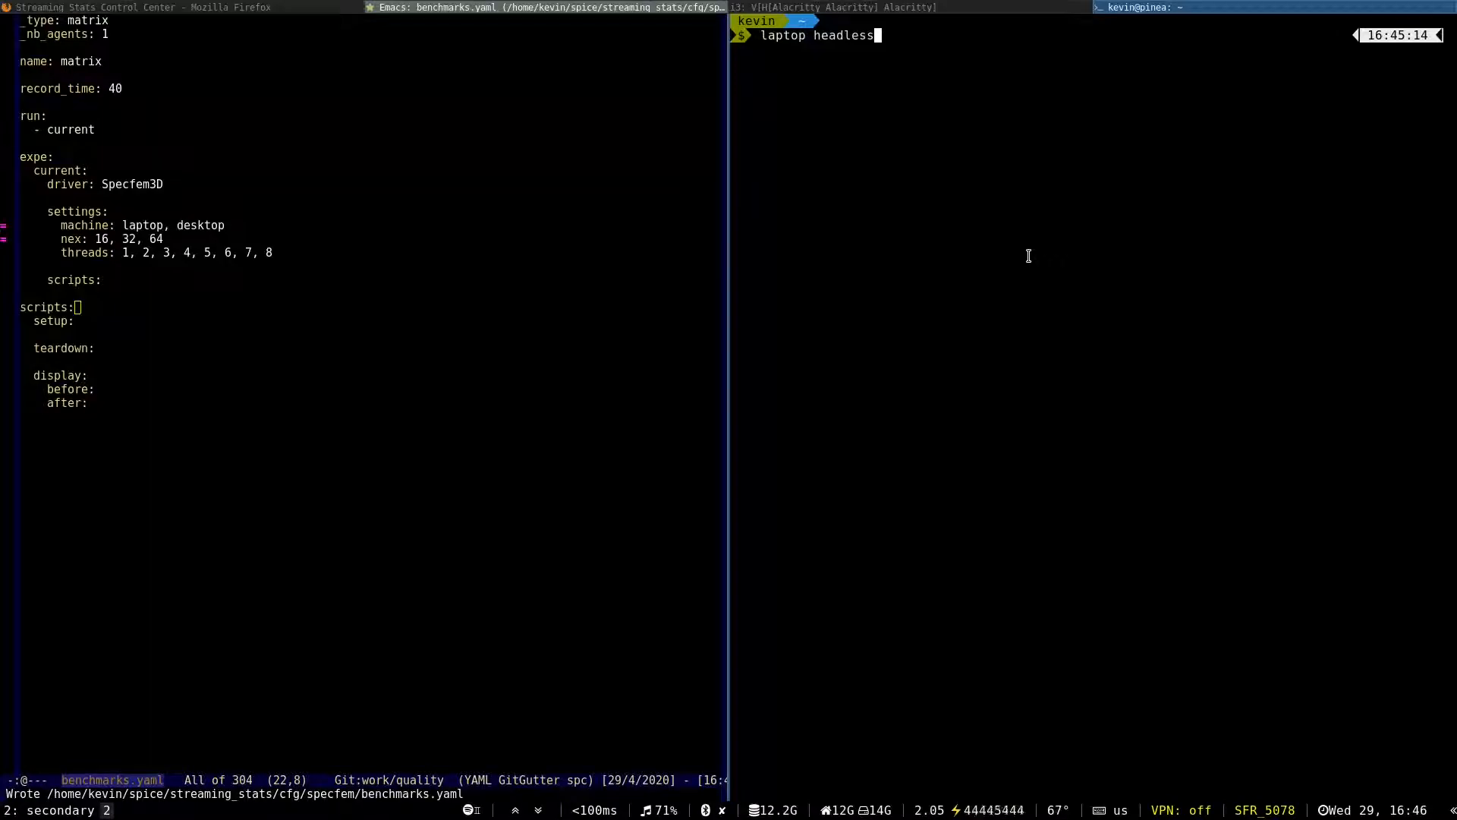
key(Return)
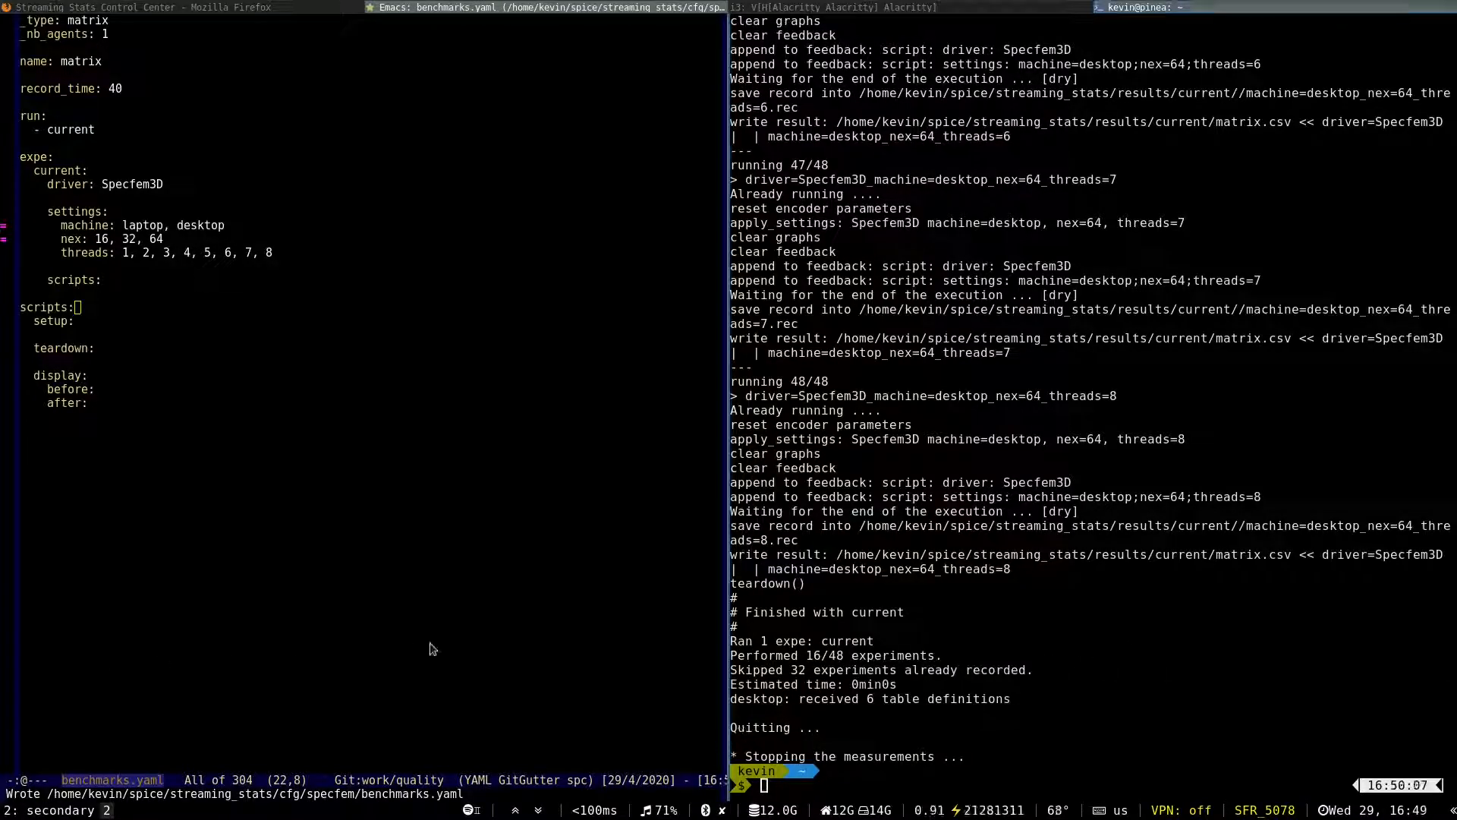
Step: Type the 'laptop headless run' command and highlight the performed-experiments count
text(laptop headless)
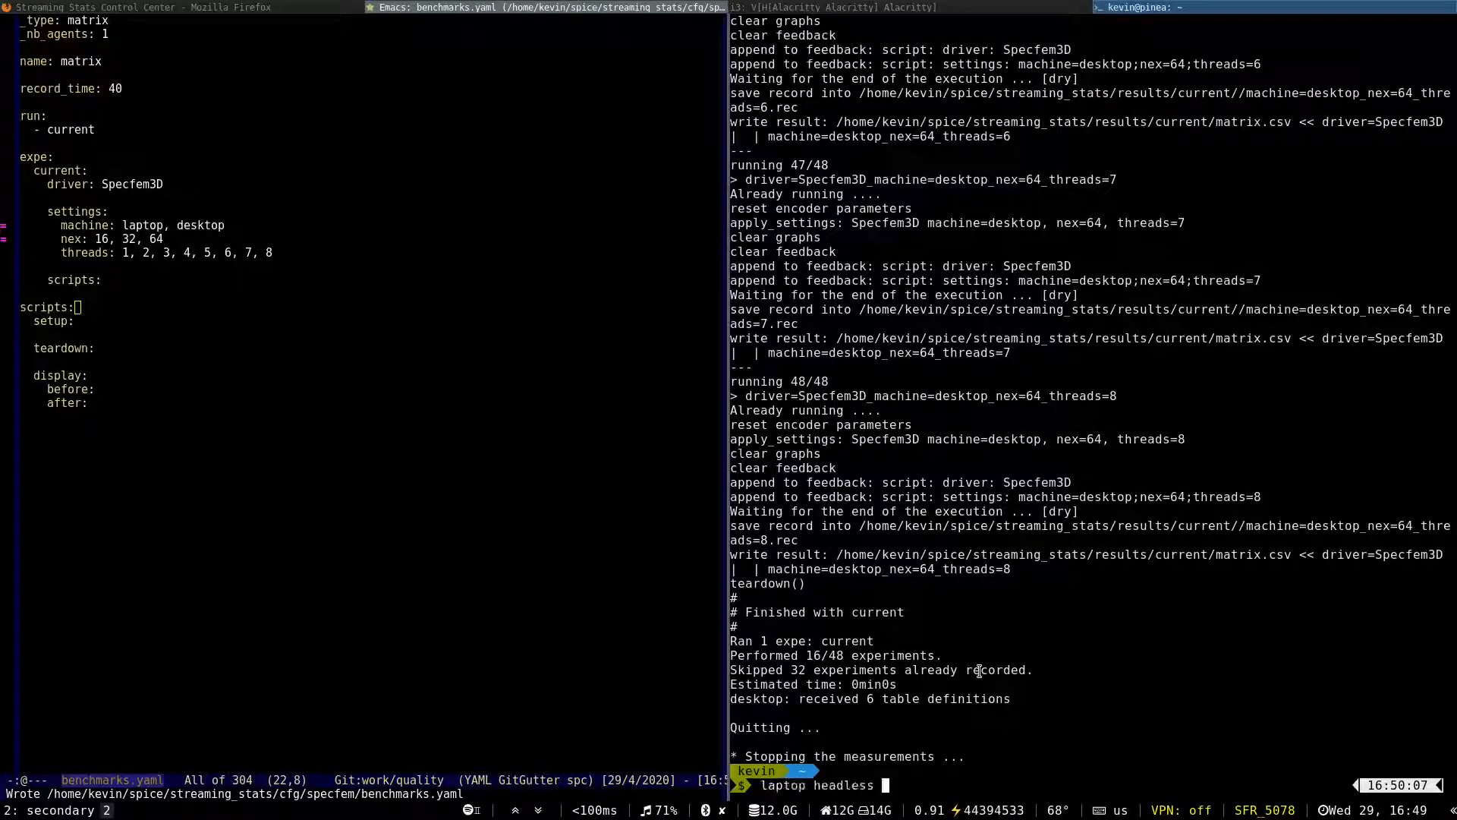
text(run)
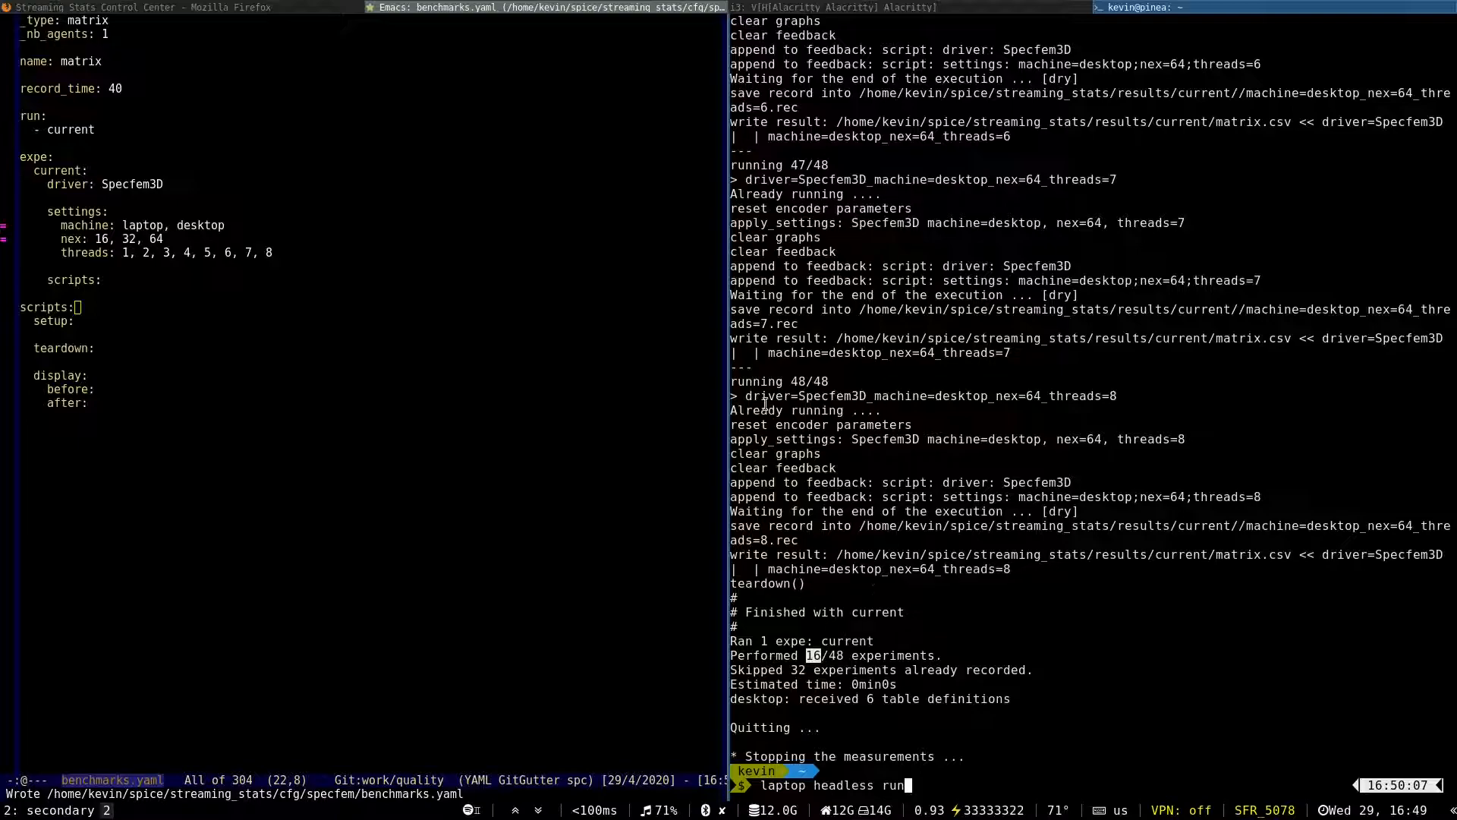
double_click(803, 395)
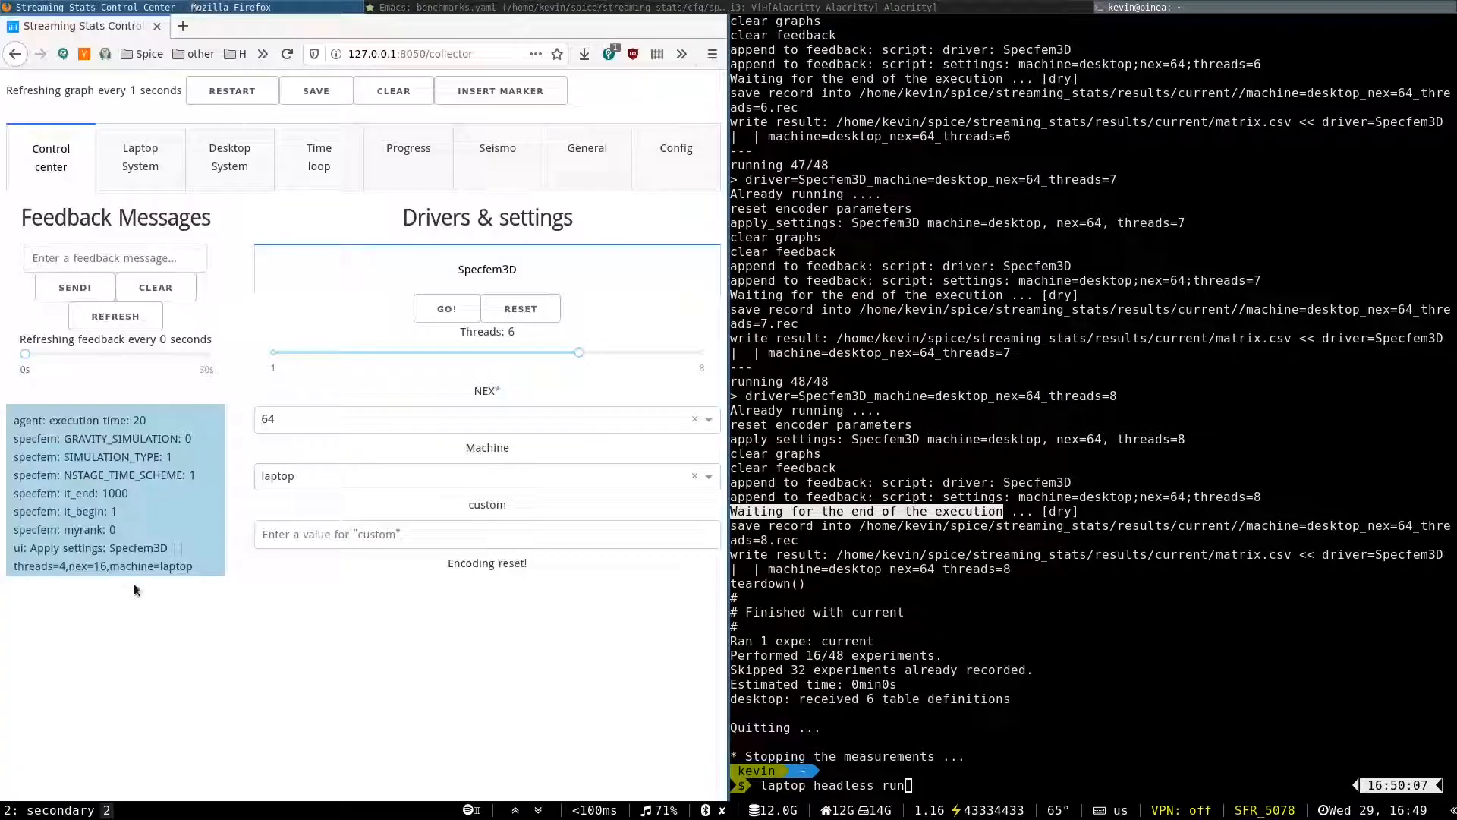
Step: Highlight the waiting-for-execution message and type the 'laptop viewer' command at the prompt
double_click(88, 419)
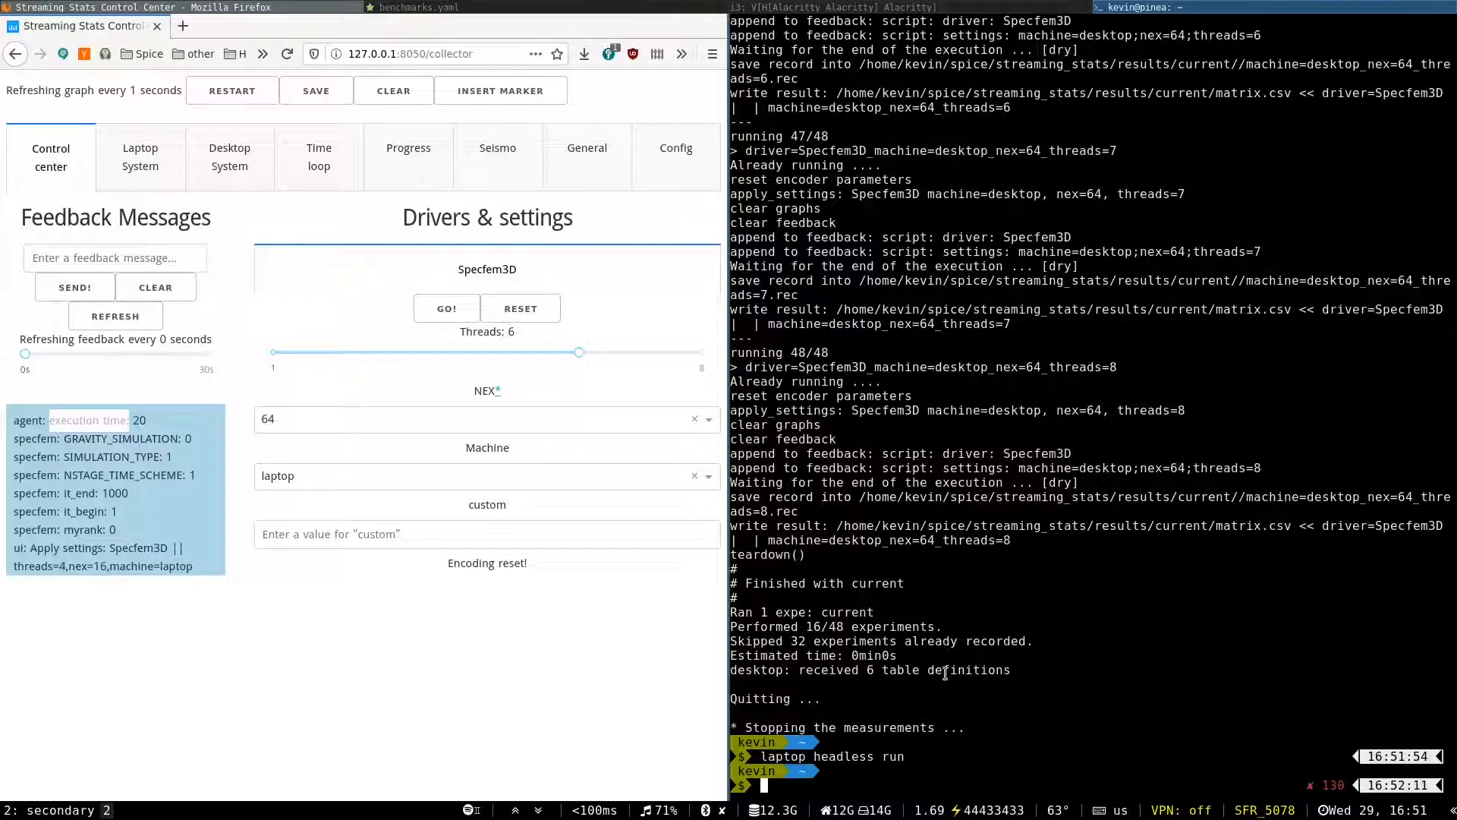
text(laptop)
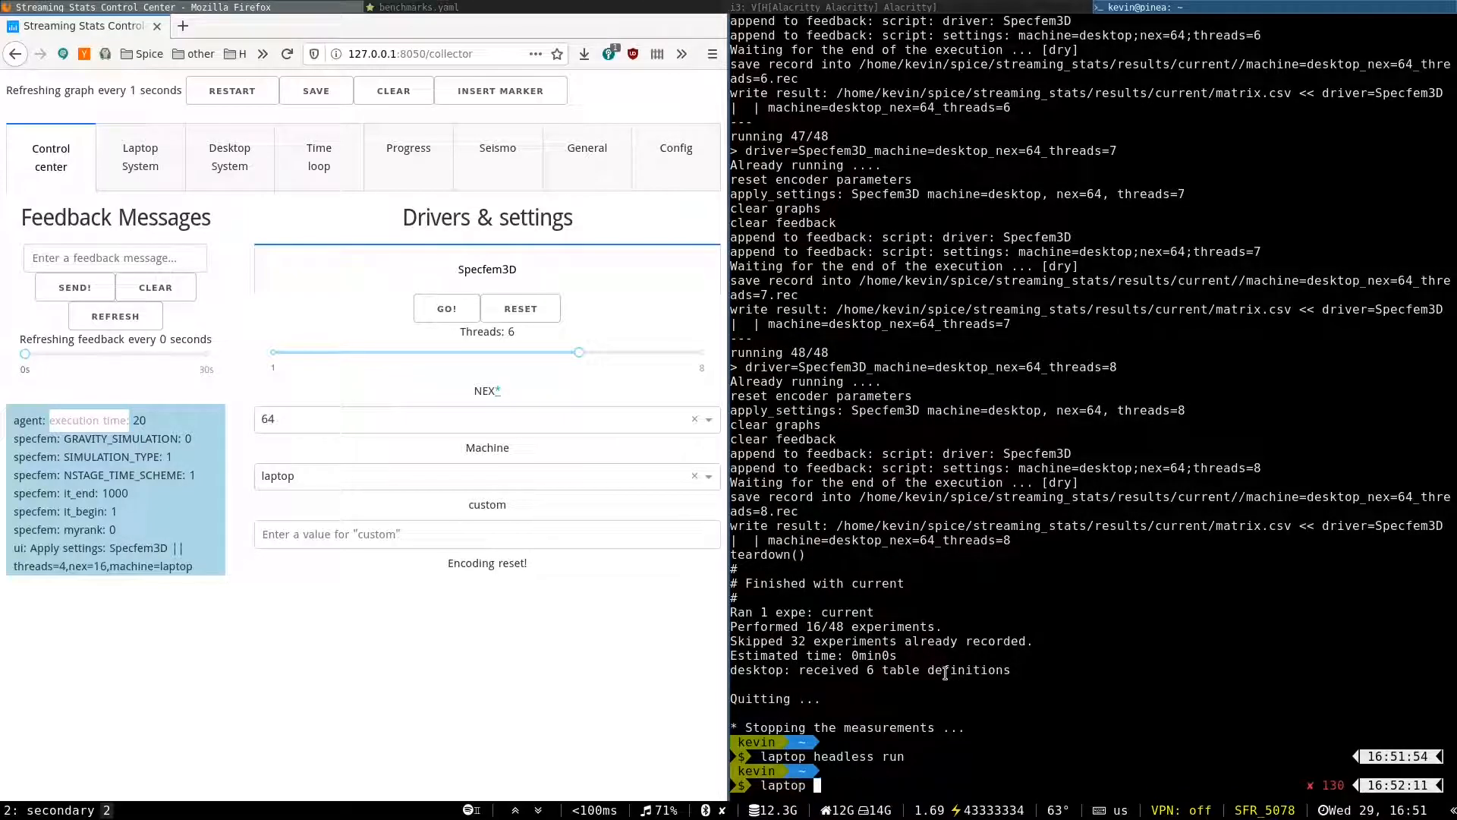
text(viewer)
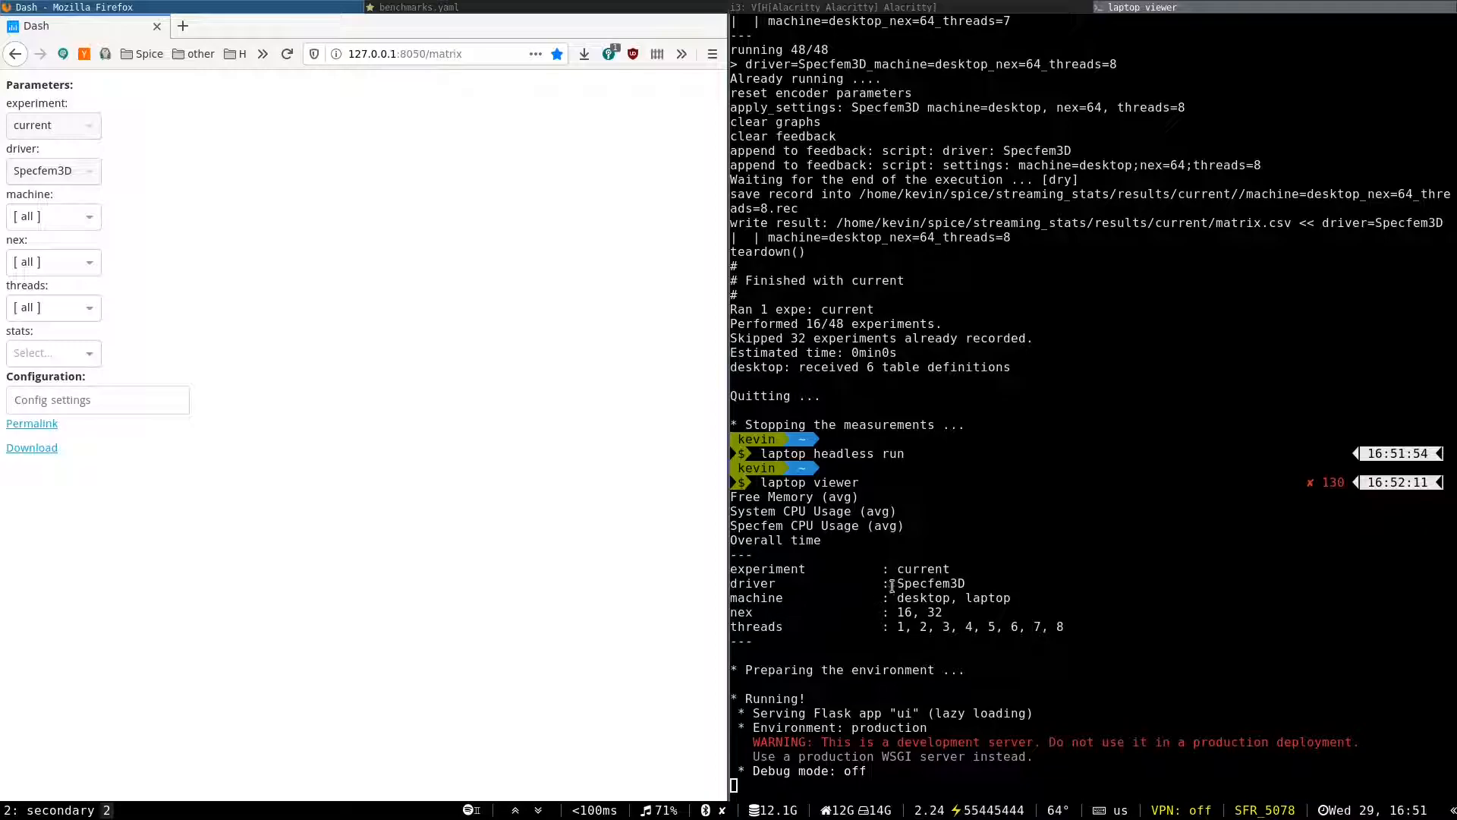
Step: Launch the laptop viewer and scroll the full-screen 127.0.0.1:8050/matrix page
double_click(923, 568)
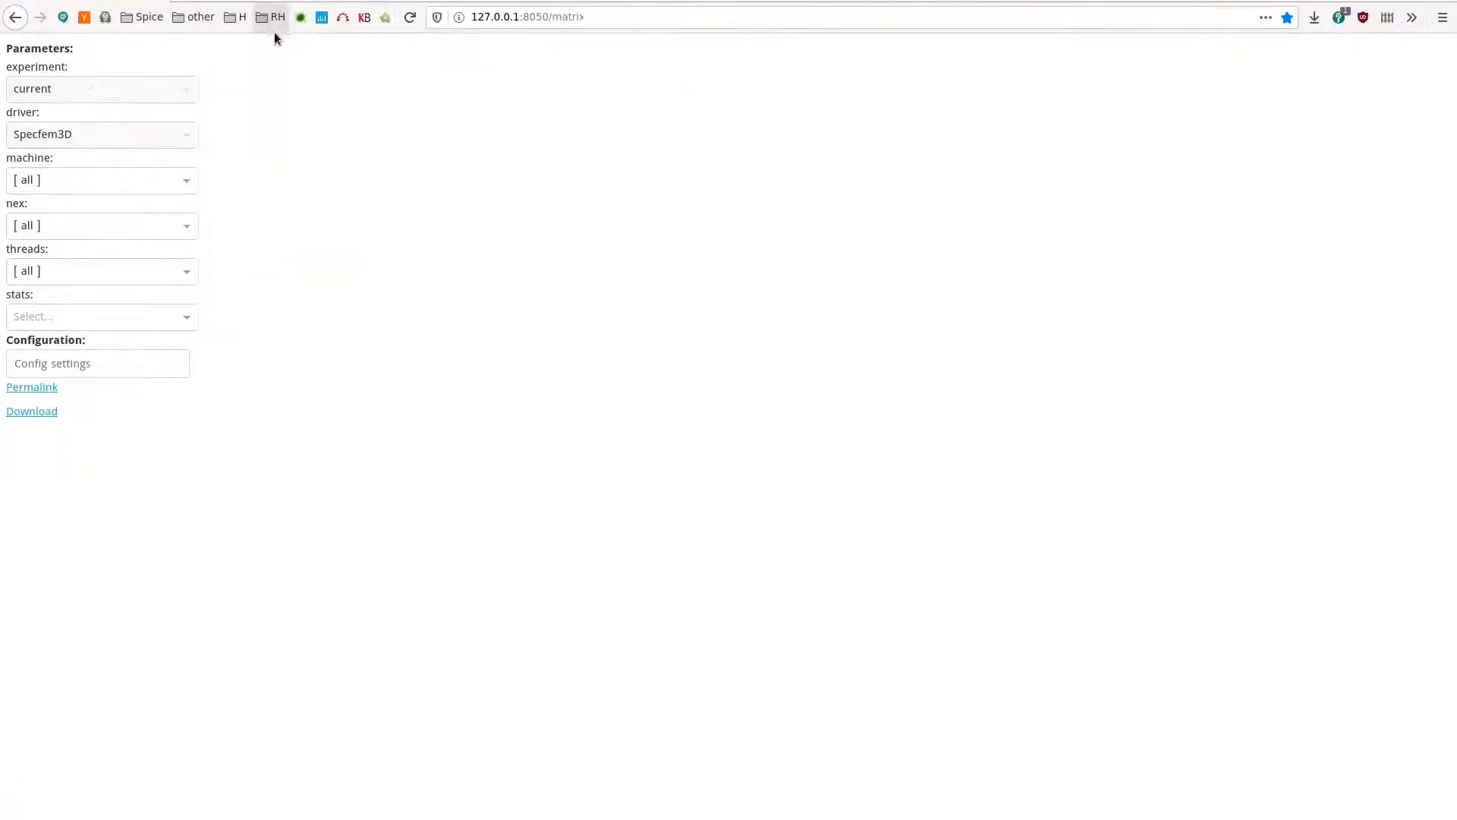
scroll(down, 3)
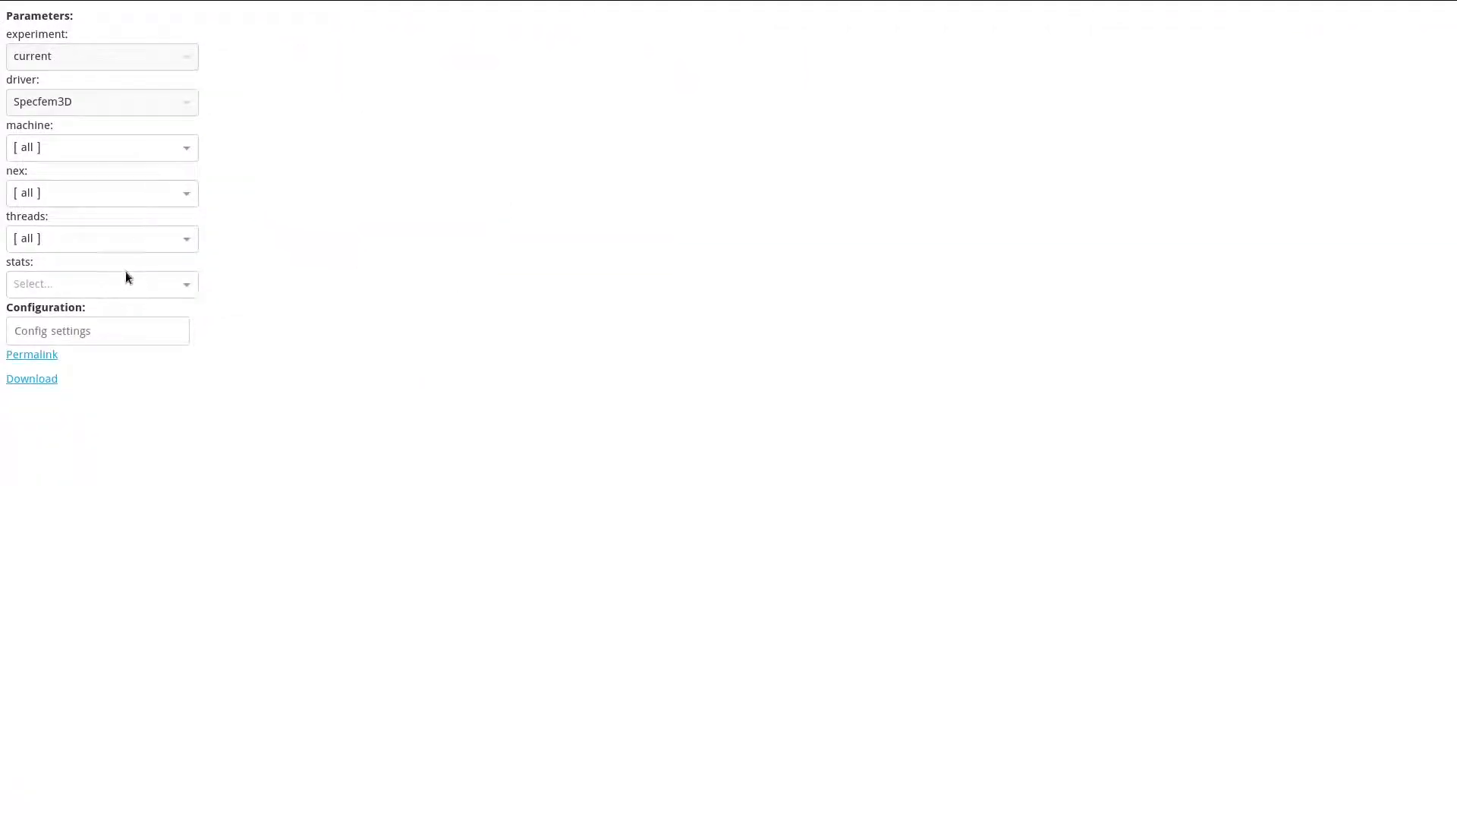
Step: Plot Overall time against nex and threads for desktop and laptop
click(98, 283)
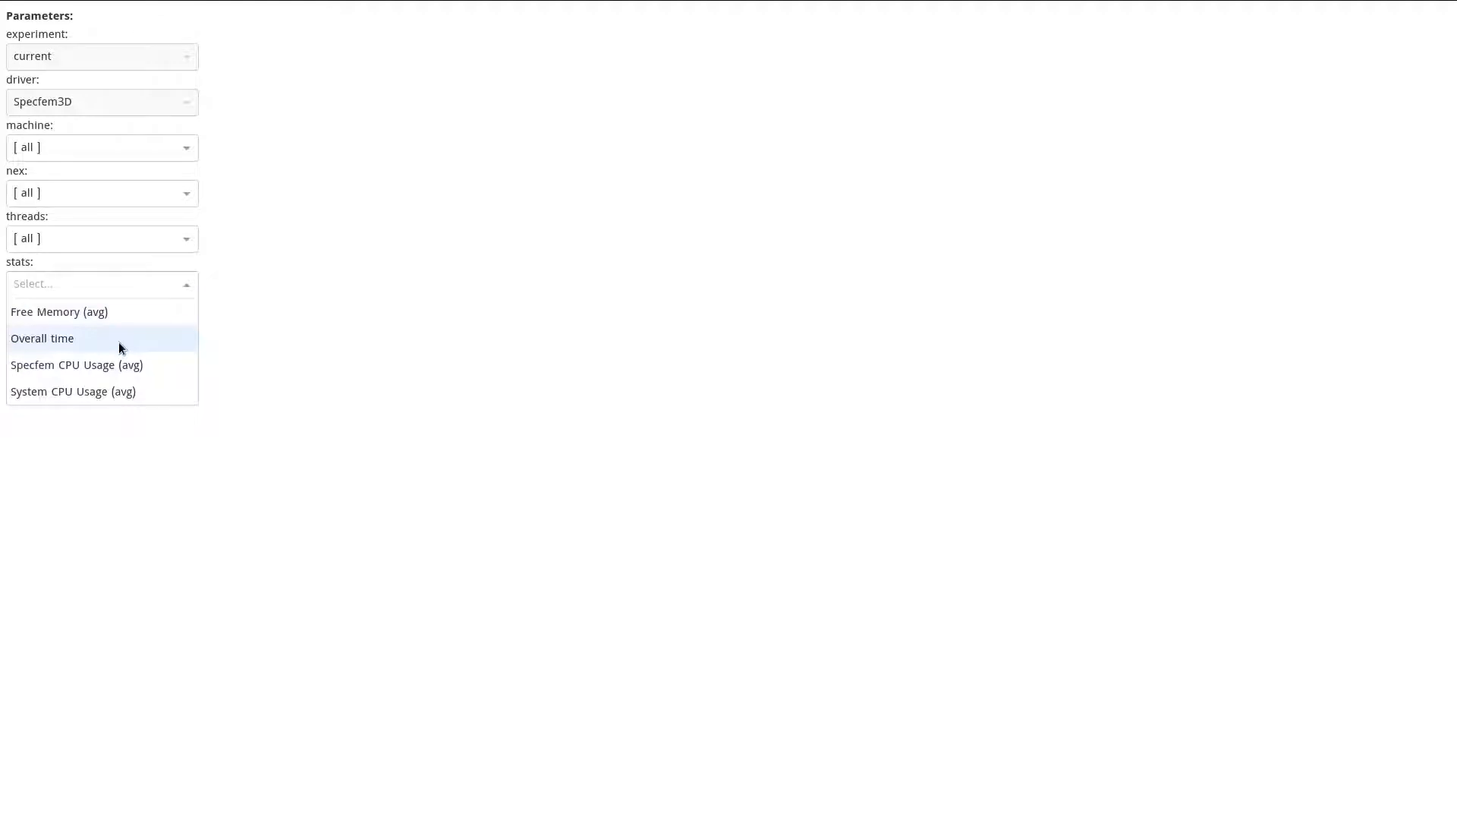
click(42, 338)
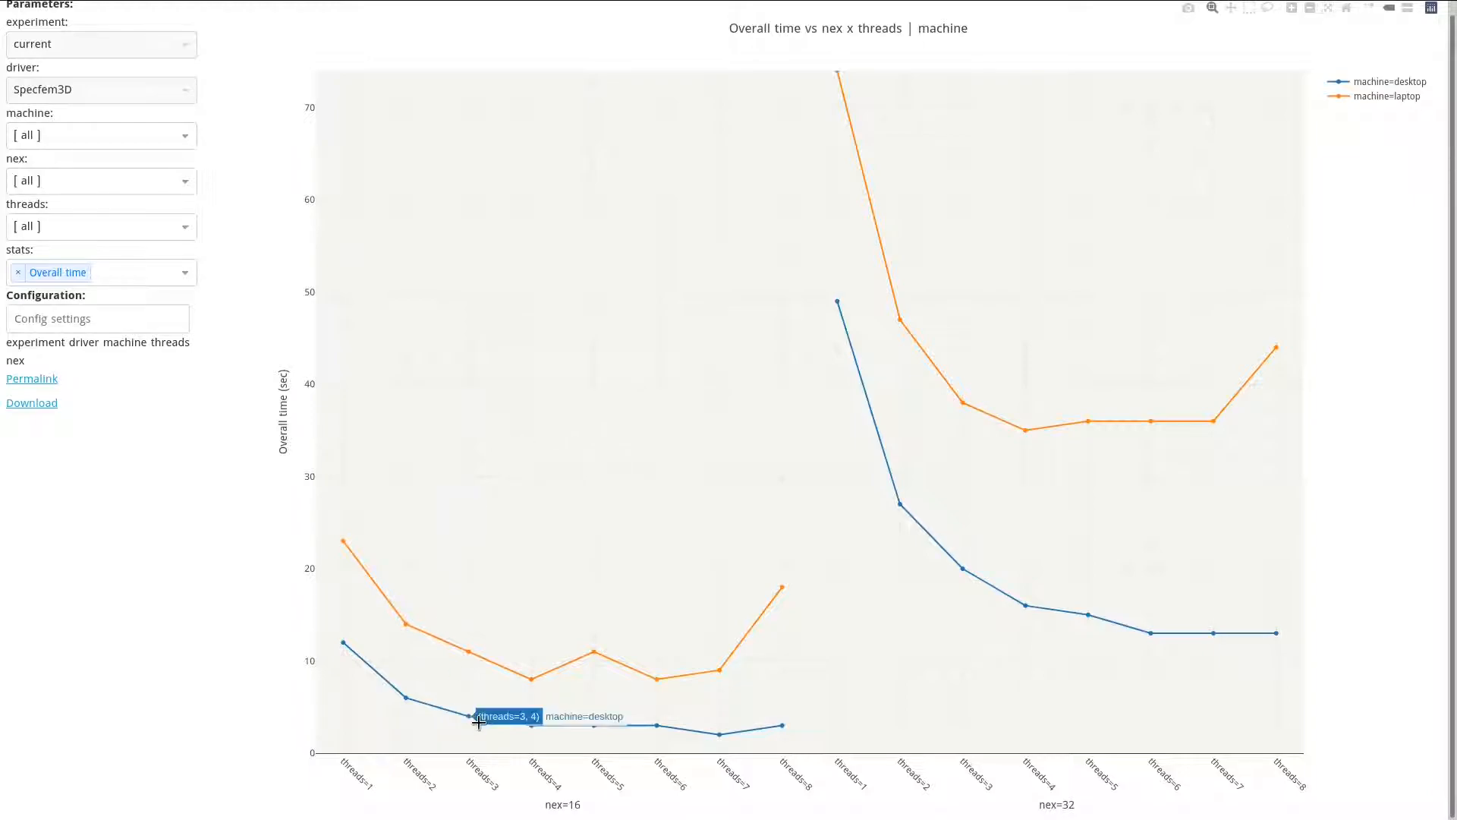
mouse_move(572, 813)
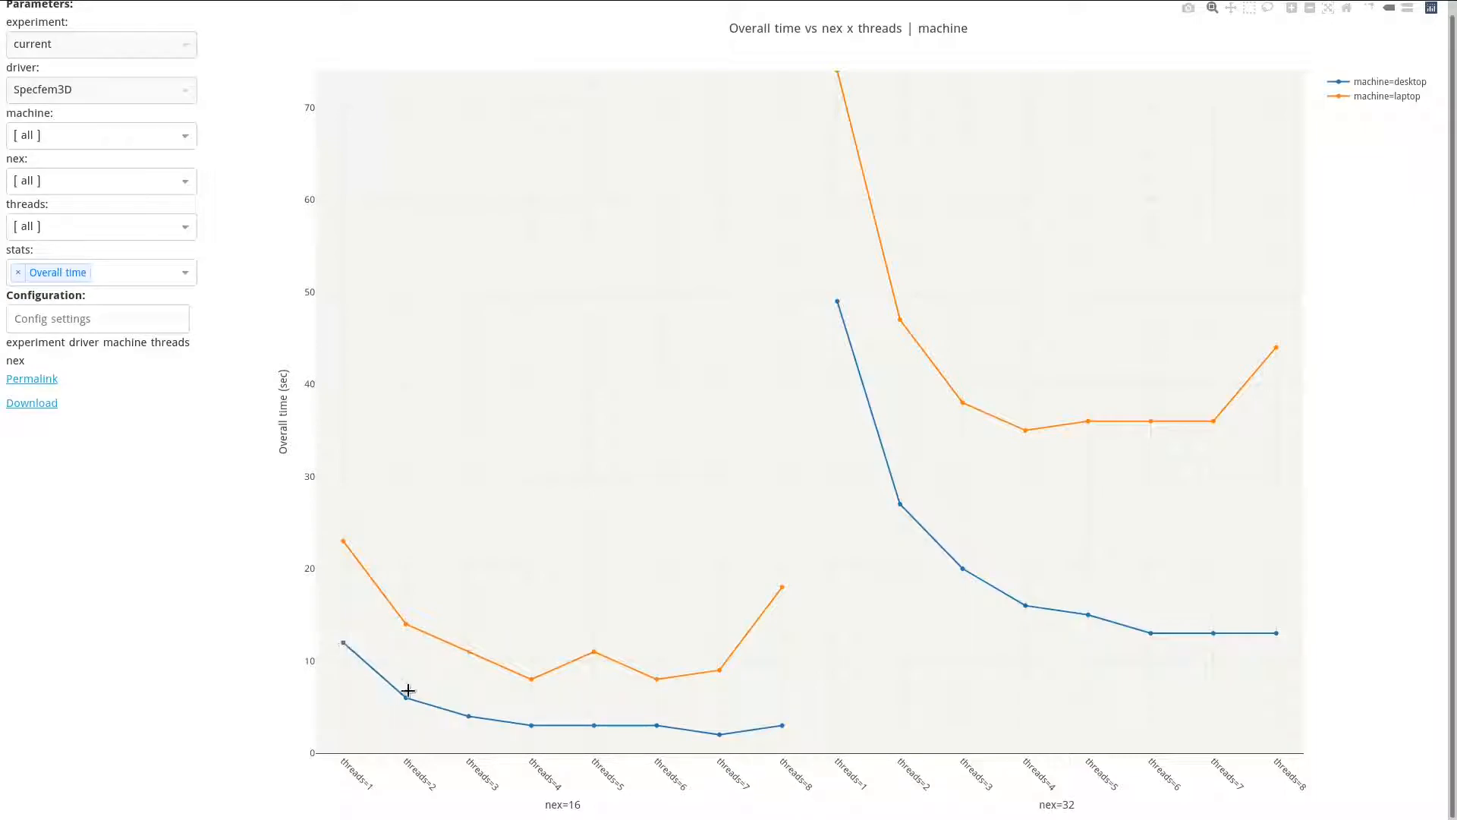
mouse_move(602, 725)
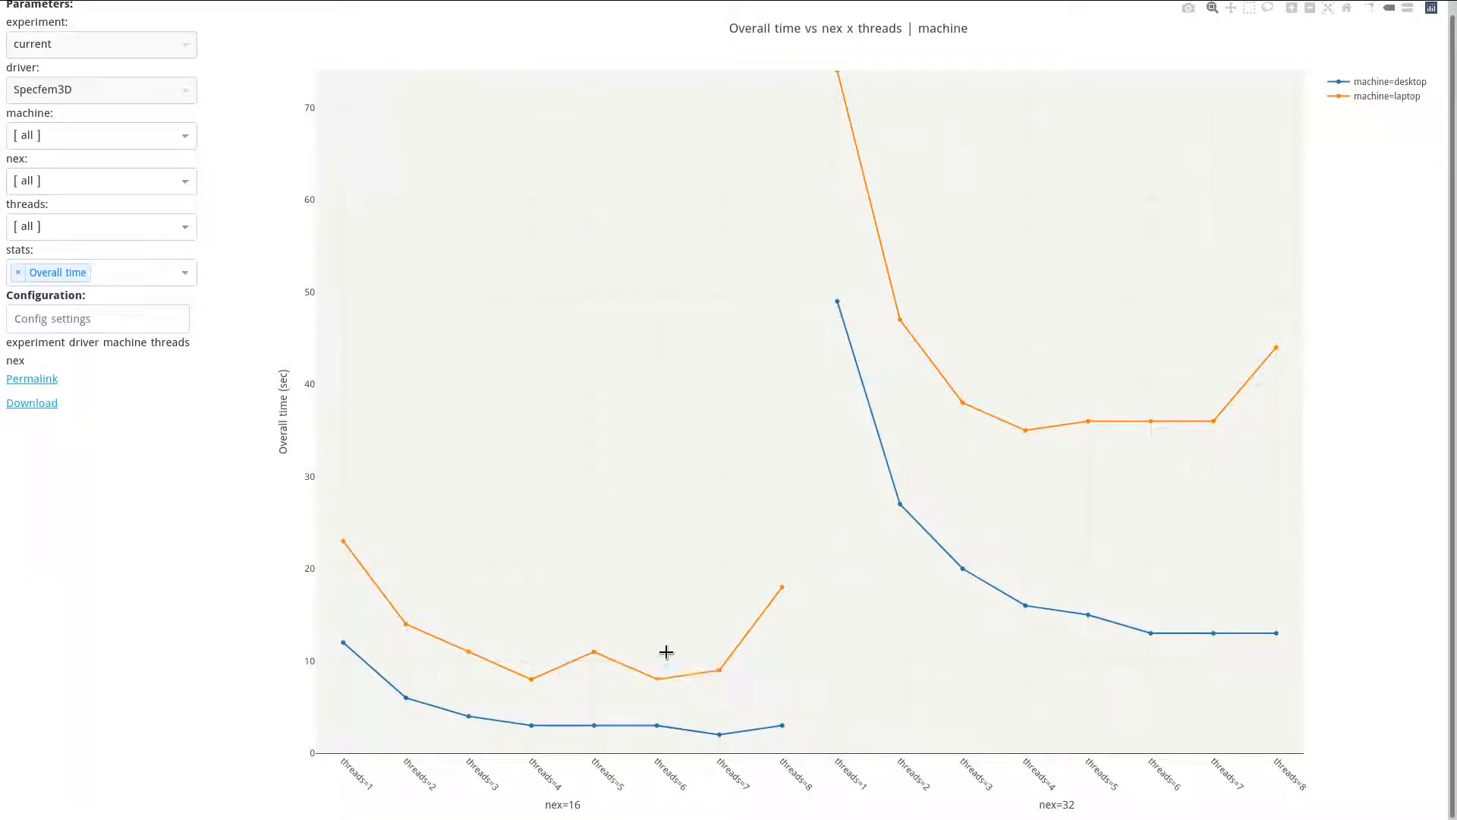
mouse_move(659, 653)
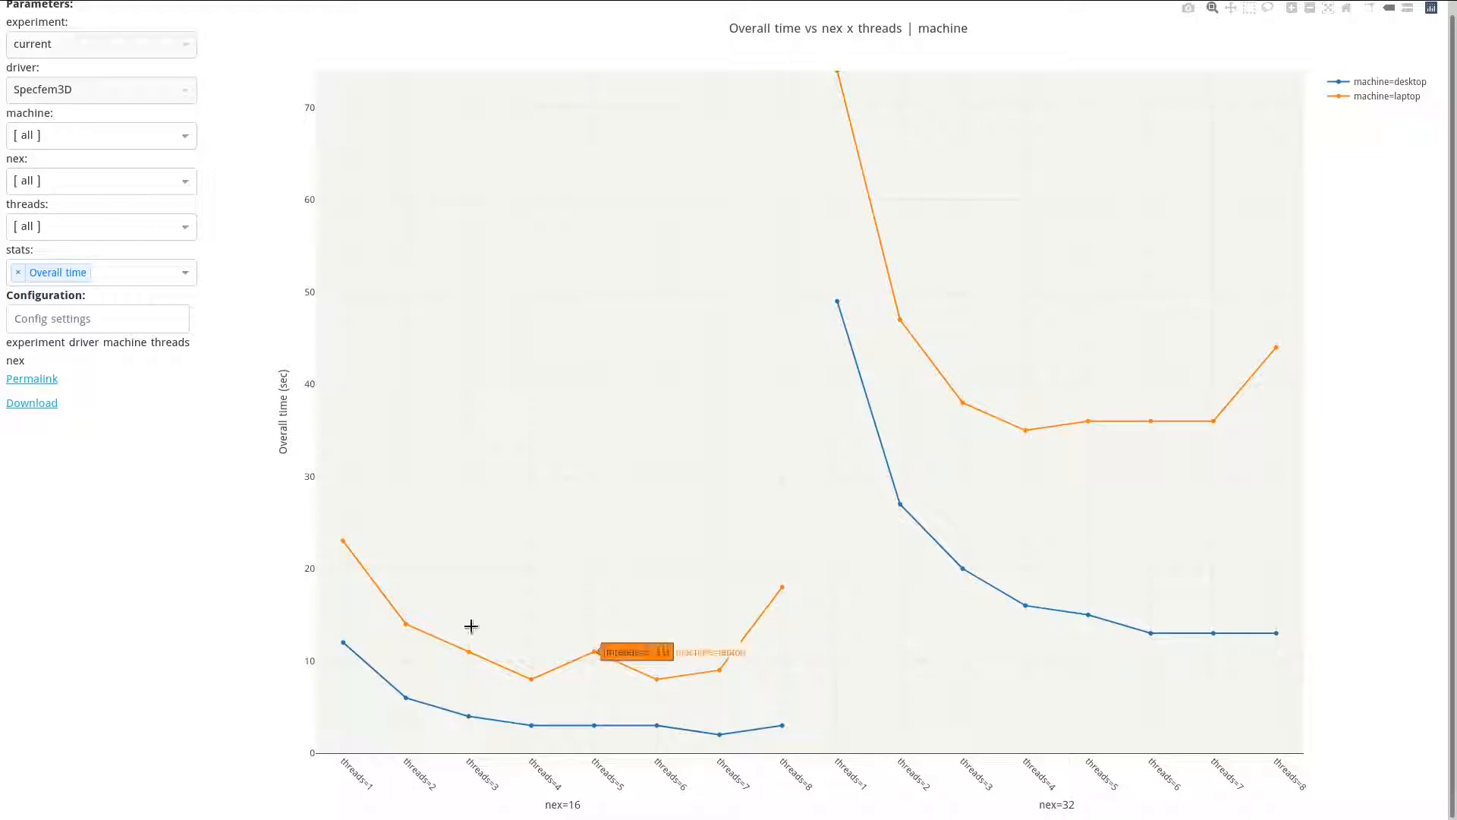
mouse_move(712, 533)
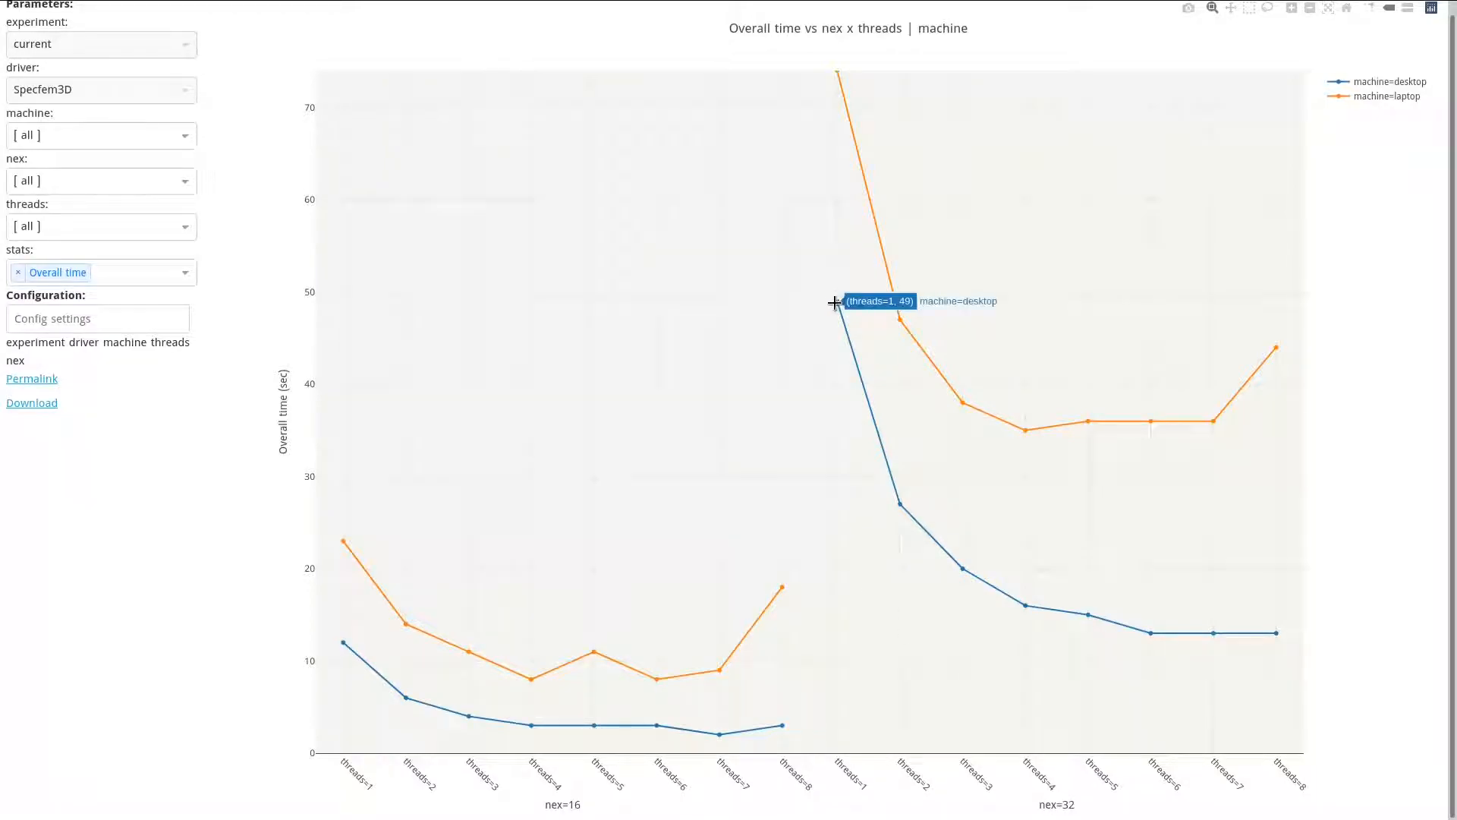
mouse_move(833, 84)
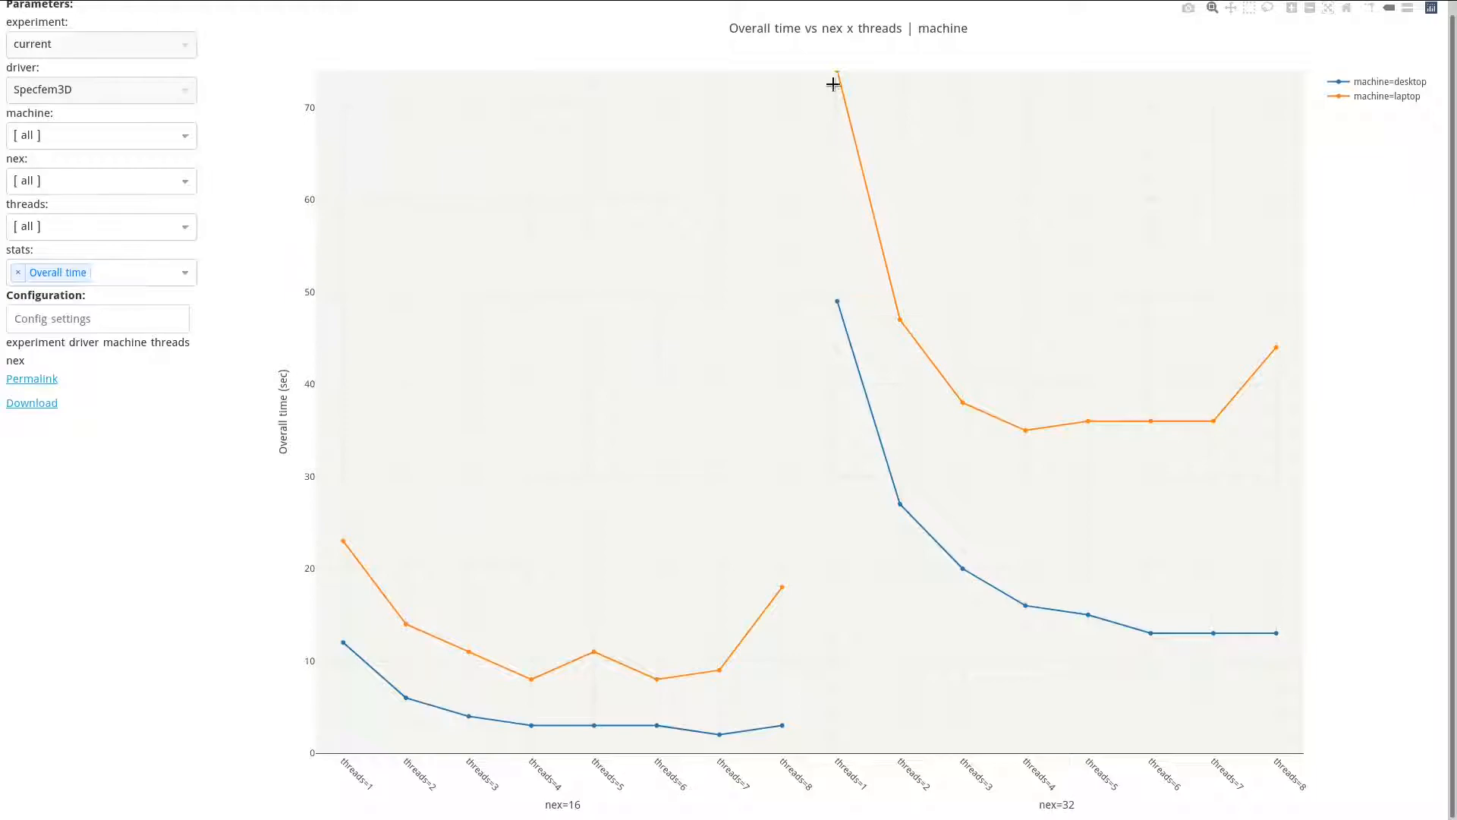
mouse_move(836, 76)
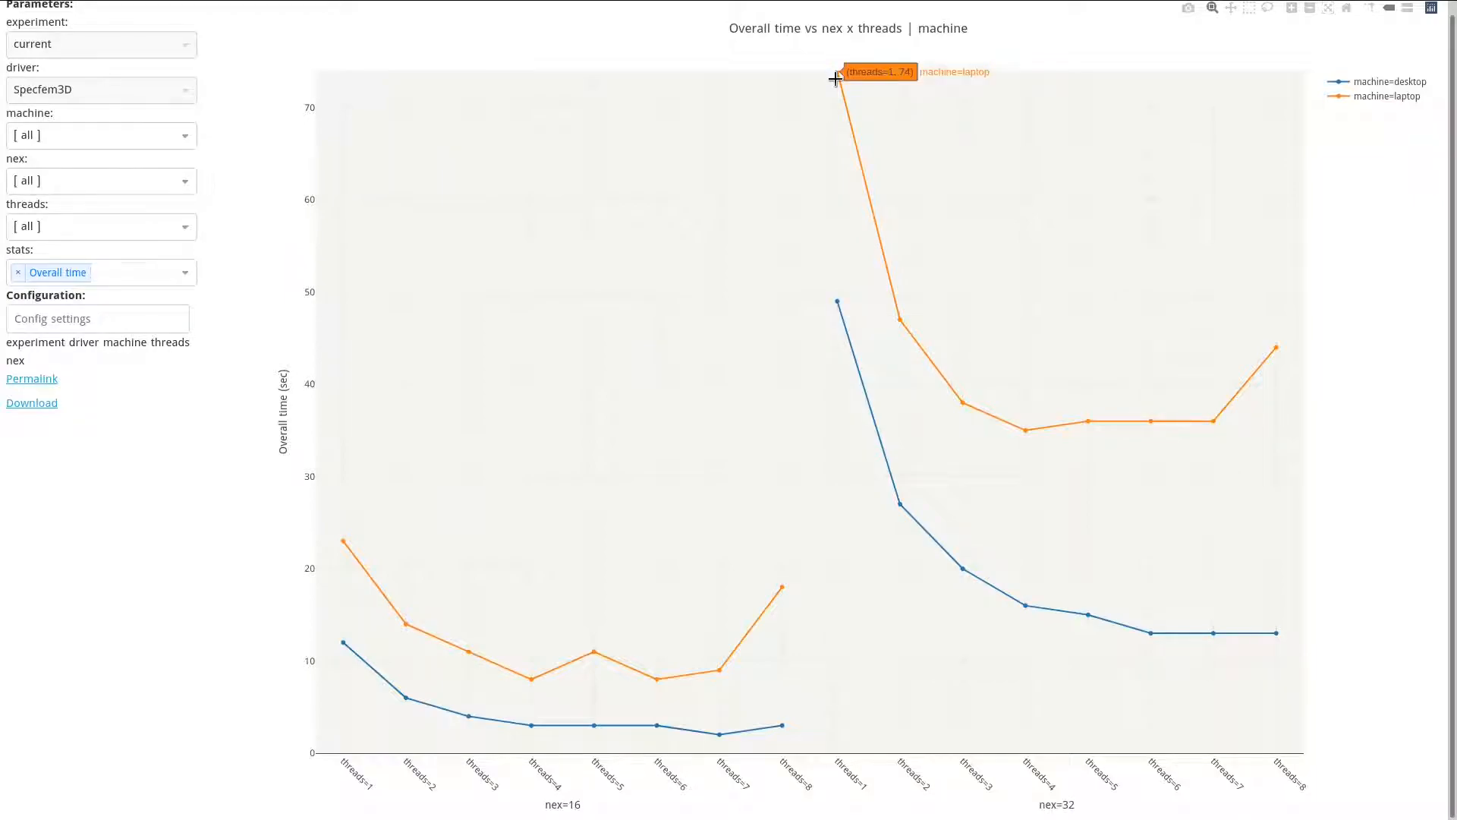
mouse_move(178, 384)
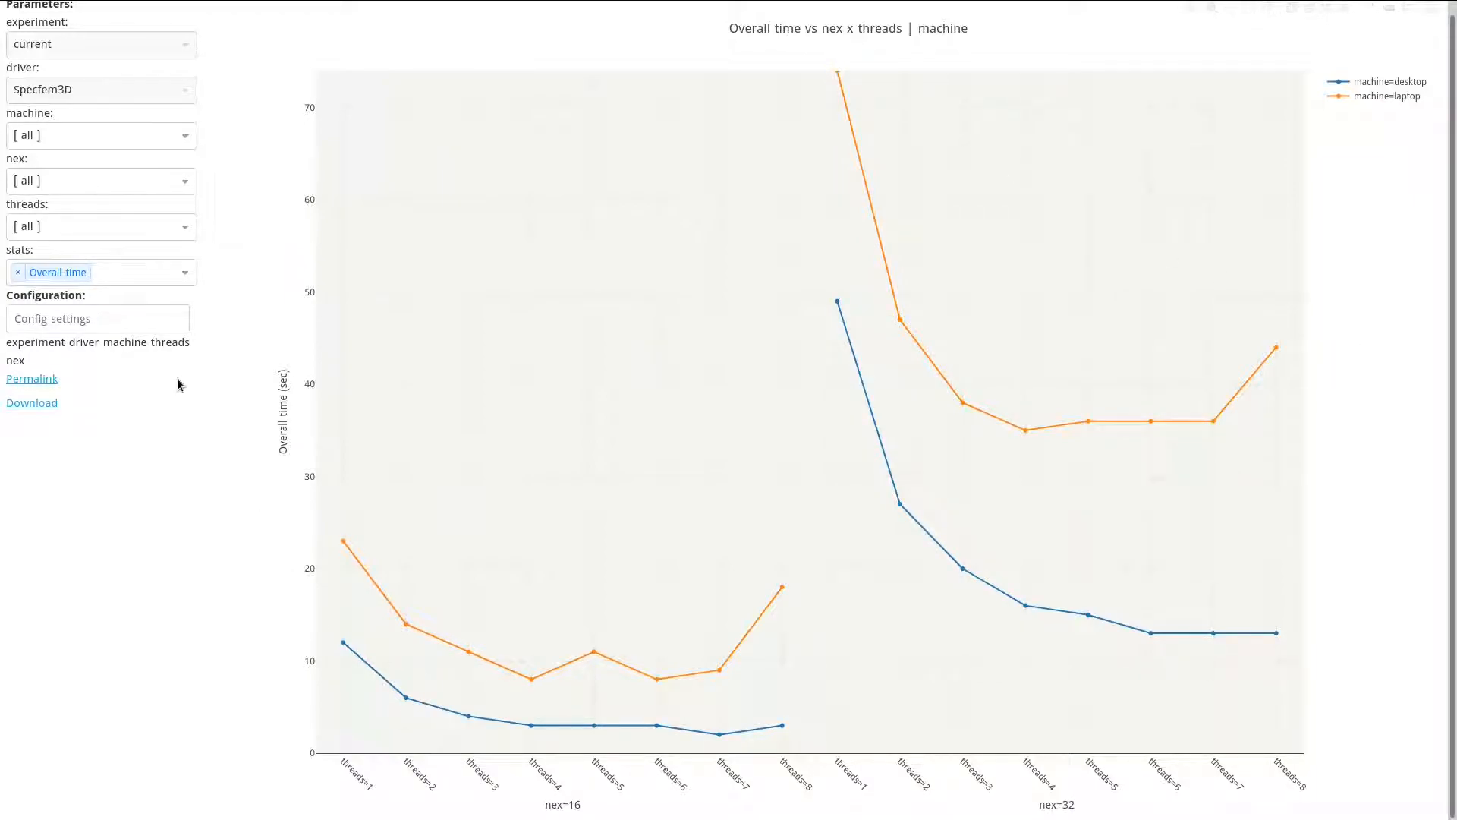
click(100, 273)
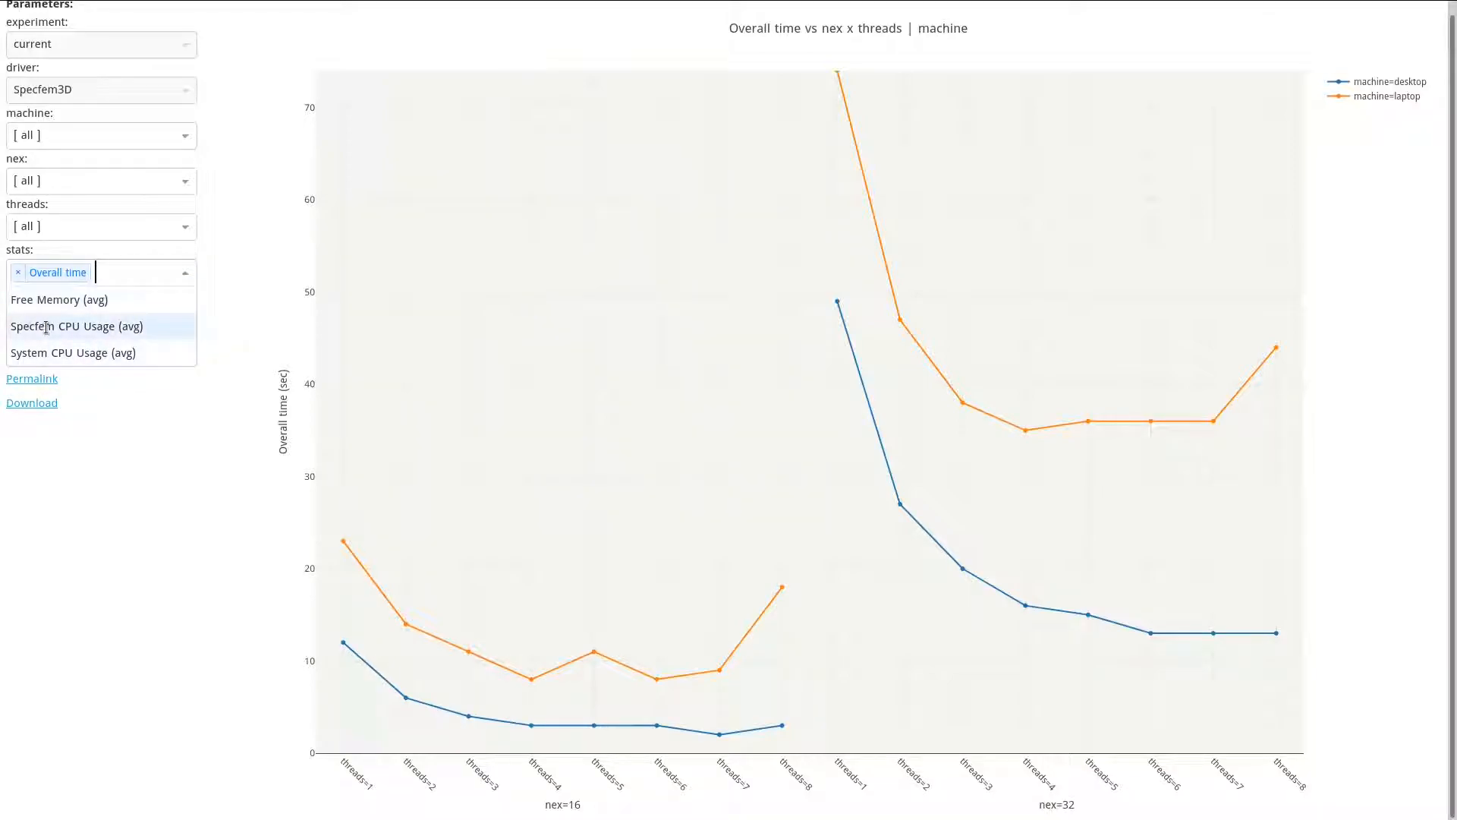
Step: Add Specfem CPU Usage (avg) as a second plotted statistic
click(76, 327)
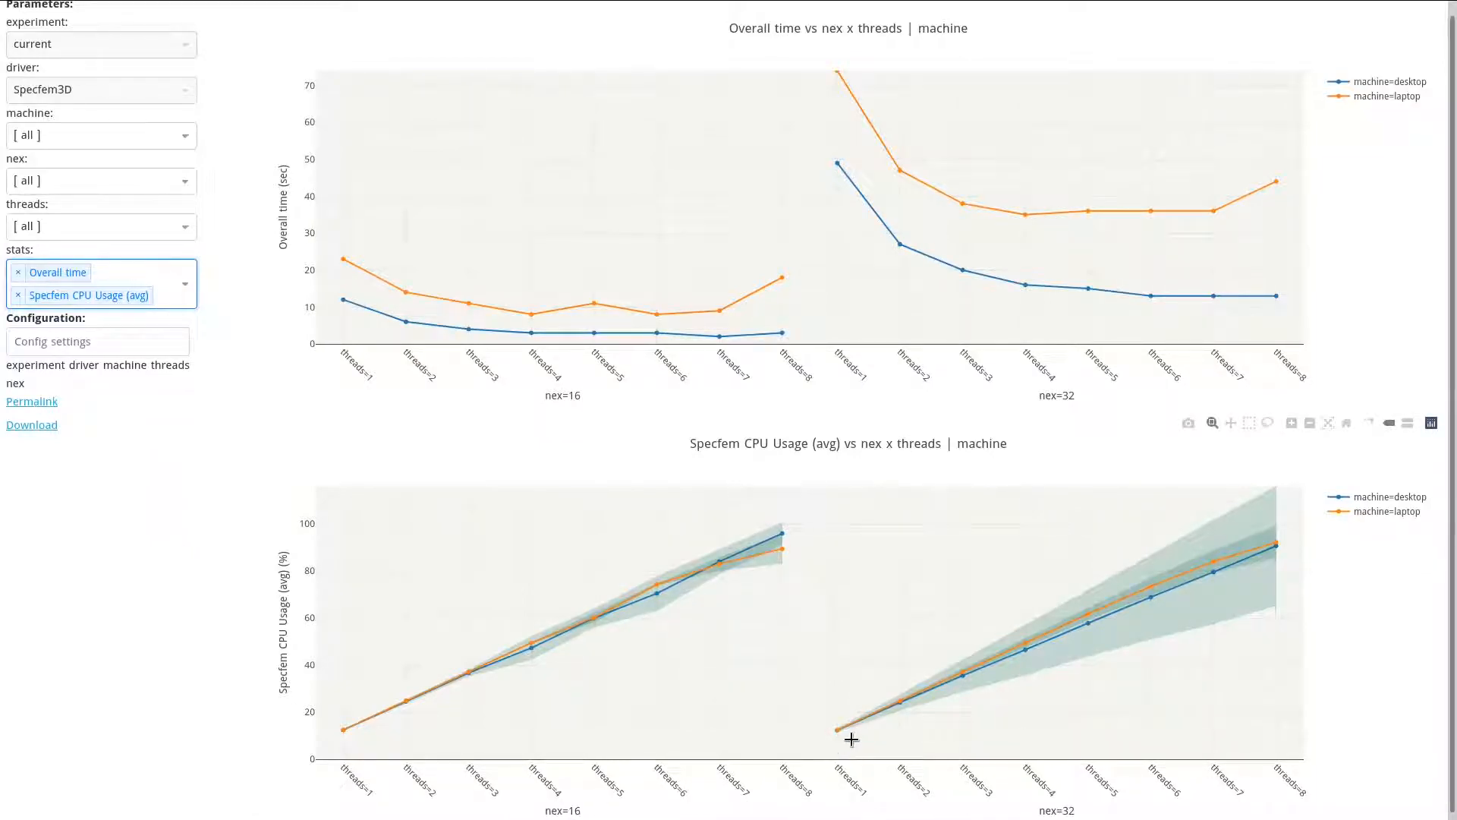
mouse_move(339, 622)
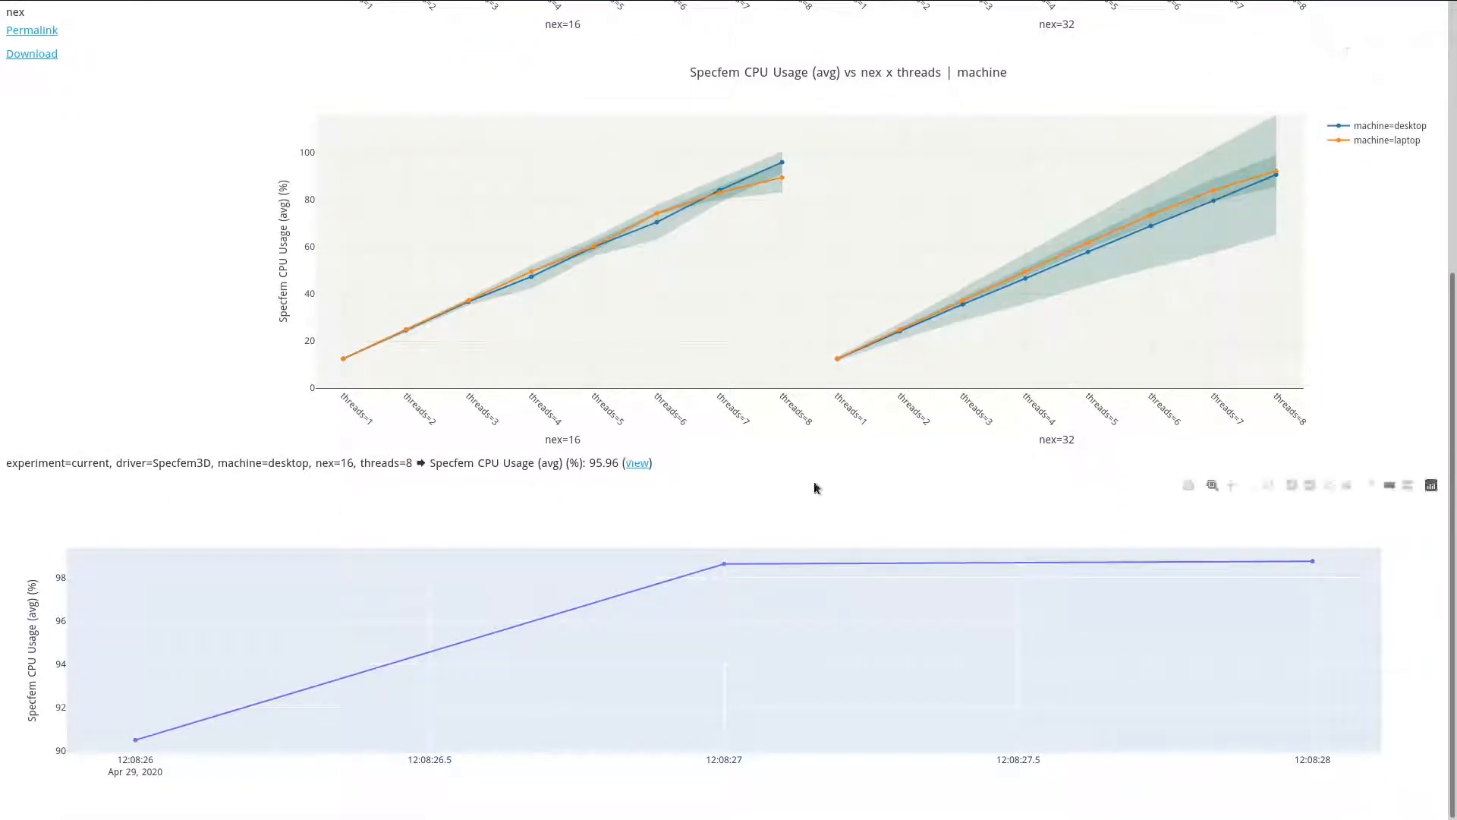
mouse_move(1281, 182)
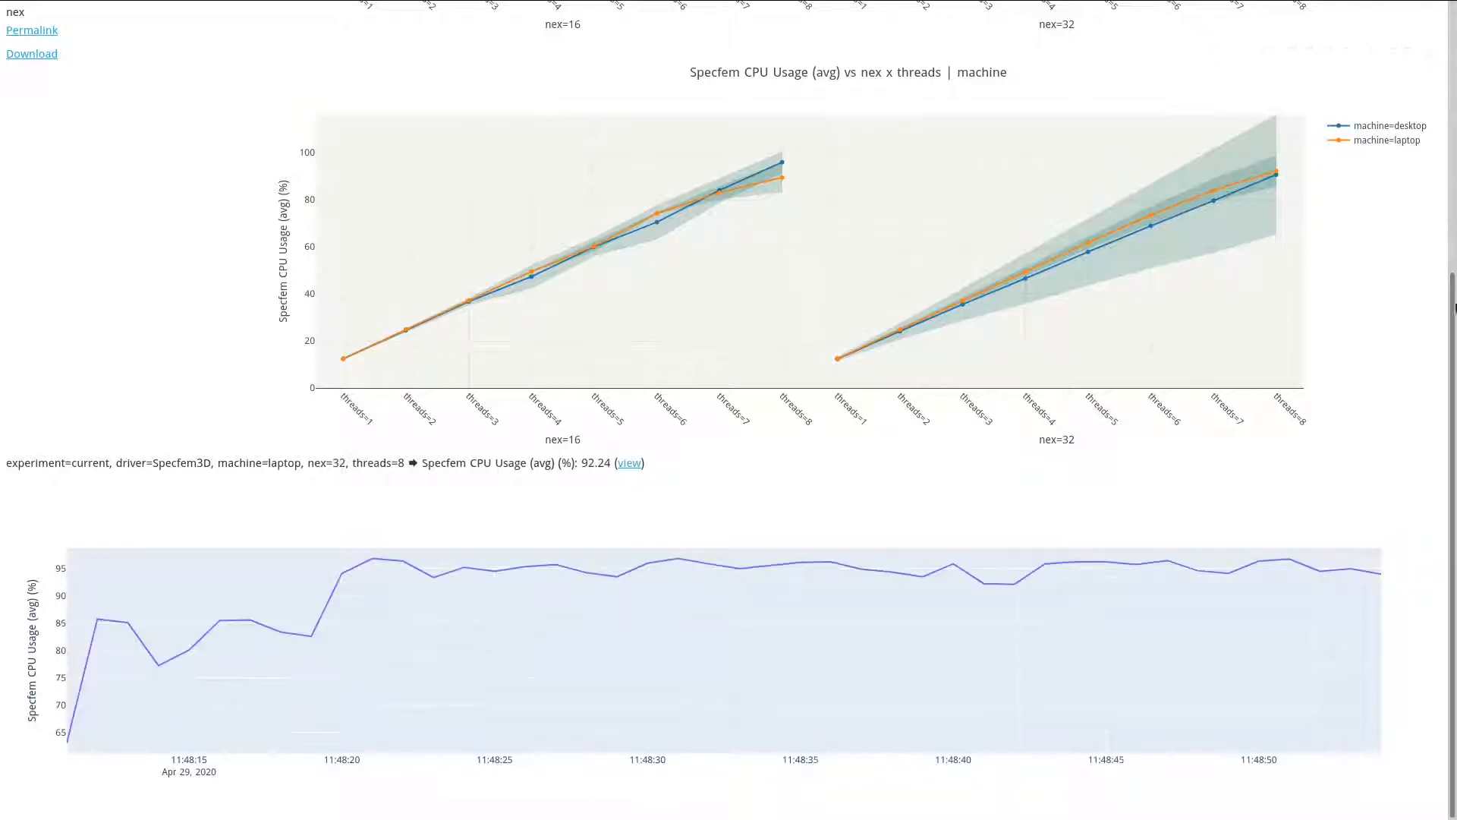
Step: Hide the machine=laptop series in the CPU usage chart legend
click(1390, 141)
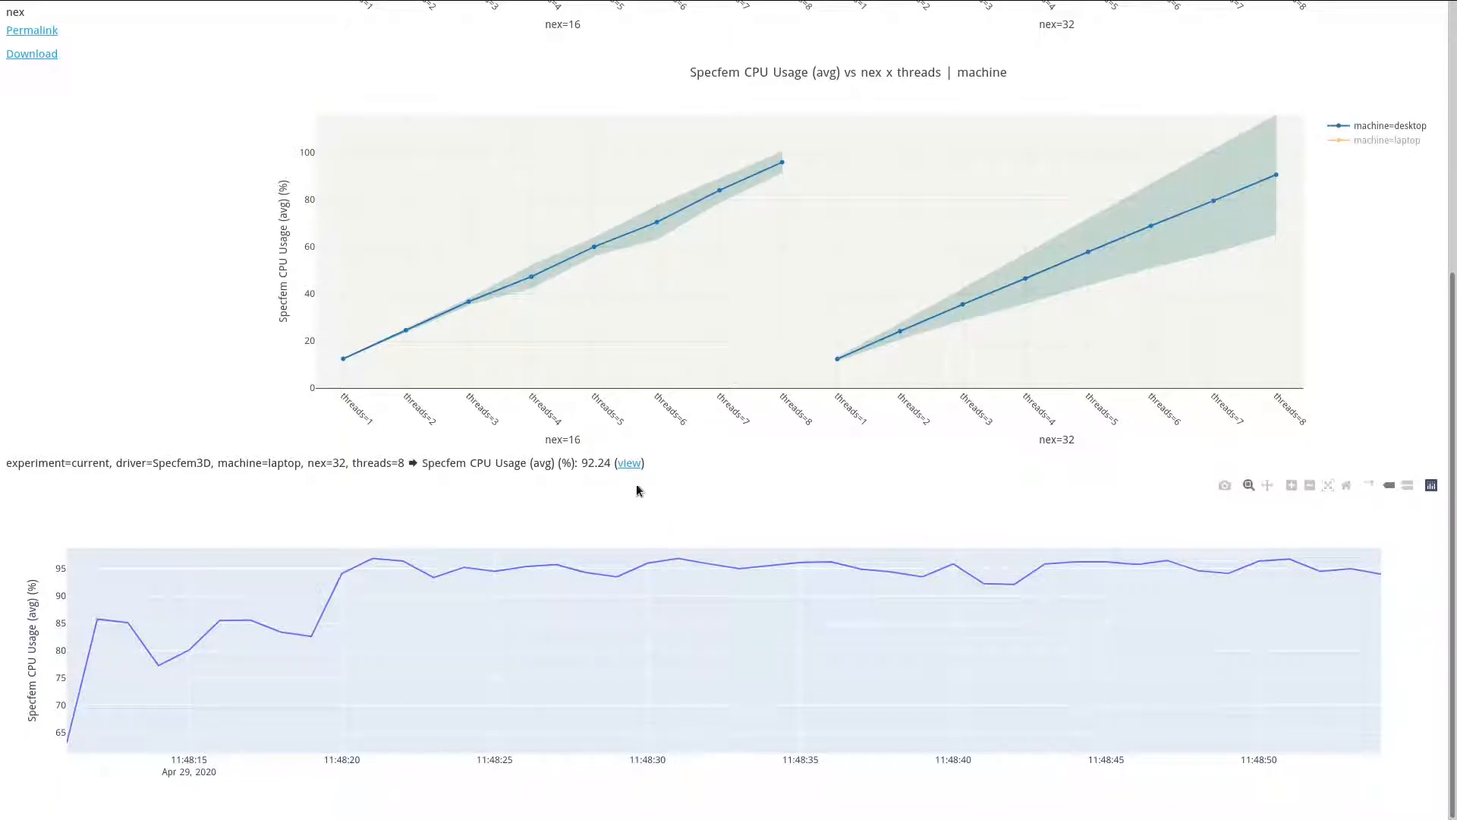
mouse_move(629, 464)
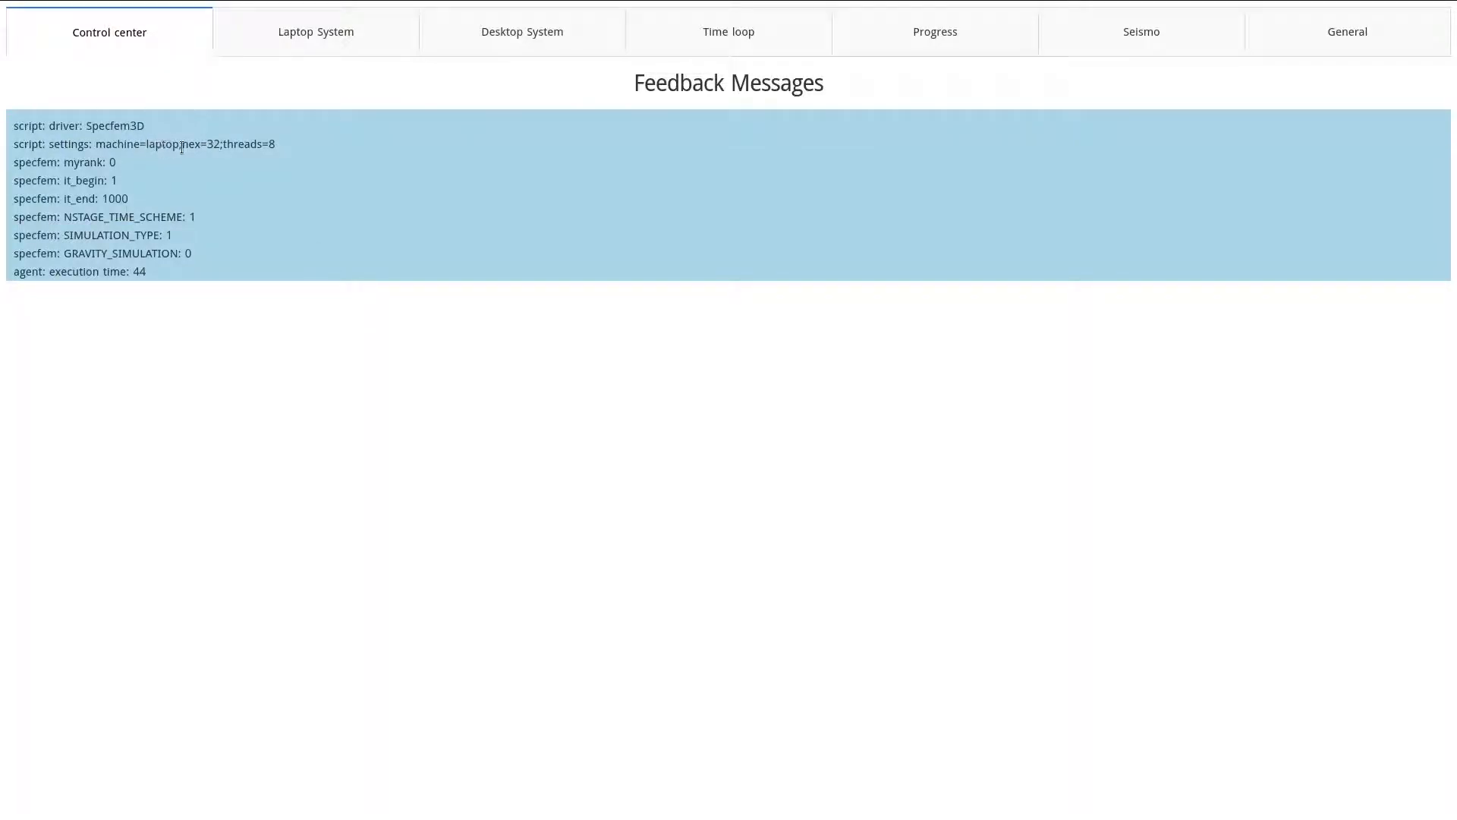
Step: Review the laptop nex 32, 8-thread run's System, Time loop and Progress plots
drag(207, 144, 274, 145)
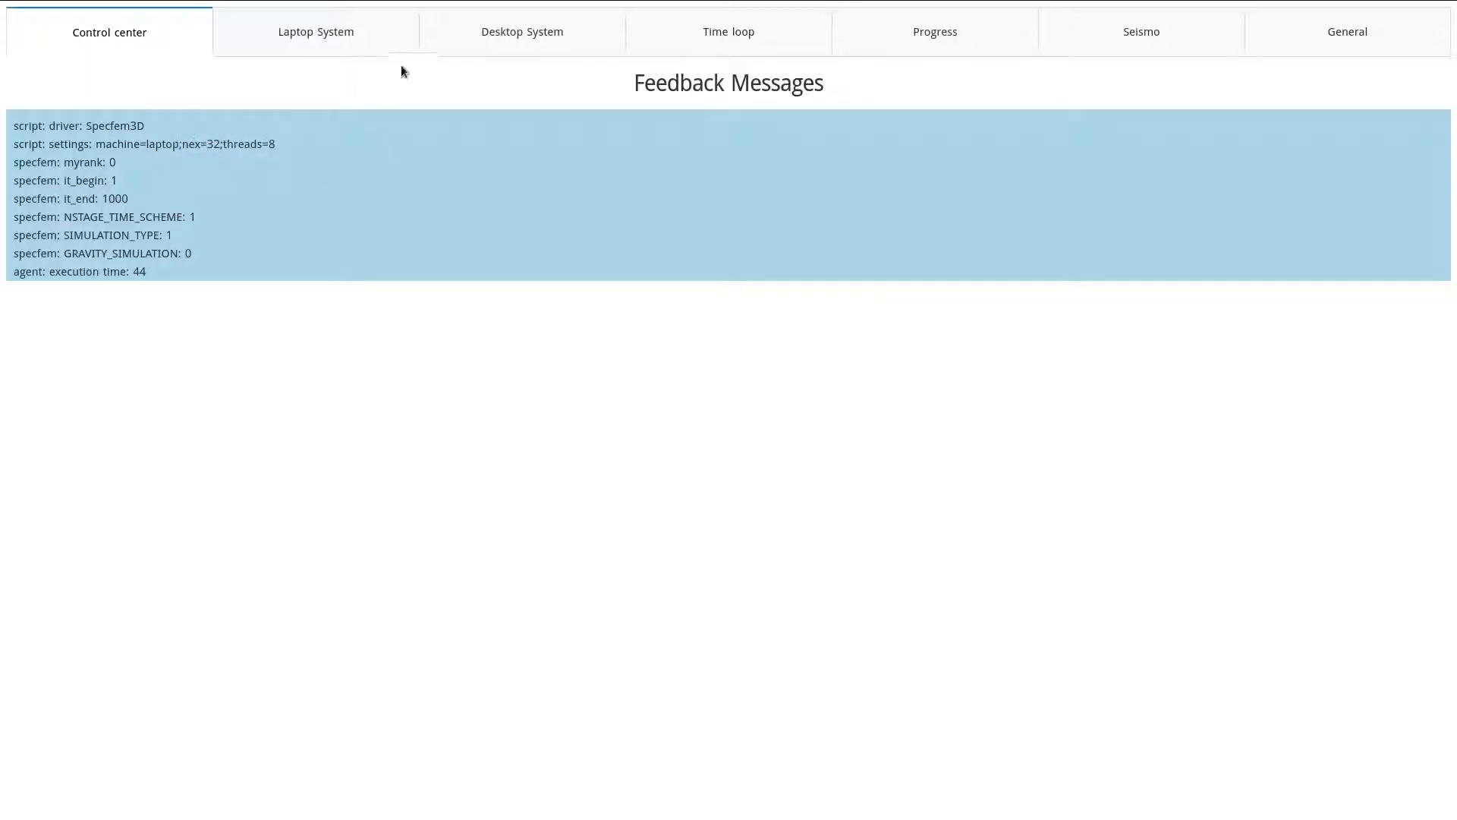
click(315, 32)
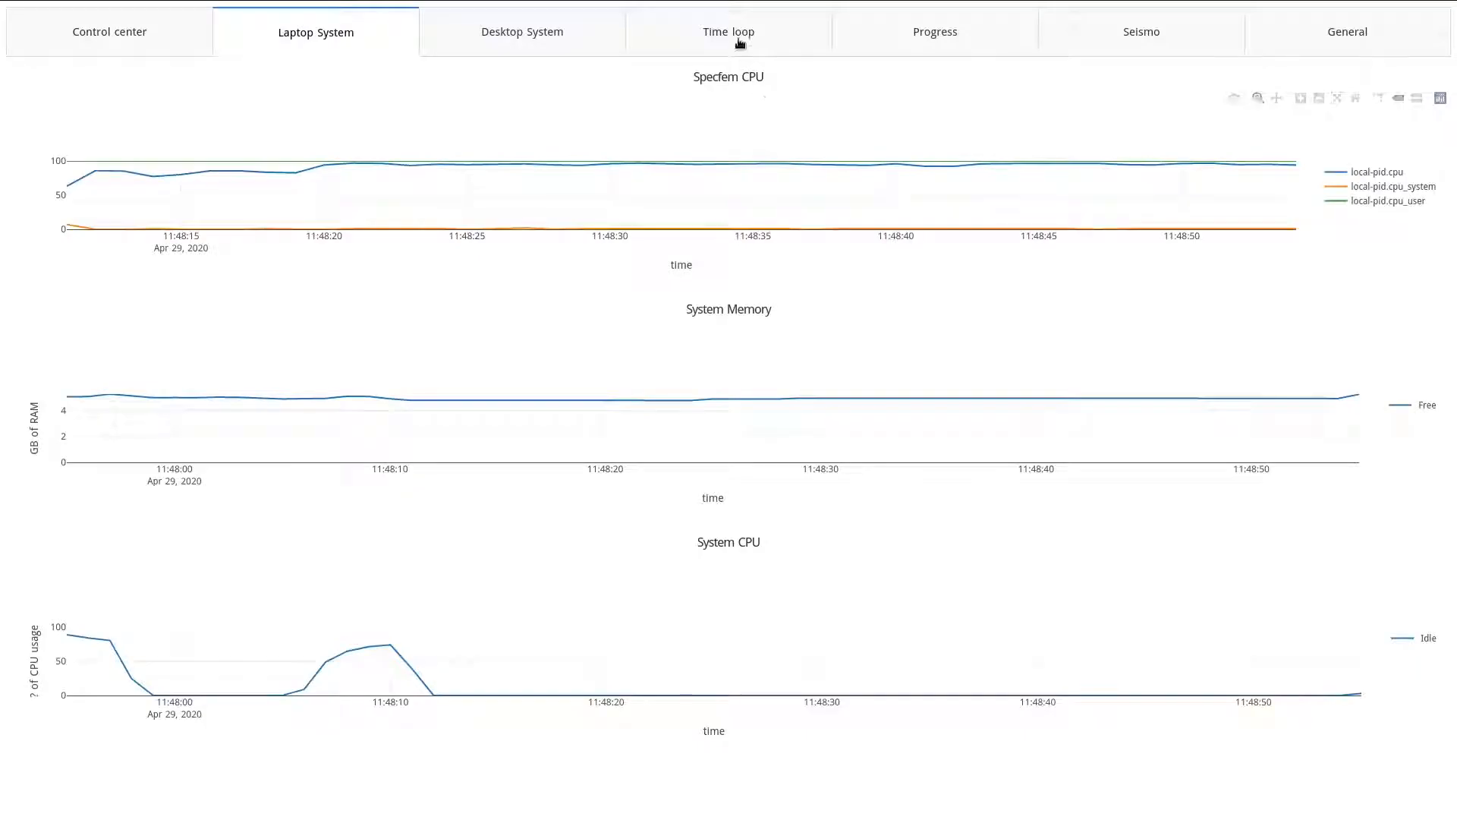
click(729, 32)
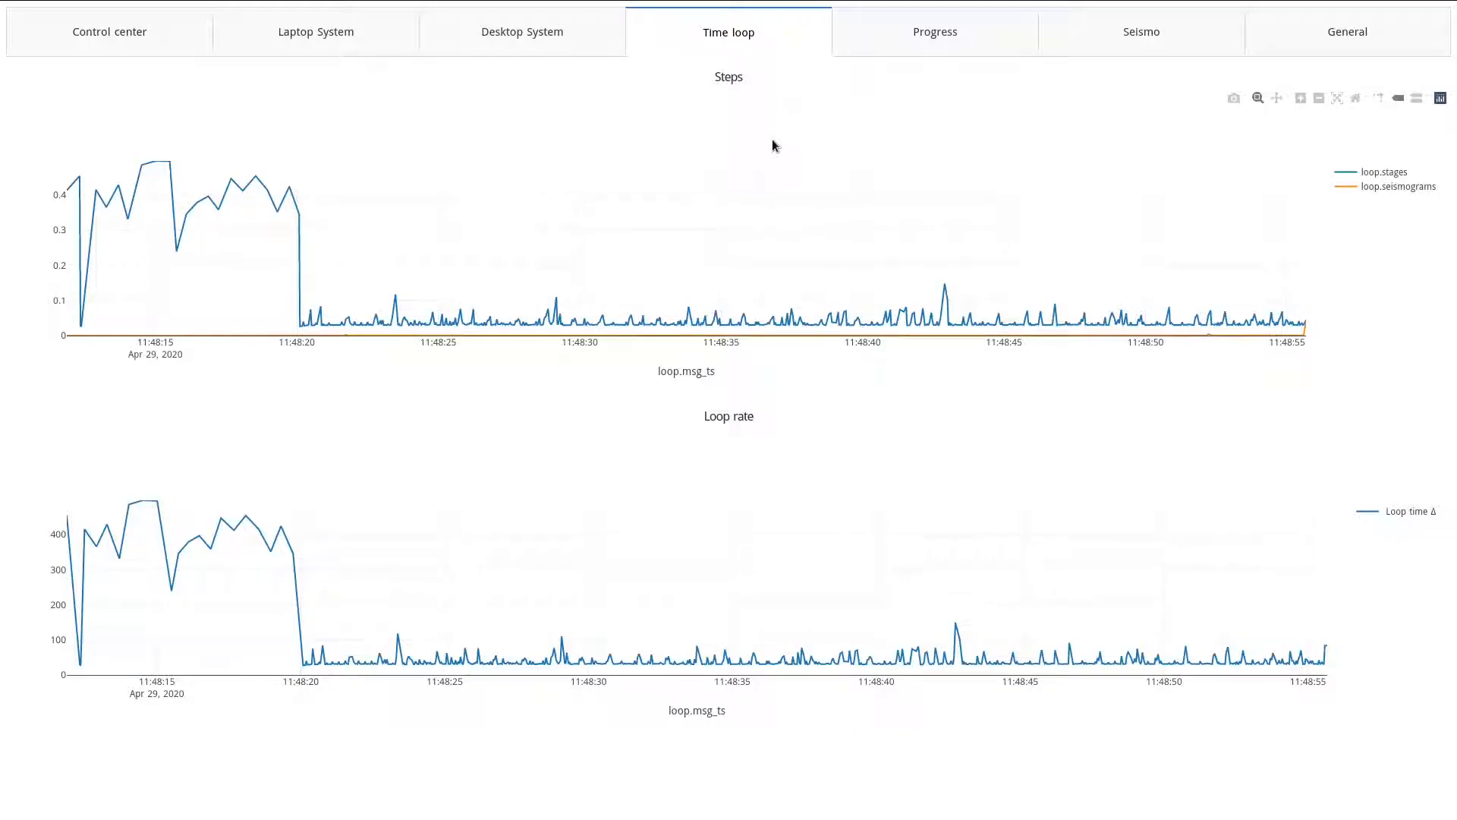
click(935, 32)
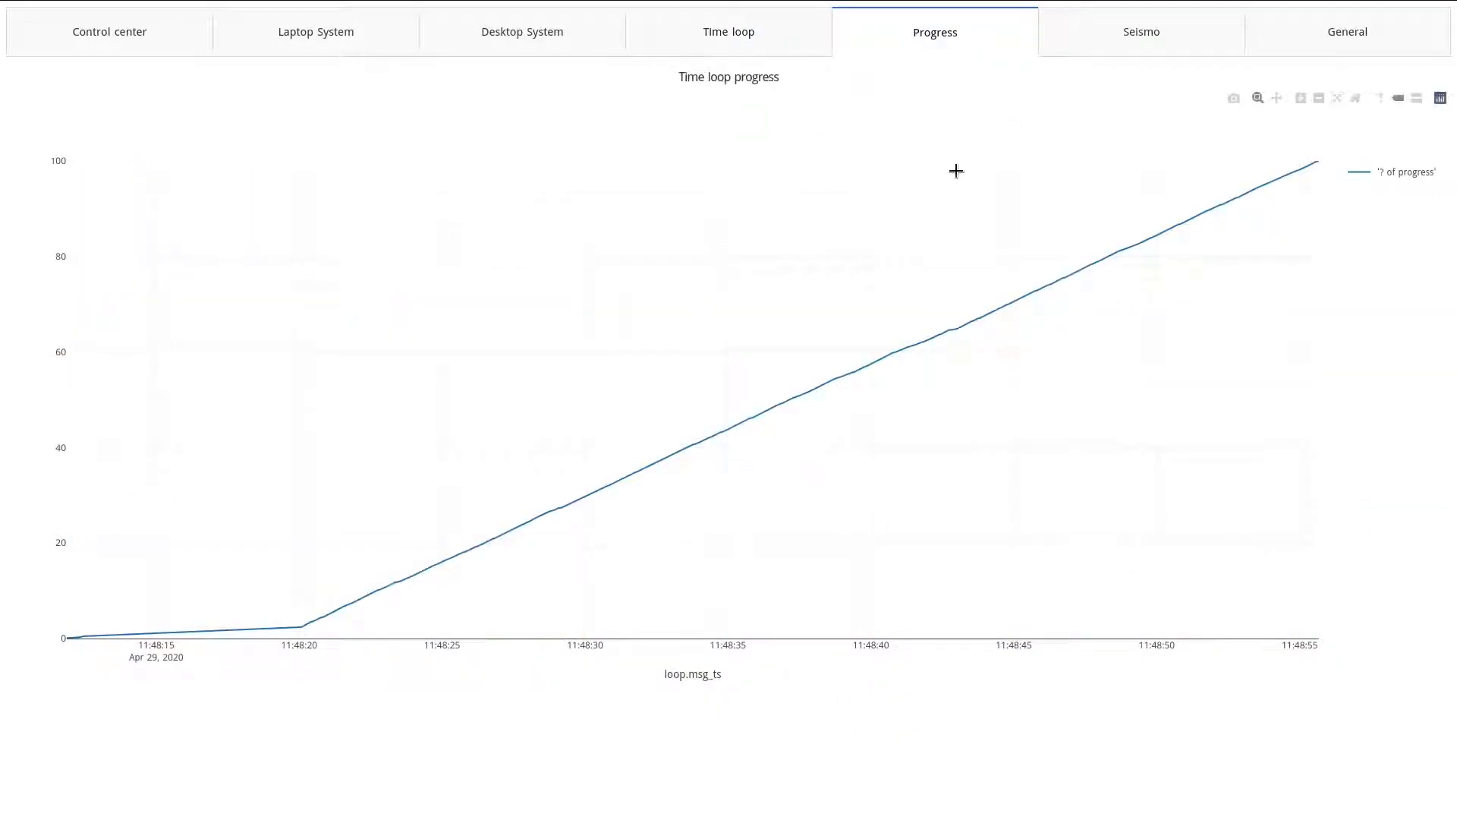
Step: View seismograms hiding seismo.value_3 and value_2, ending on General's 44-second total time
click(1139, 32)
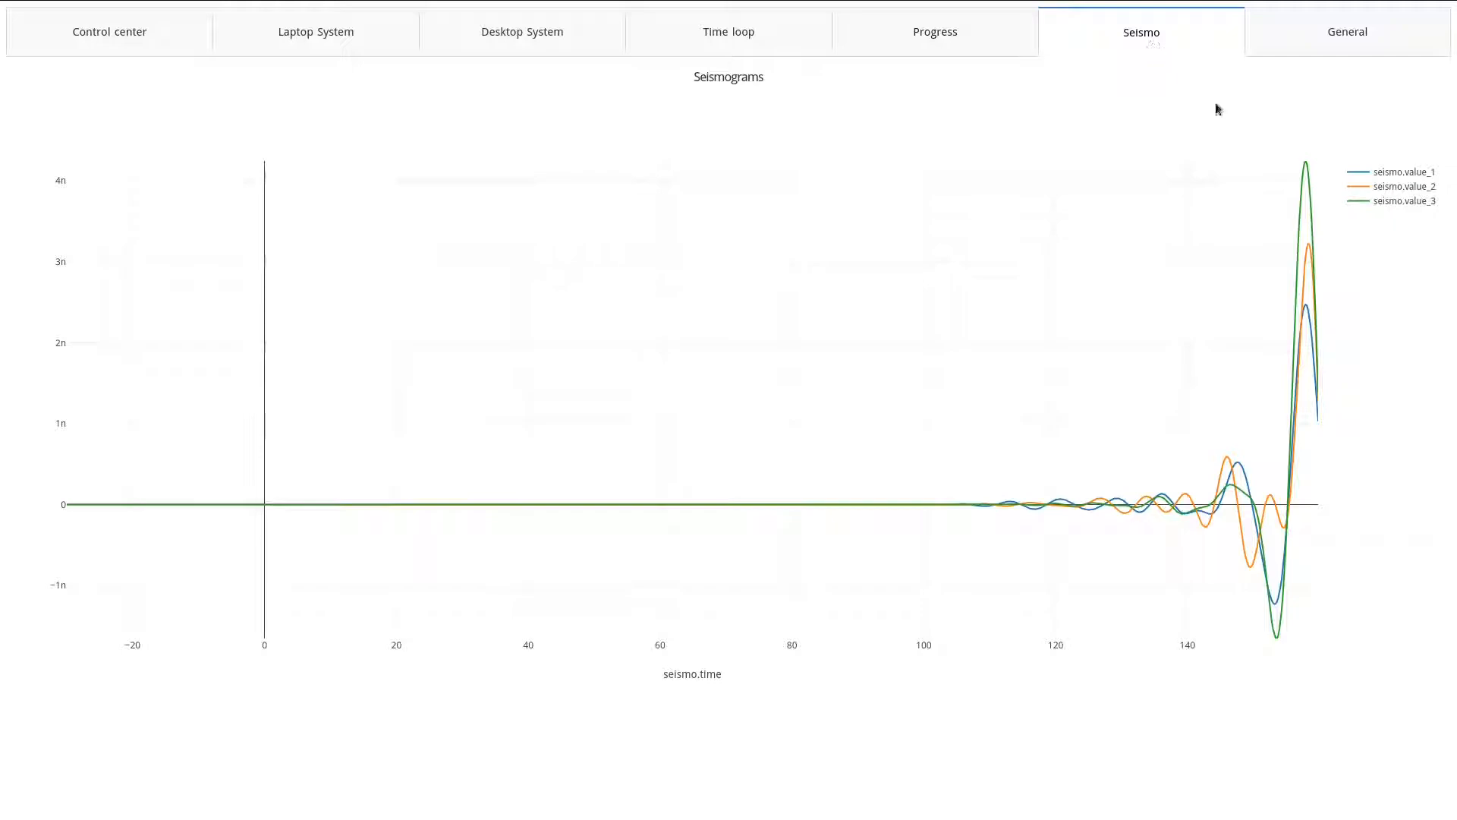
click(1403, 202)
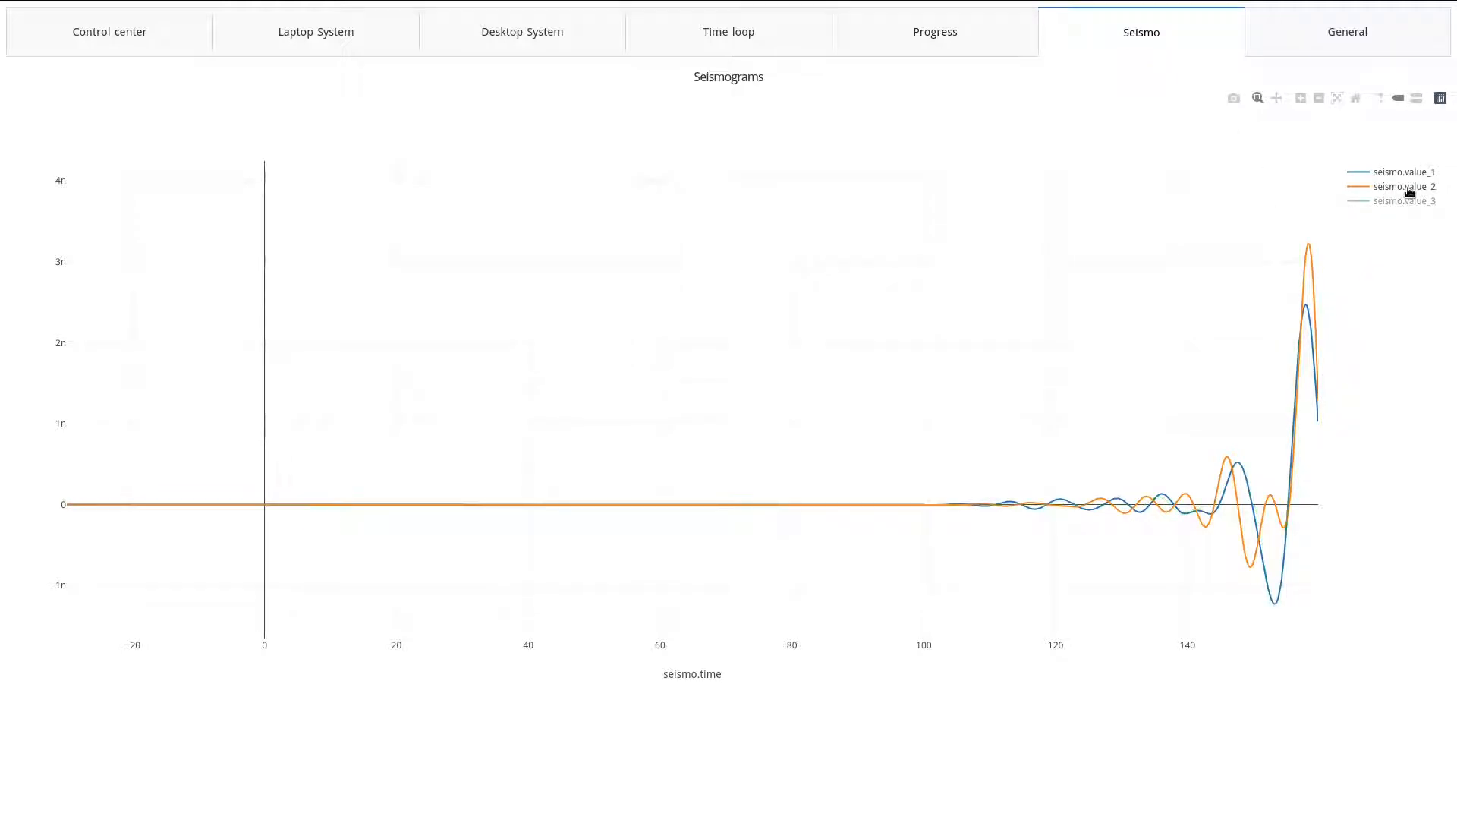
click(1407, 186)
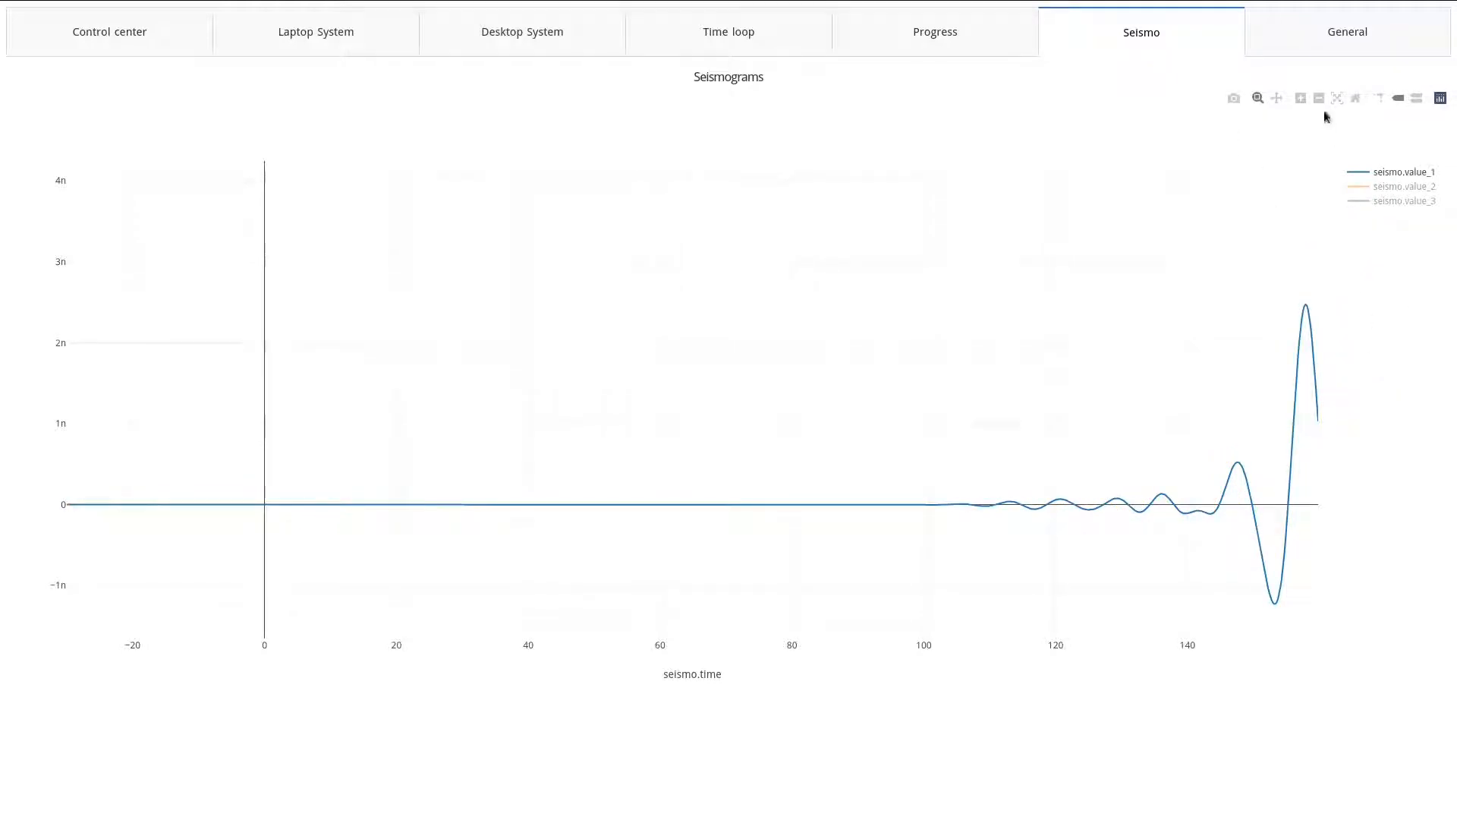
click(1346, 32)
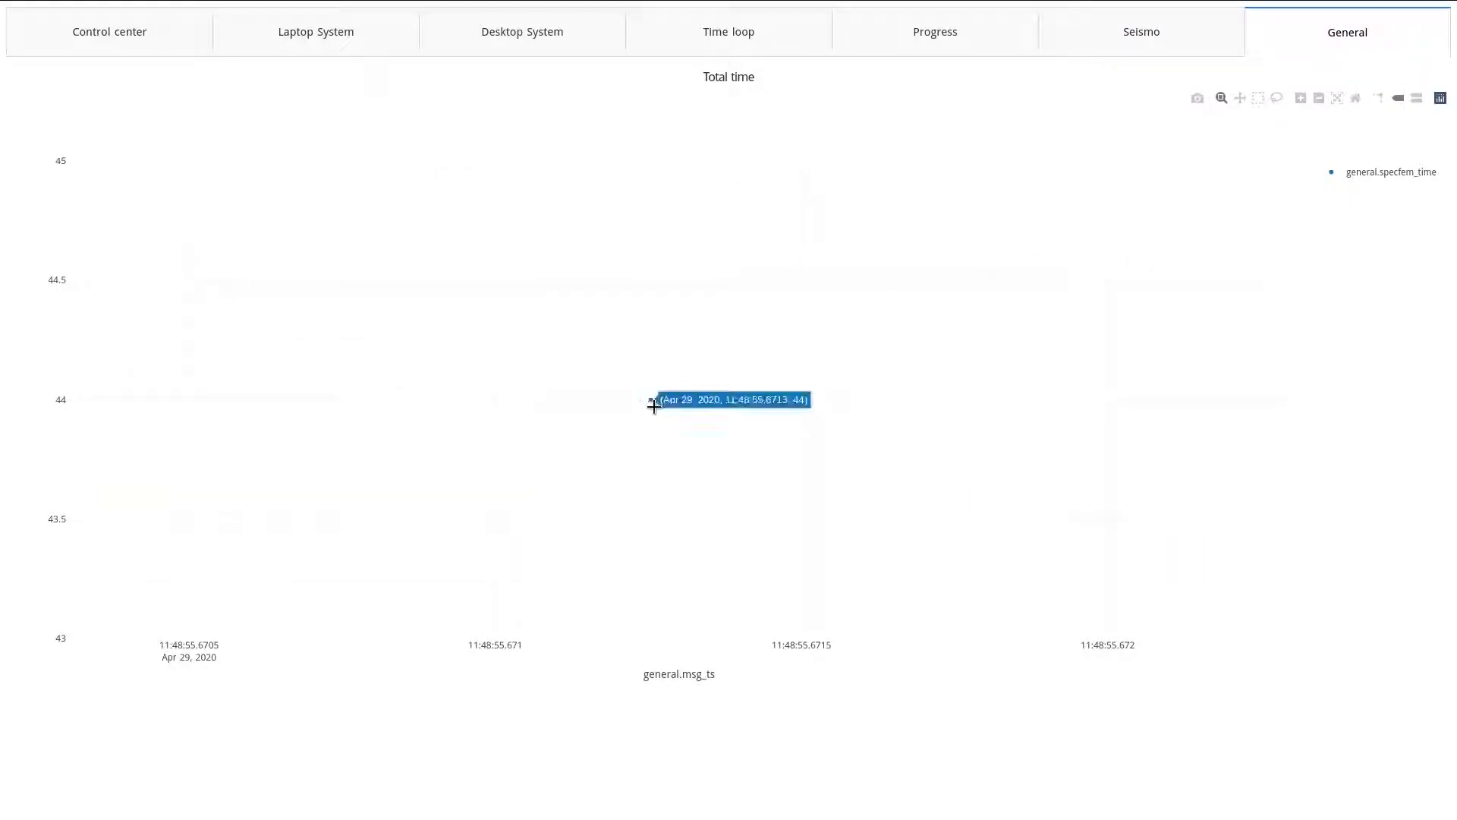